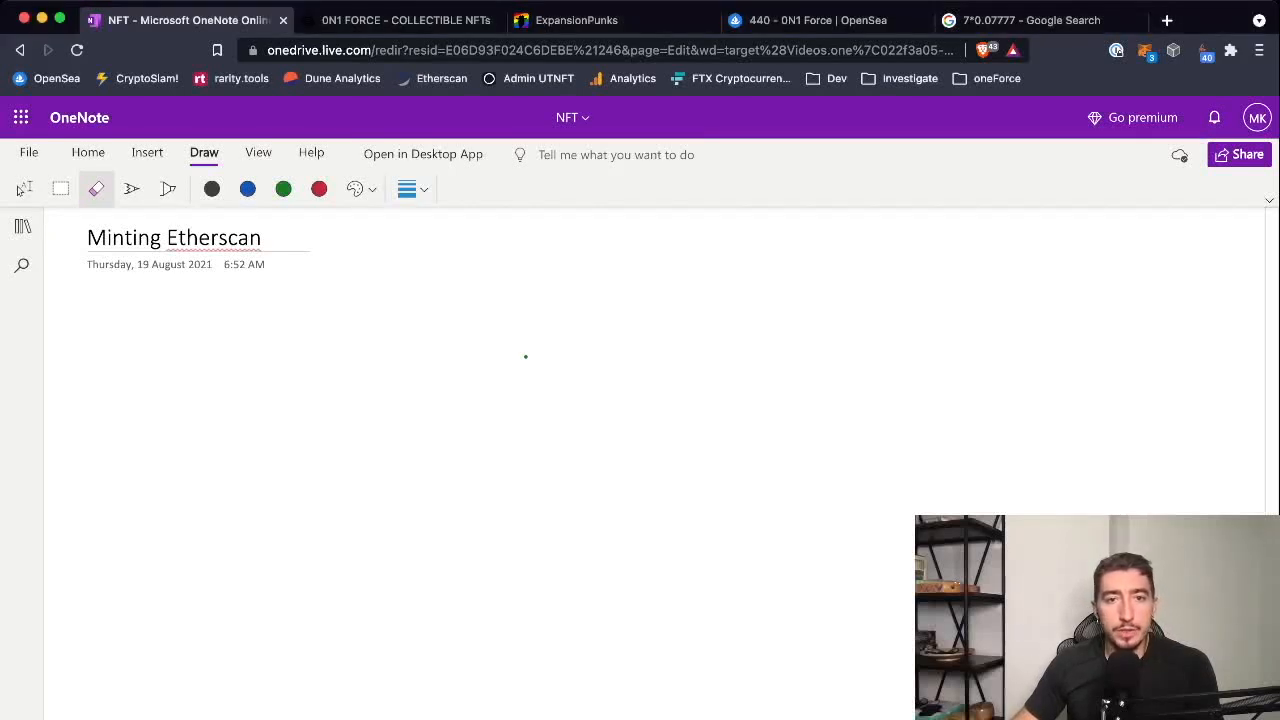
# Switch to the 0N1 Force website and bring its Mint Pre-Sale section into view.
pyautogui.click(400, 20)
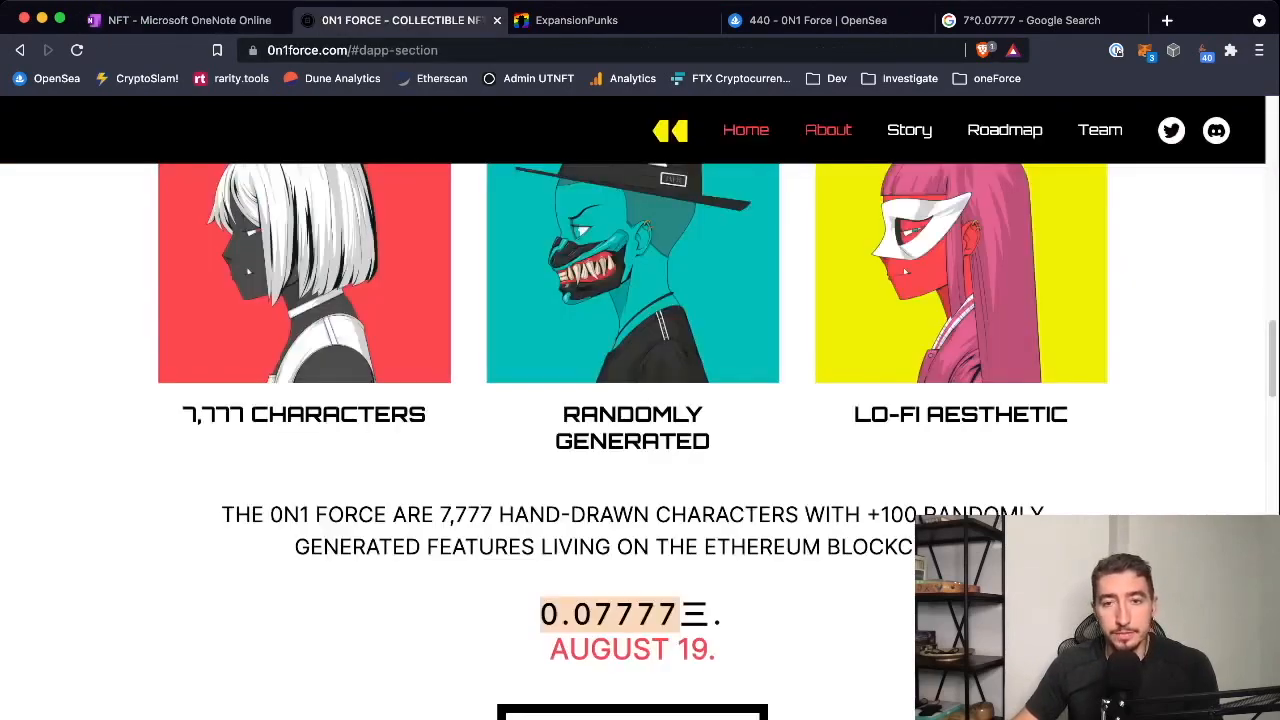
pyautogui.scroll(3)
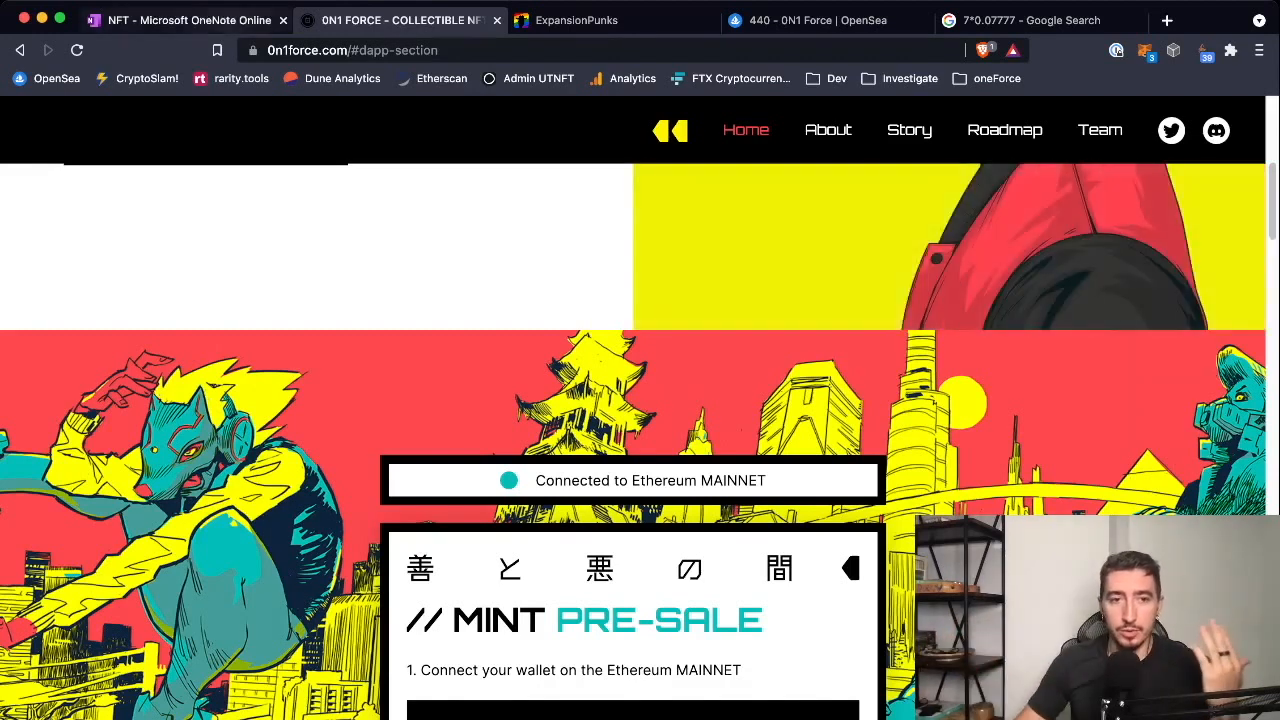
# Sketch the minting diagram in black: a tall box, stick figures, an arrow rightwards and a second box.
pyautogui.click(184, 20)
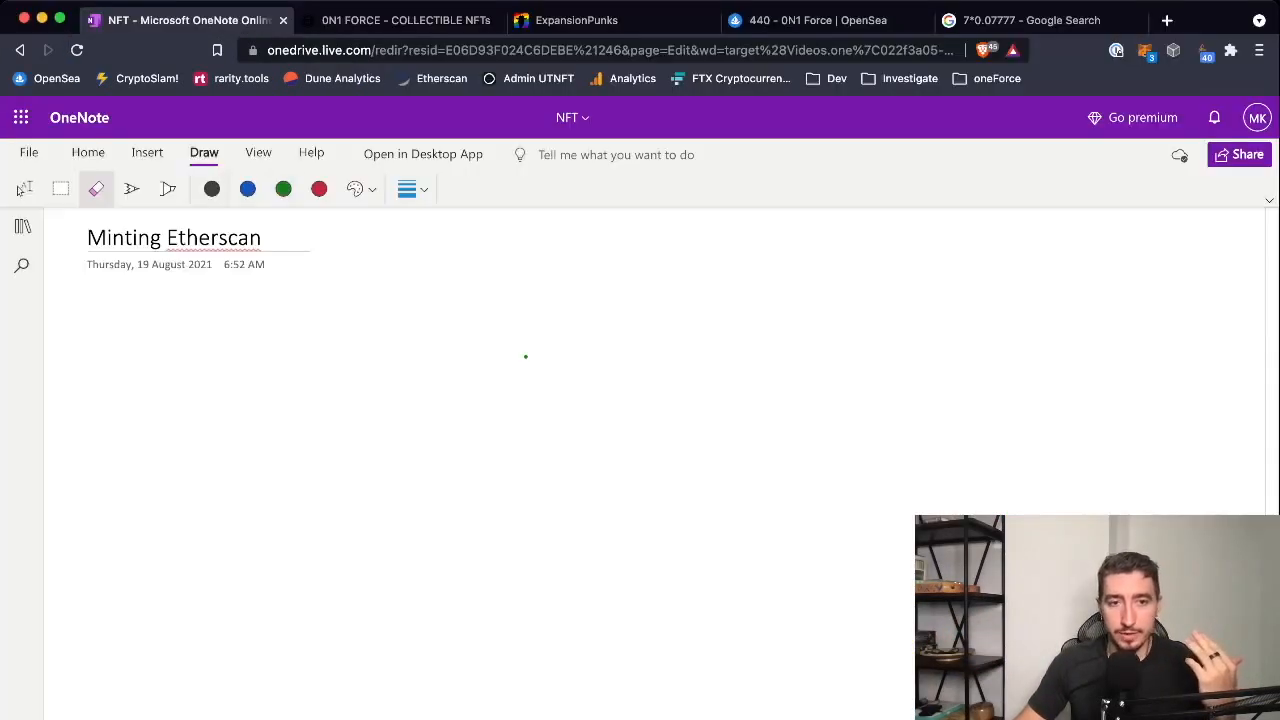
pyautogui.moveTo(178, 284); pyautogui.dragTo(258, 404)
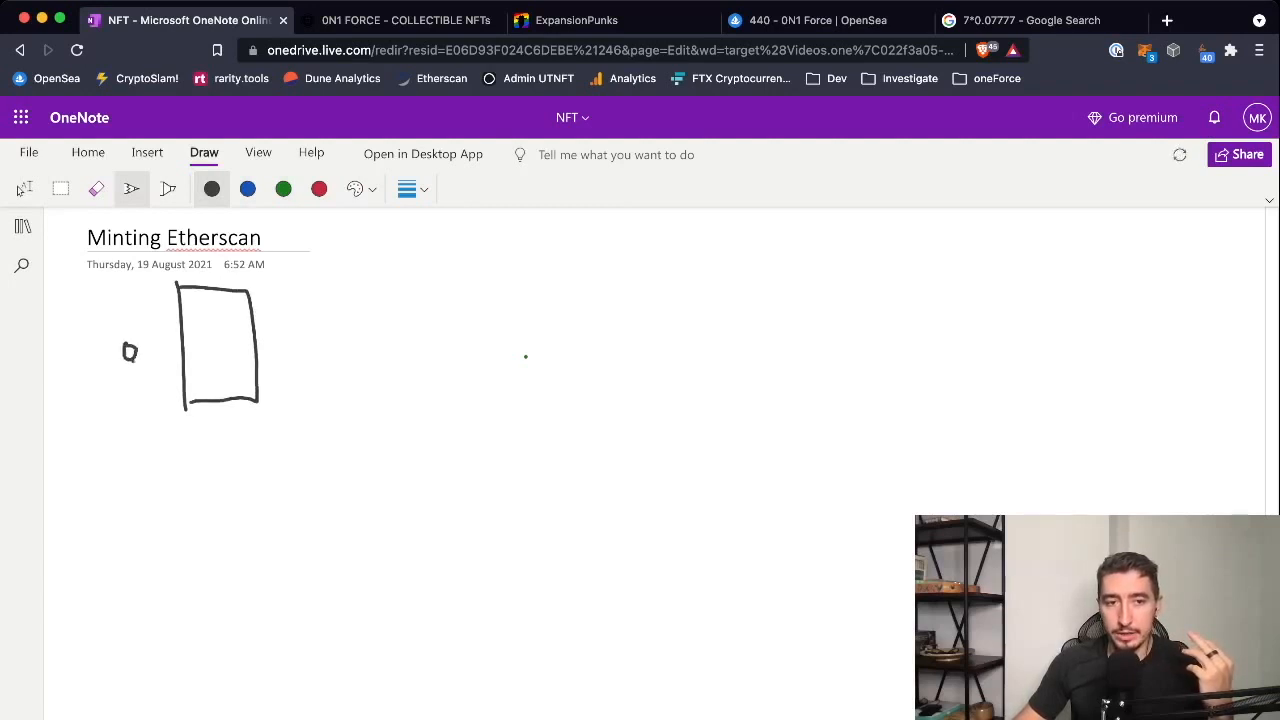
pyautogui.moveTo(124, 350); pyautogui.dragTo(136, 384)
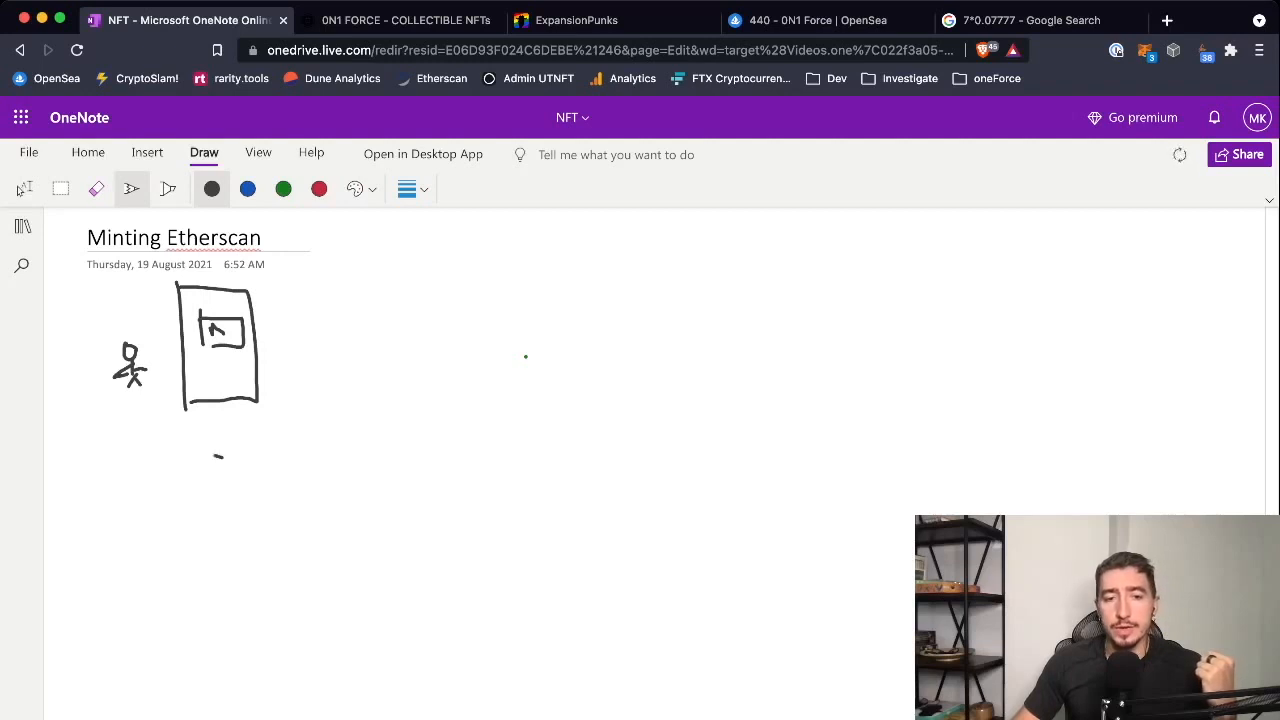
pyautogui.moveTo(216, 460); pyautogui.dragTo(204, 510)
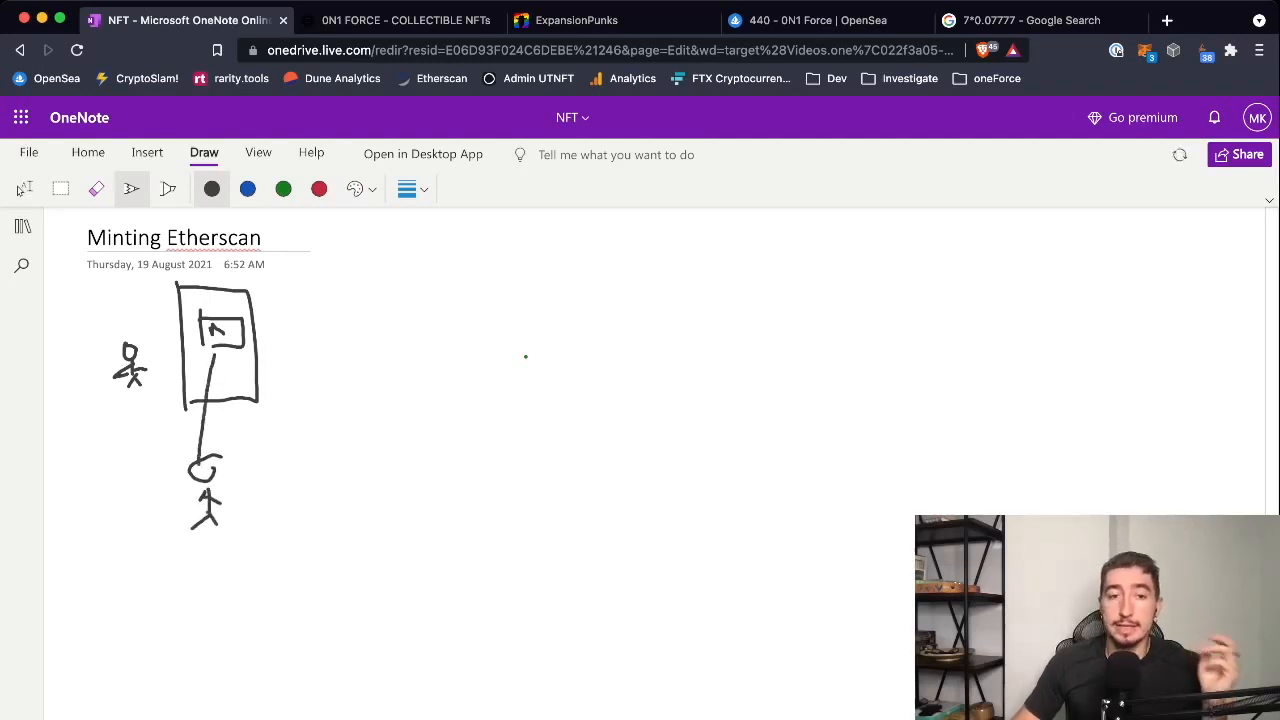
pyautogui.moveTo(250, 324); pyautogui.dragTo(358, 324)
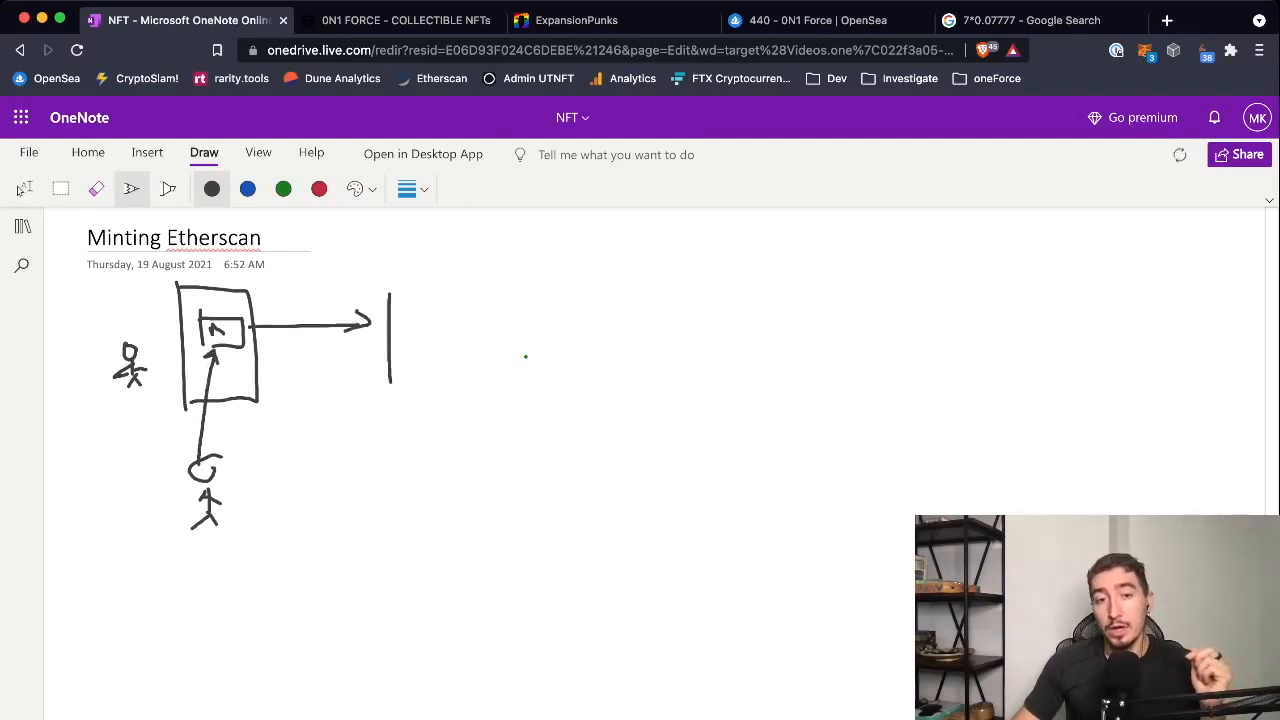
pyautogui.moveTo(384, 290); pyautogui.dragTo(468, 396)
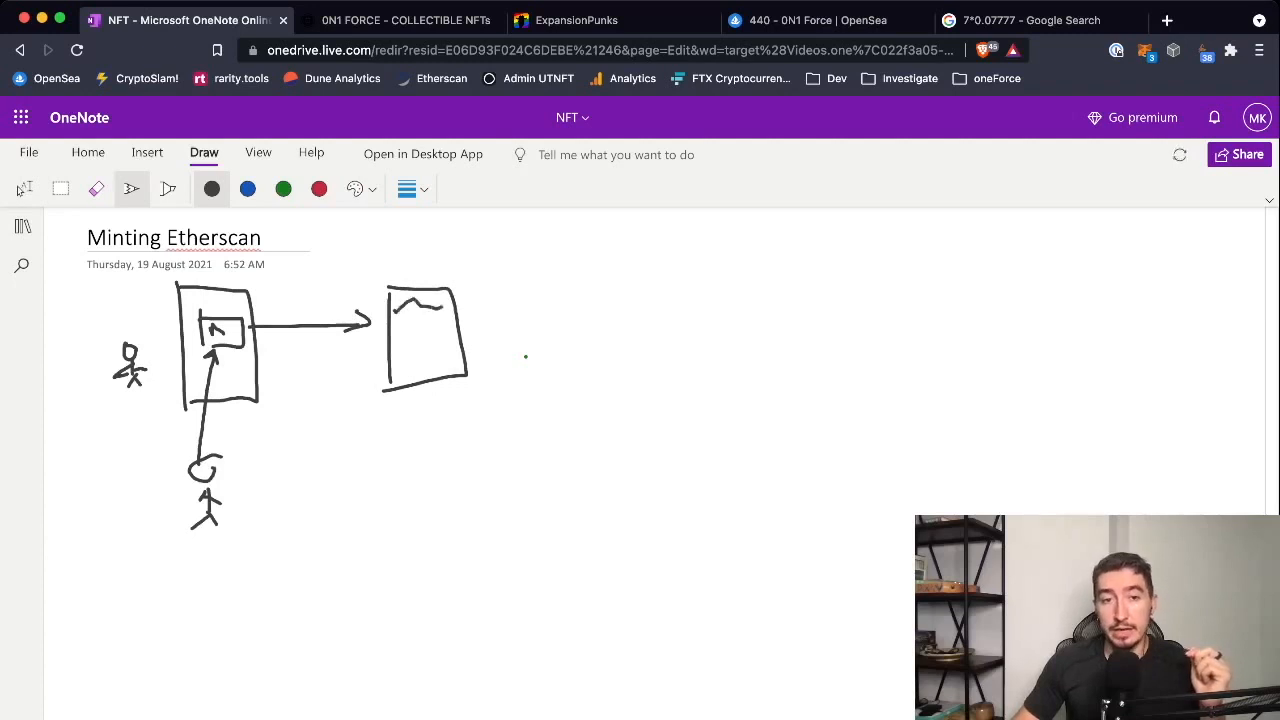
# Mark the diagram in red: cross out the arrow, circle the left figure and inner box, add a person under the second box.
pyautogui.click(318, 188)
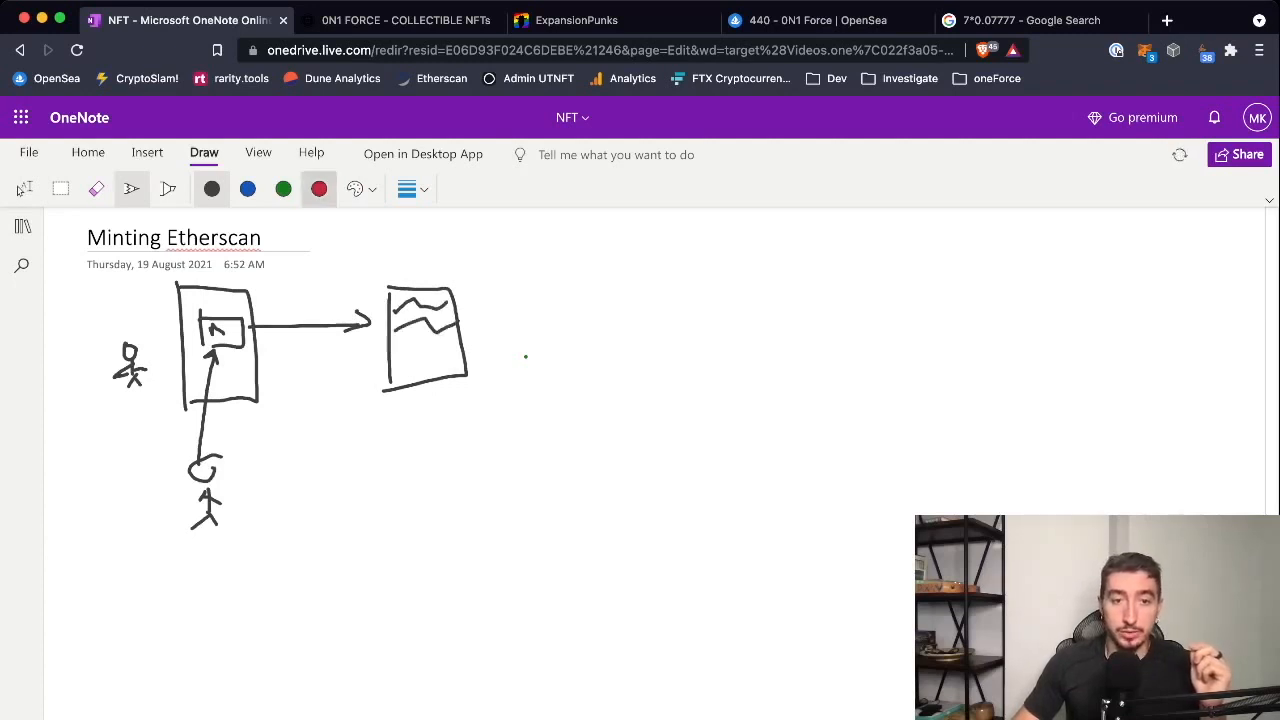
pyautogui.moveTo(290, 300); pyautogui.dragTo(350, 340)
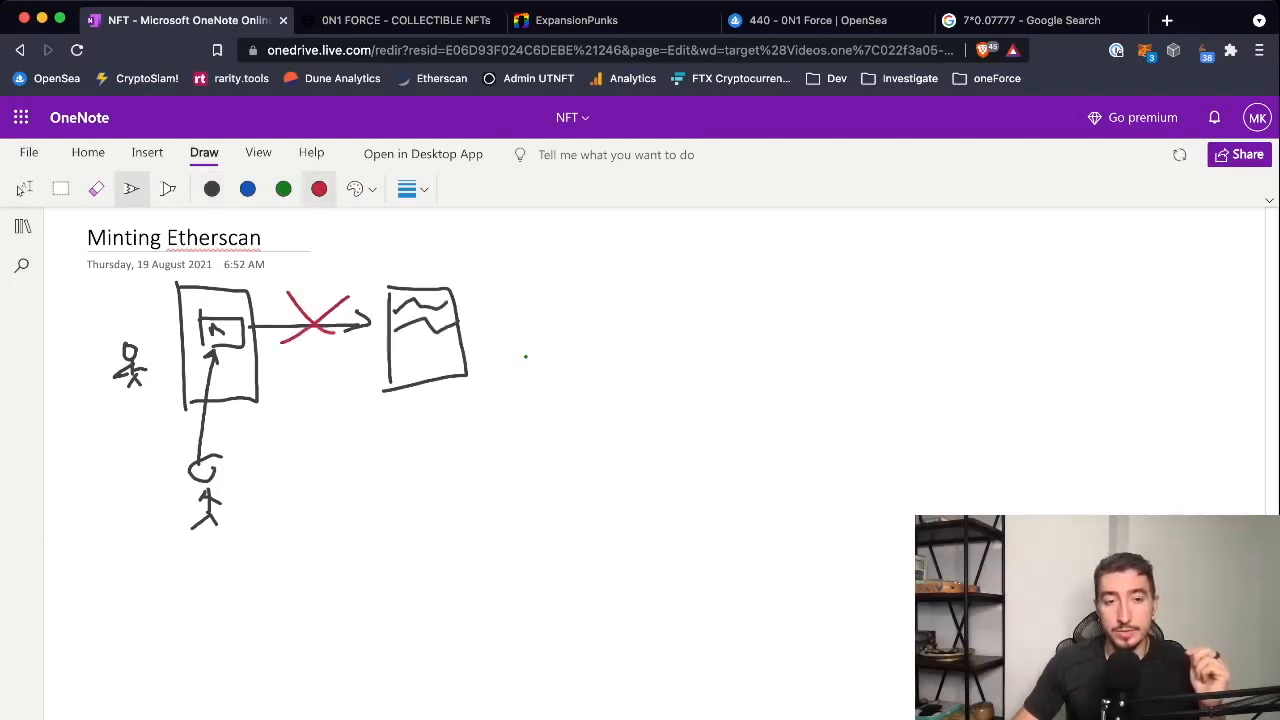
pyautogui.moveTo(184, 320); pyautogui.dragTo(250, 350)
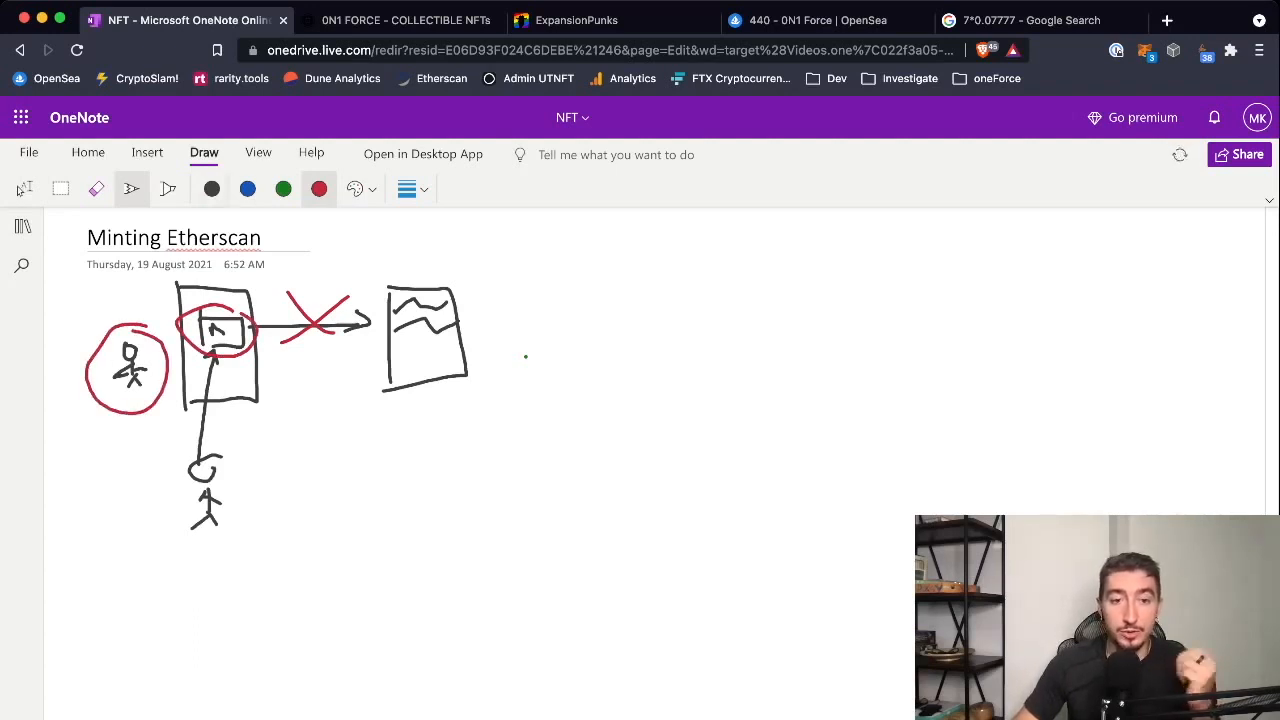
pyautogui.moveTo(230, 410); pyautogui.dragTo(228, 490)
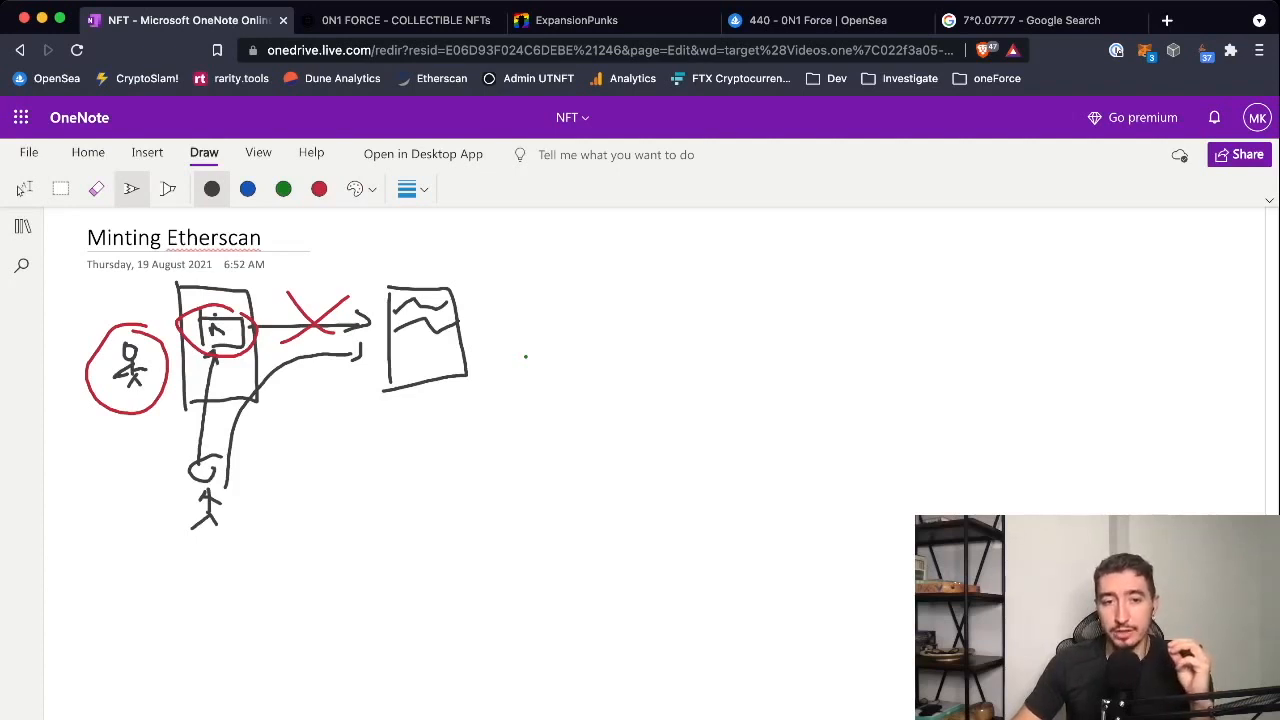
pyautogui.moveTo(430, 436); pyautogui.dragTo(430, 480)
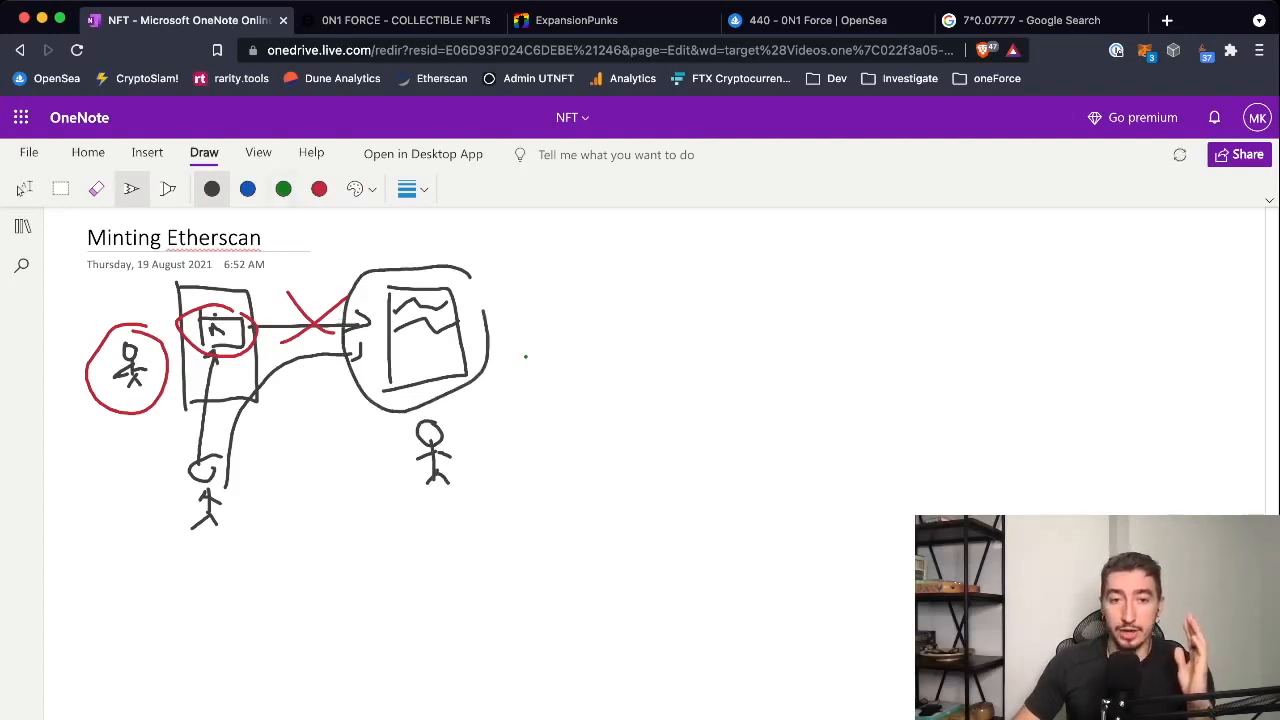
pyautogui.click(284, 188)
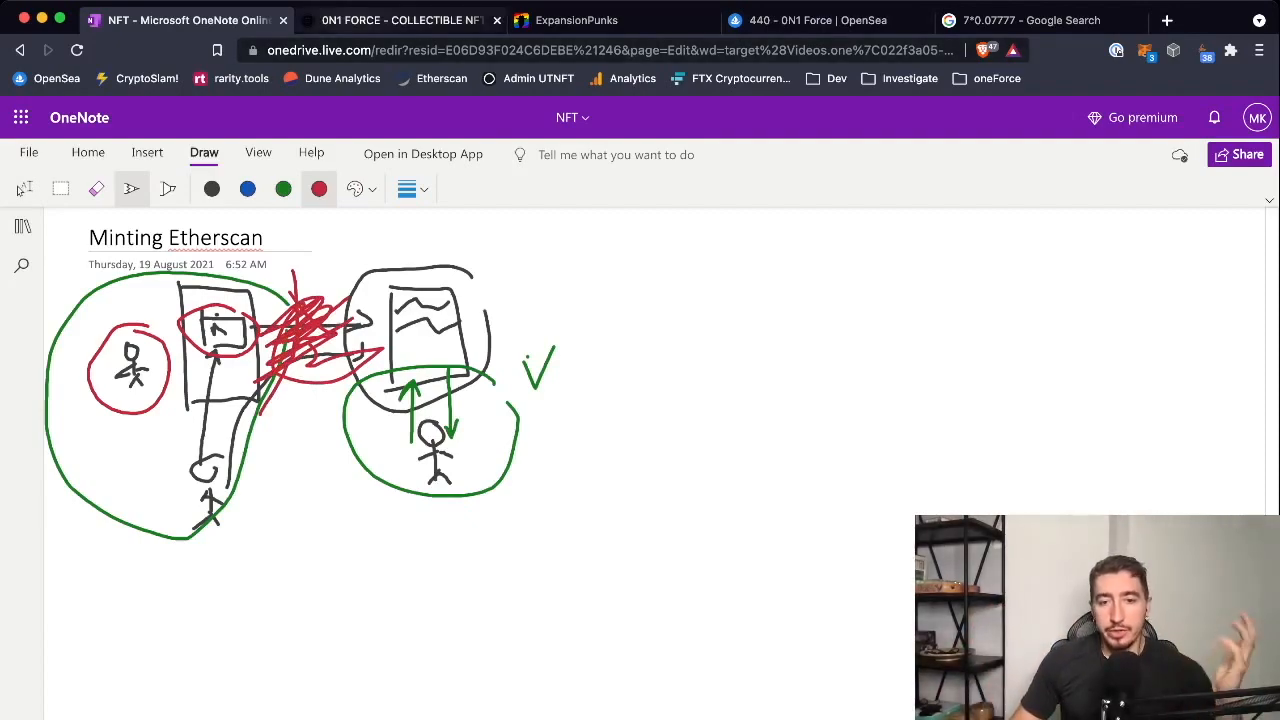
# Scroll the 0N1 Force site down to the Mint Pre-Sale 'not on the Allow List' message, then move to the ExpansionPunks site.
pyautogui.click(400, 20)
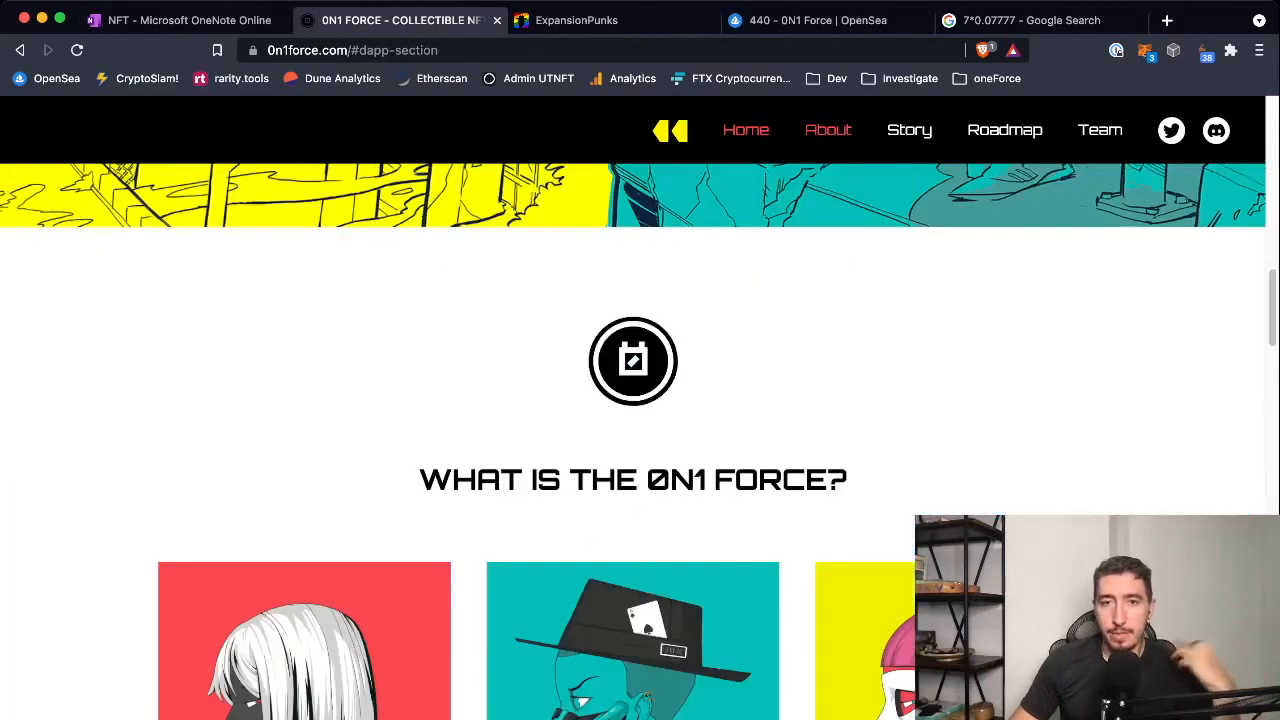
pyautogui.scroll(-3)
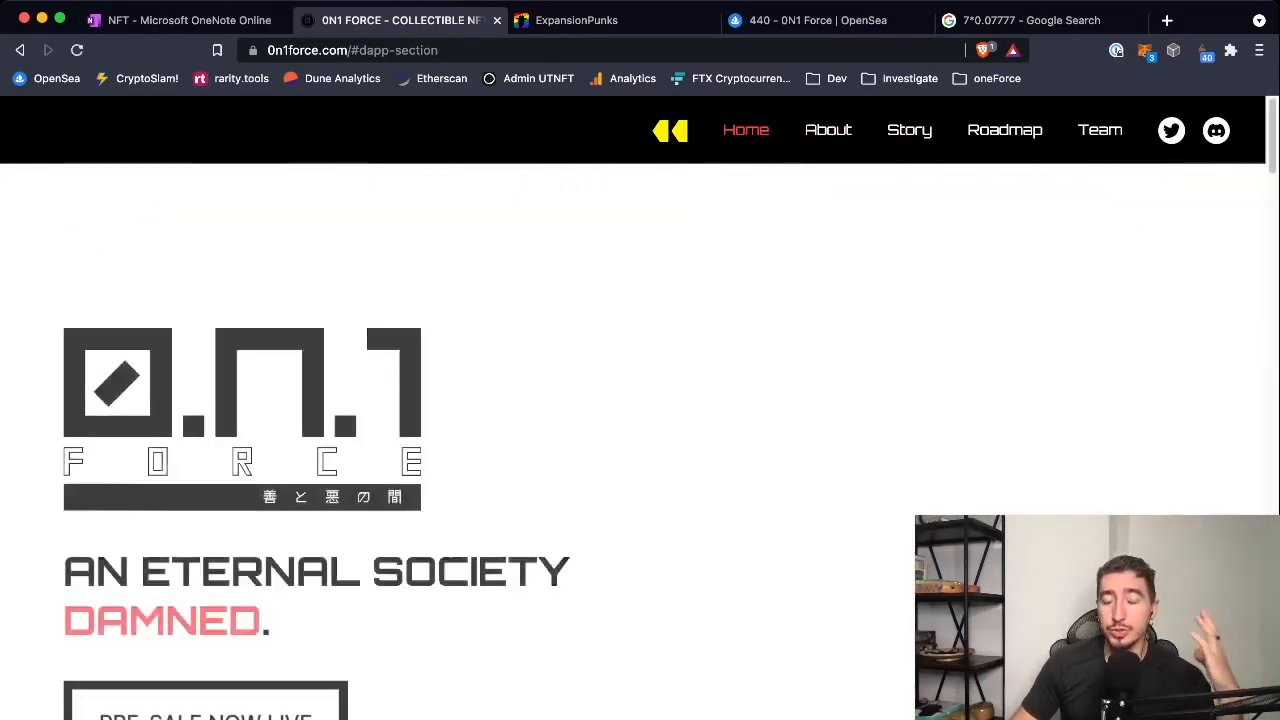
pyautogui.scroll(-3)
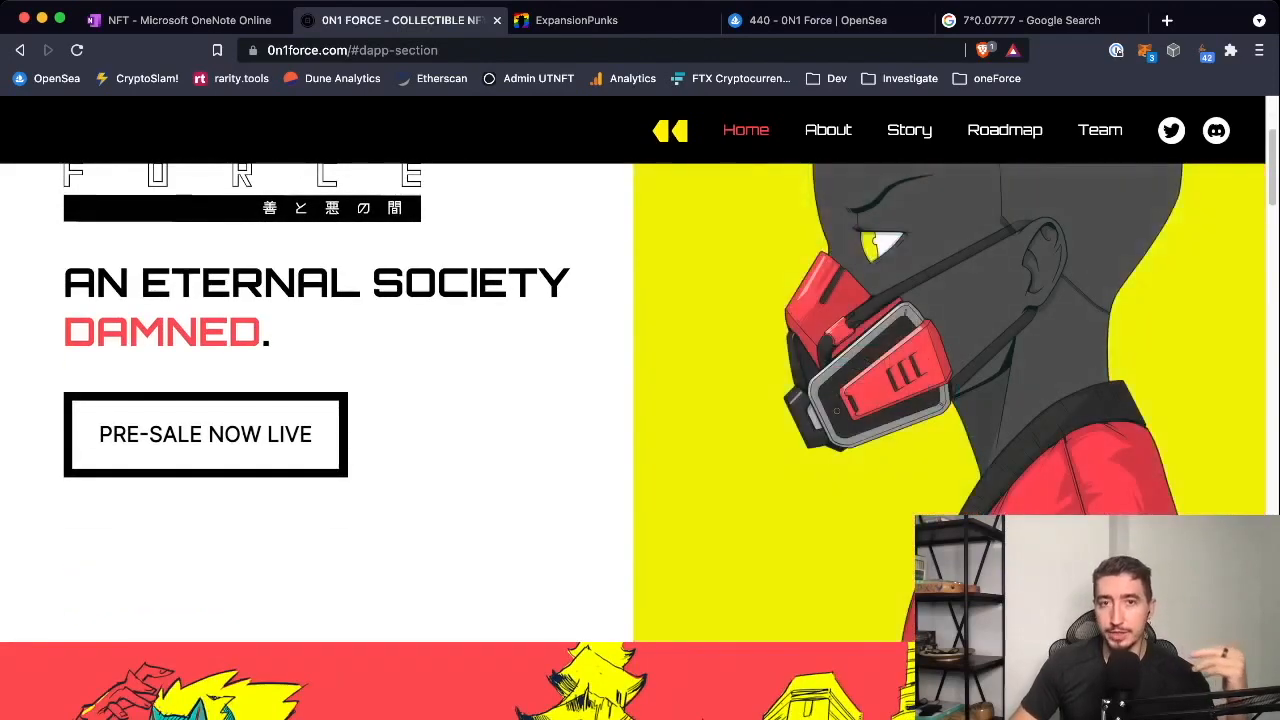
pyautogui.scroll(-3)
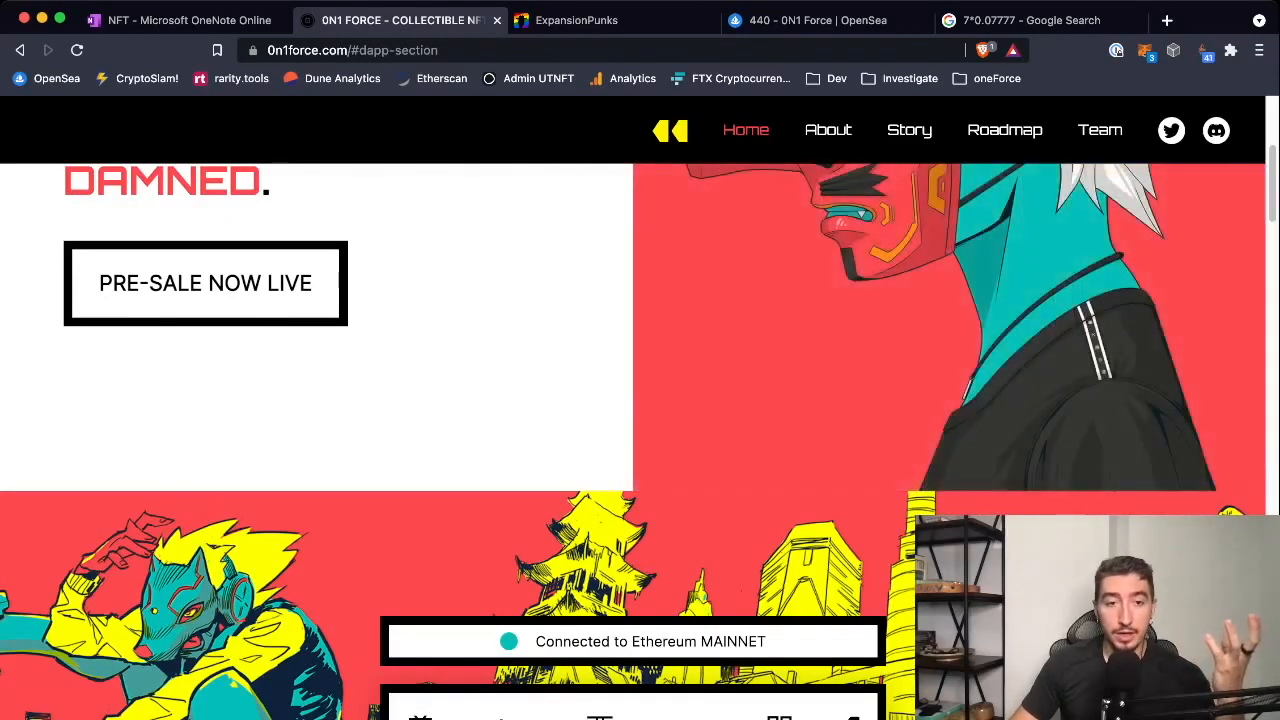
pyautogui.scroll(-3)
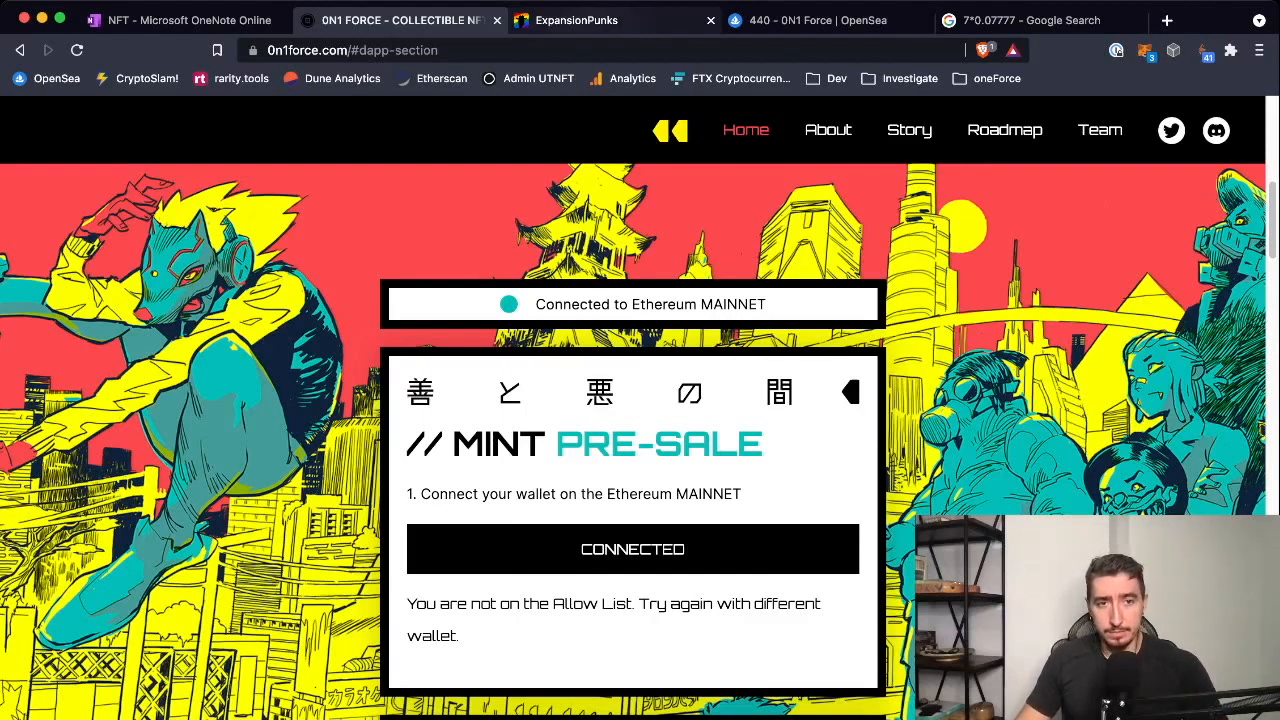
pyautogui.click(576, 20)
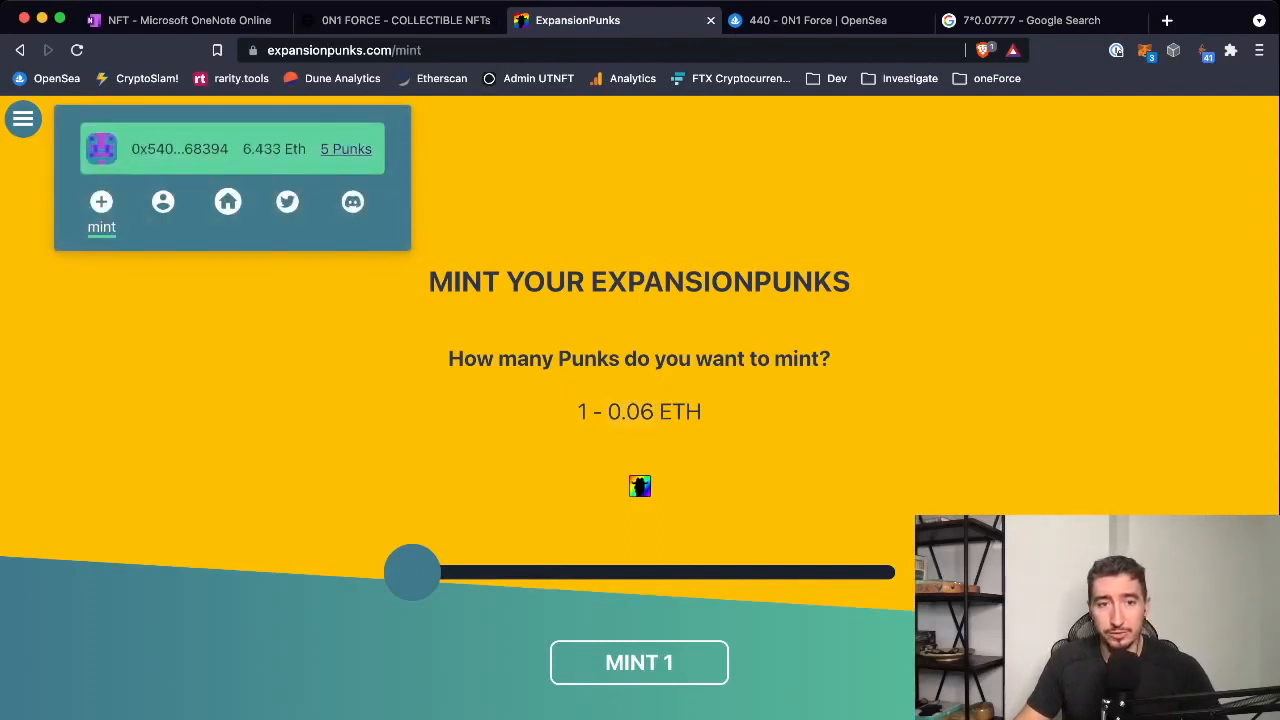
# Browse the ExpansionPunks home page down through whitepapers, roadmap and team to the ExpansionDAO section.
pyautogui.click(24, 118)
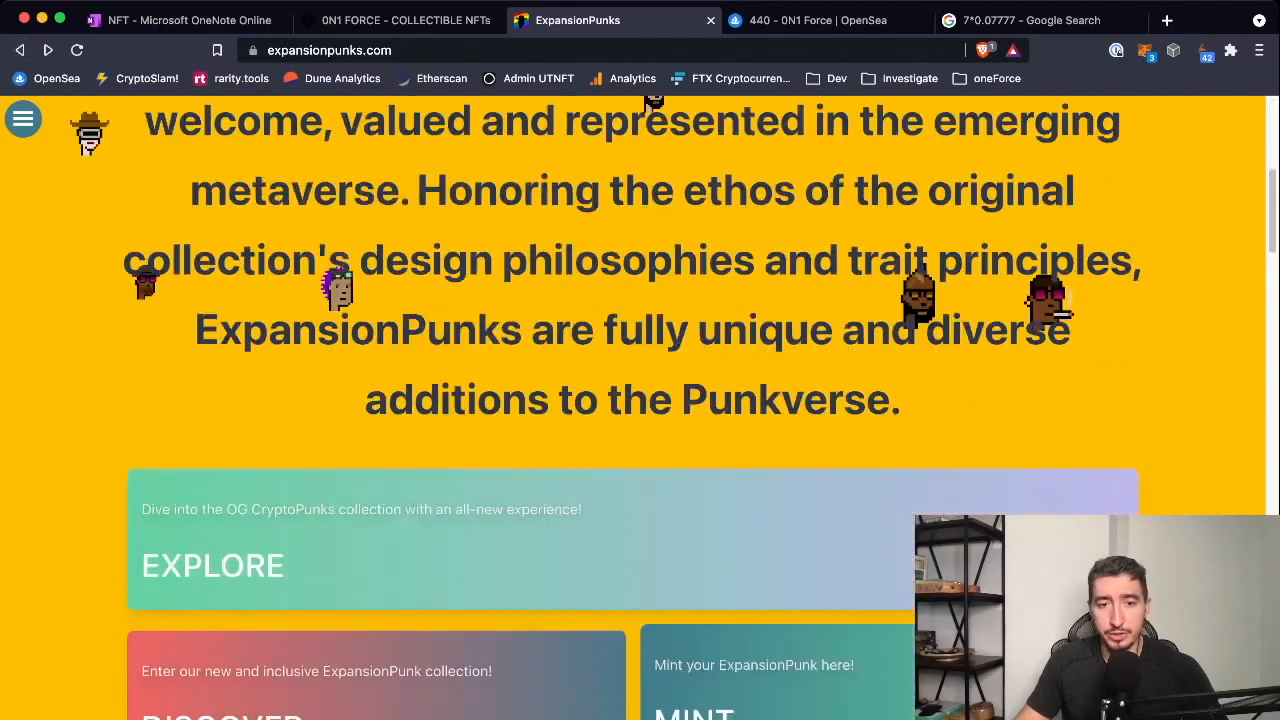
pyautogui.scroll(-3)
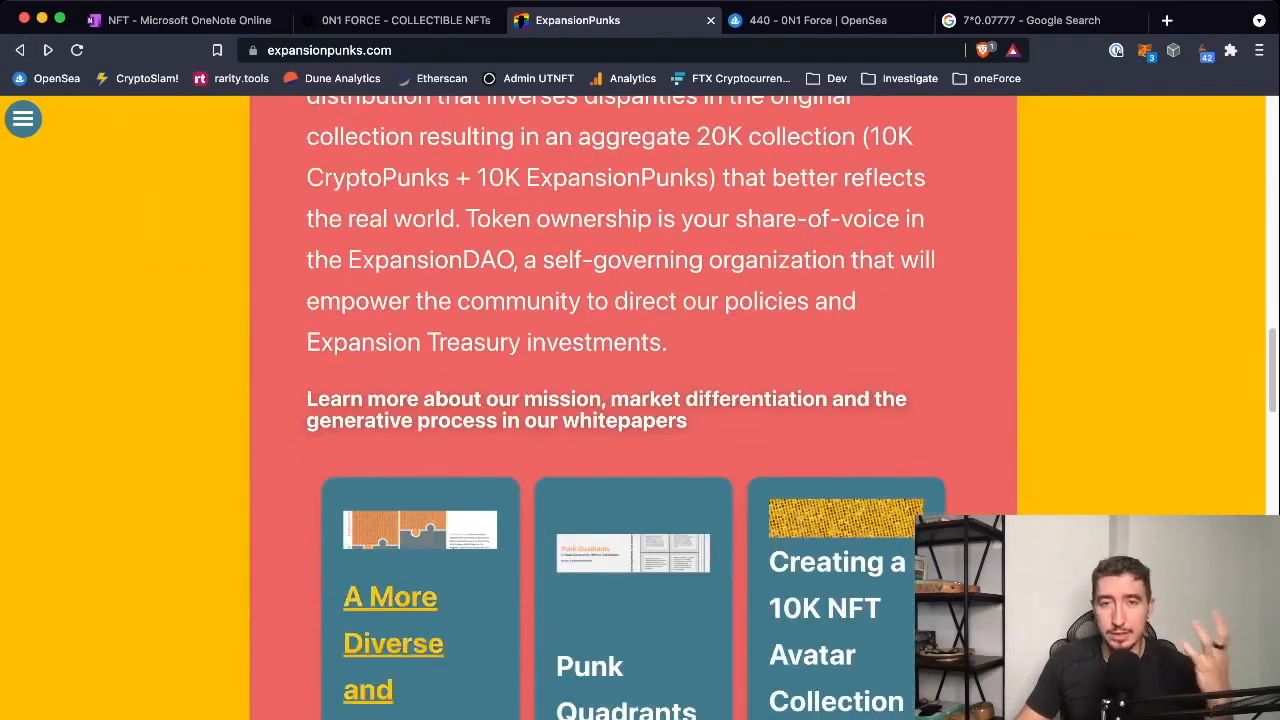
pyautogui.scroll(-3)
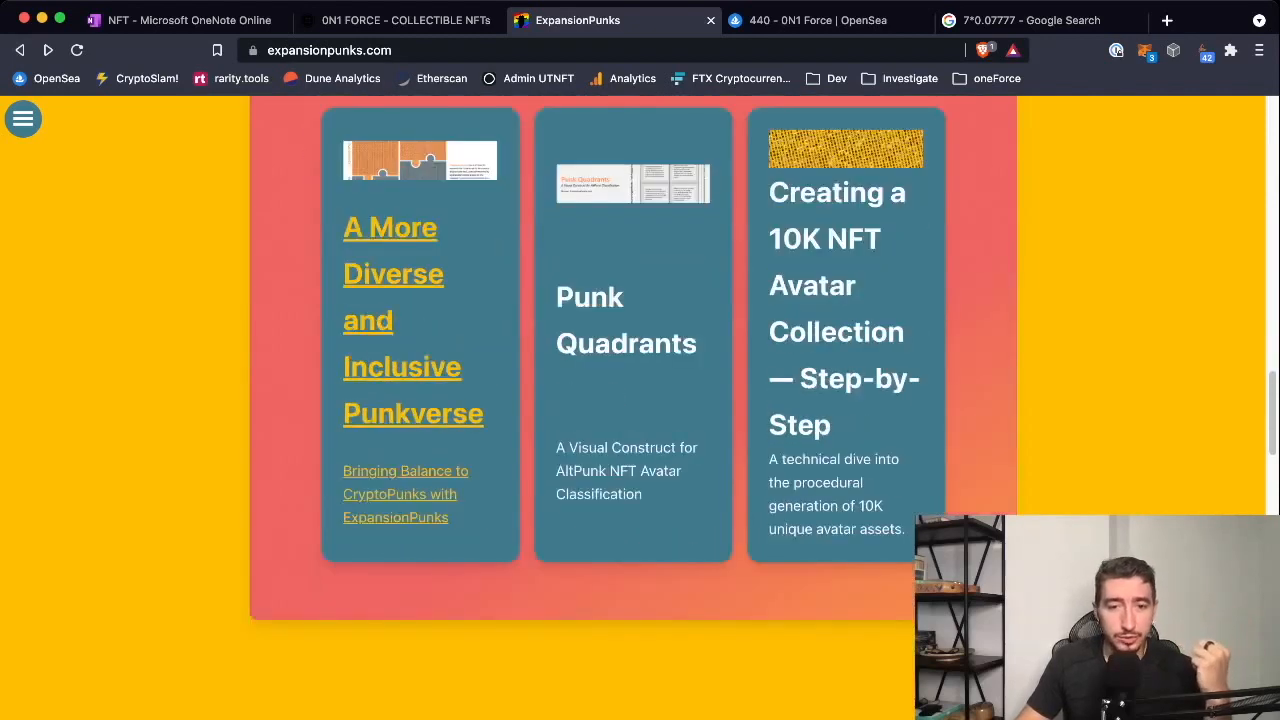
pyautogui.scroll(-3)
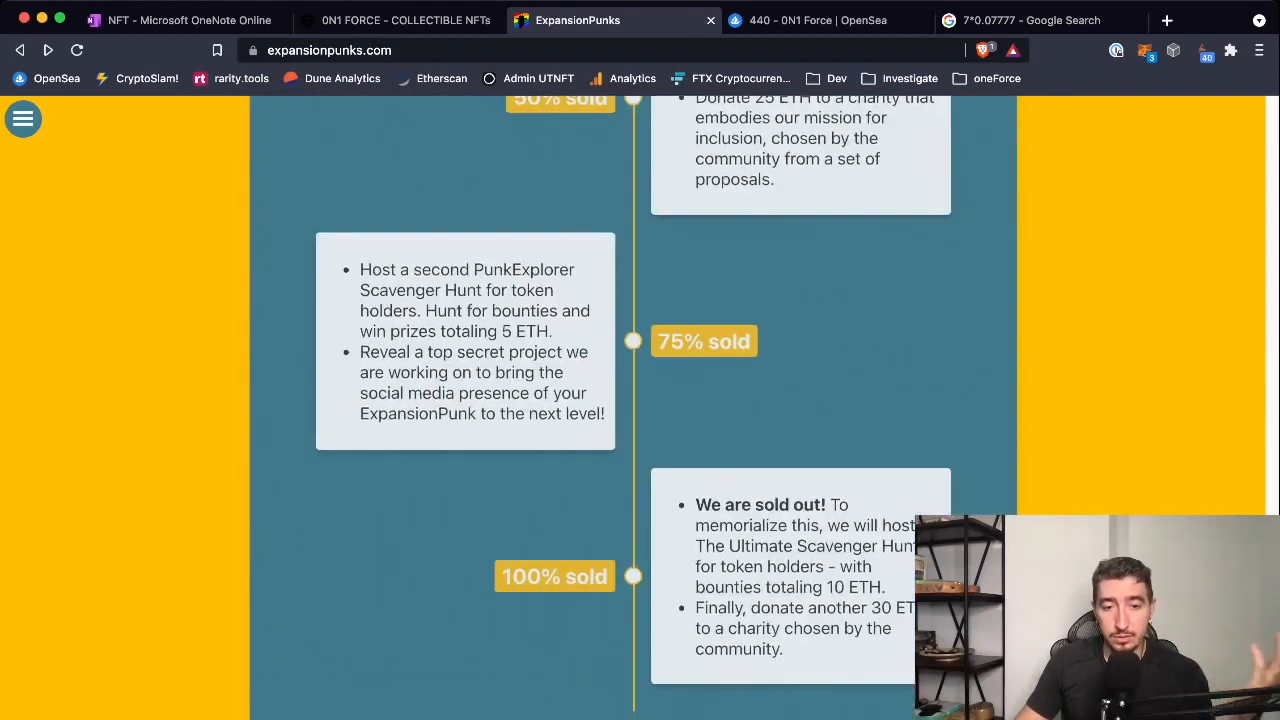
pyautogui.scroll(-3)
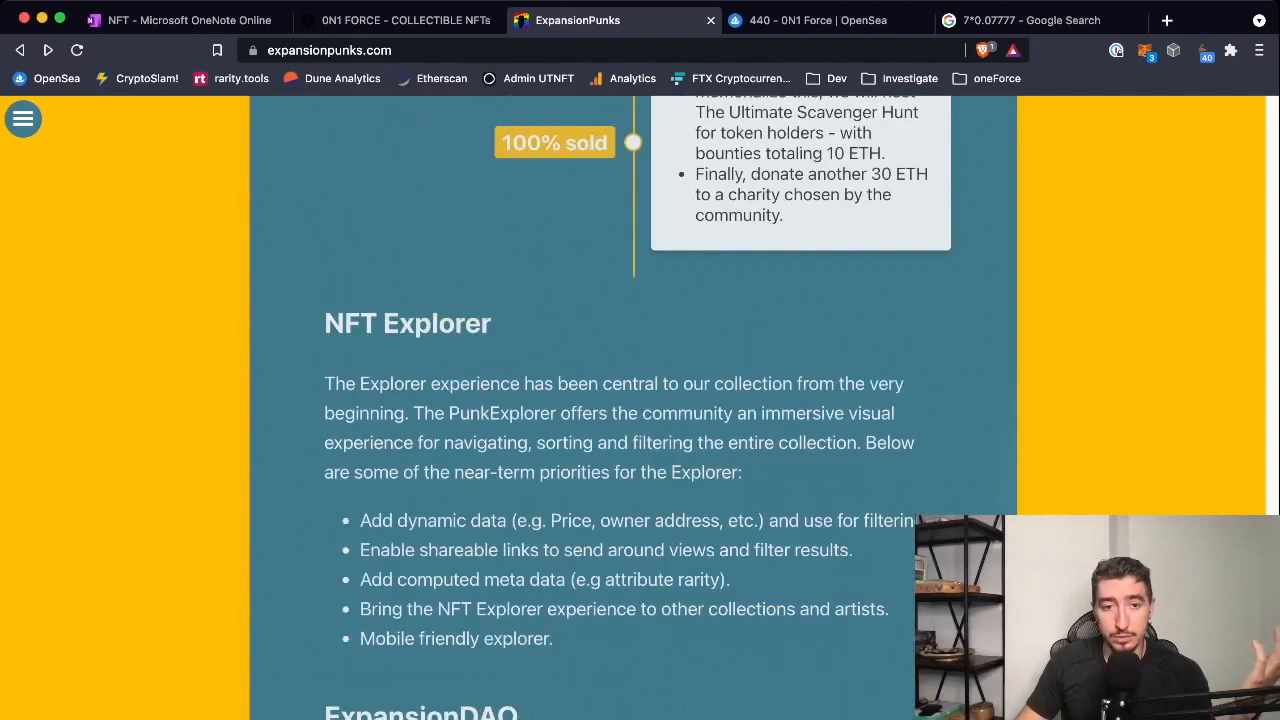
pyautogui.scroll(-3)
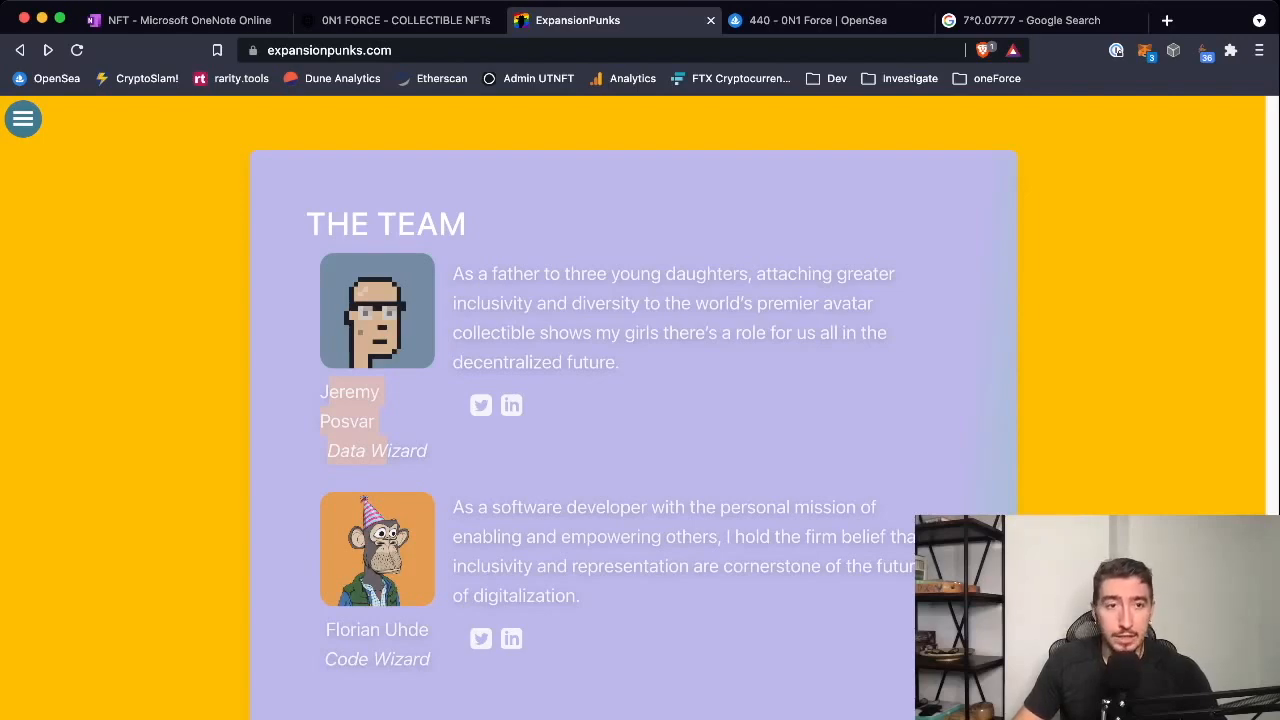
pyautogui.scroll(-3)
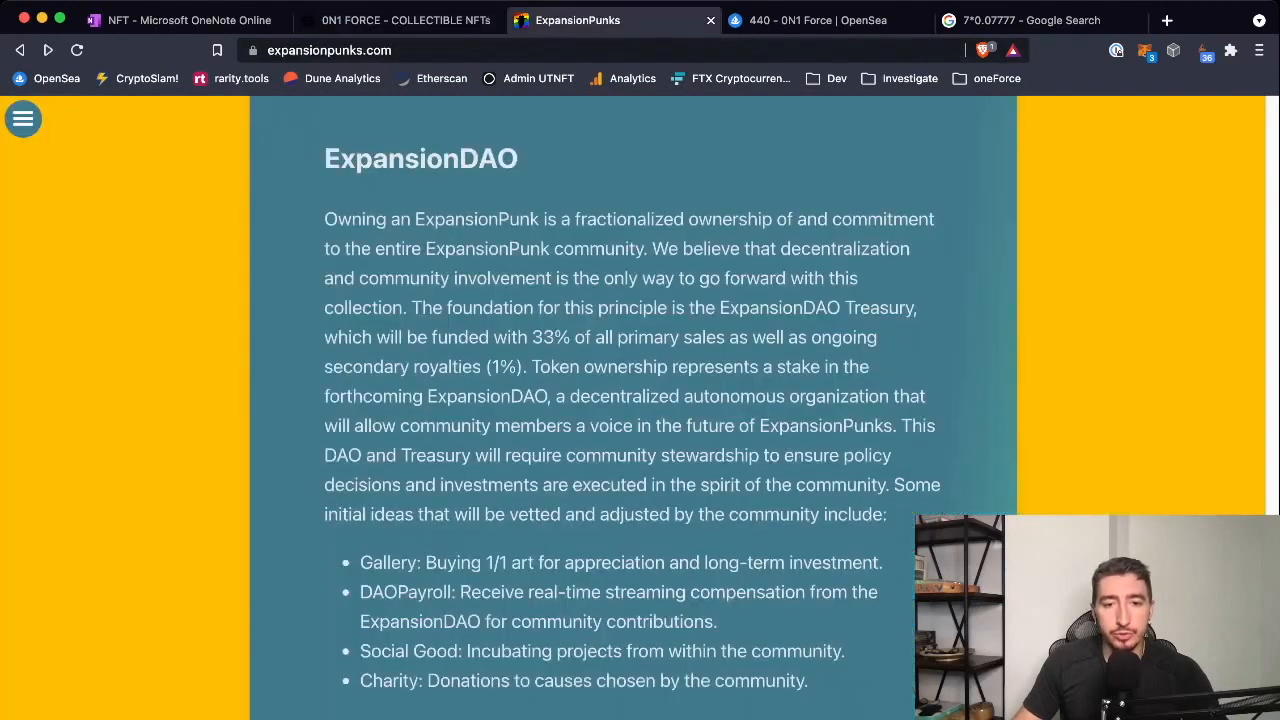
# Draw a red divider line right of the diagram on the notes page, then return to the 0N1 Force site.
pyautogui.click(180, 20)
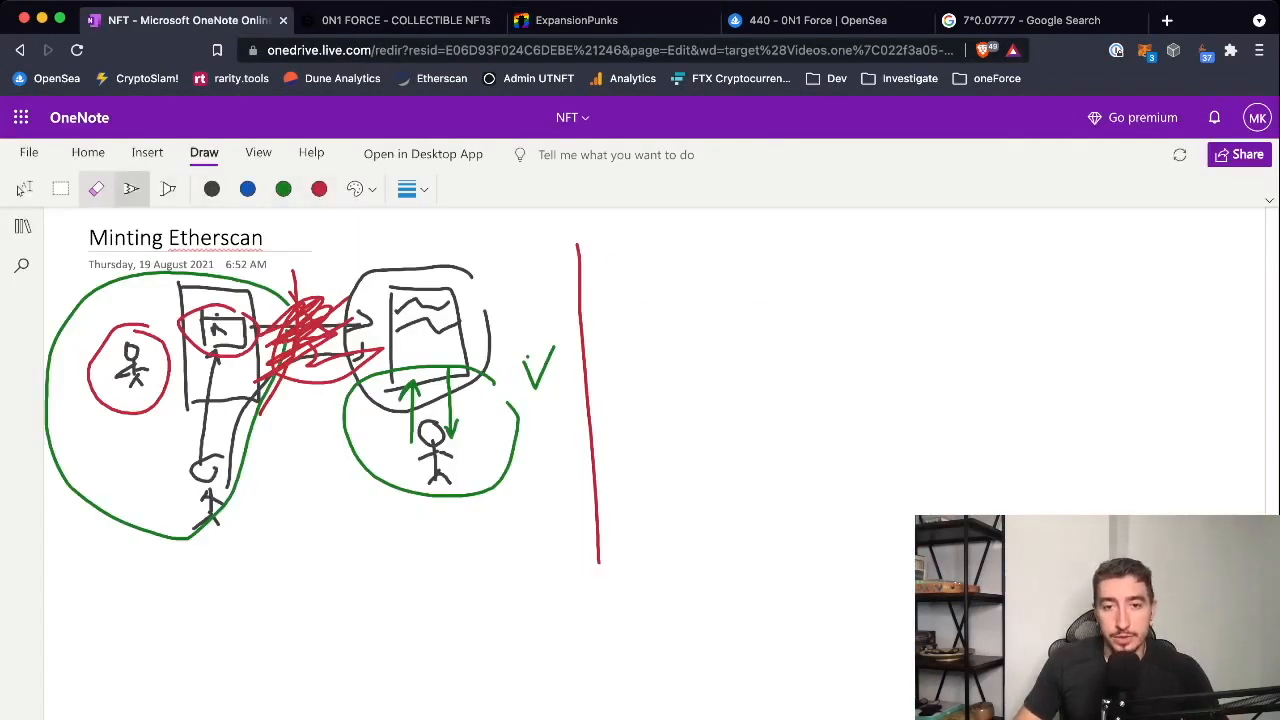
pyautogui.moveTo(600, 284); pyautogui.dragTo(900, 290)
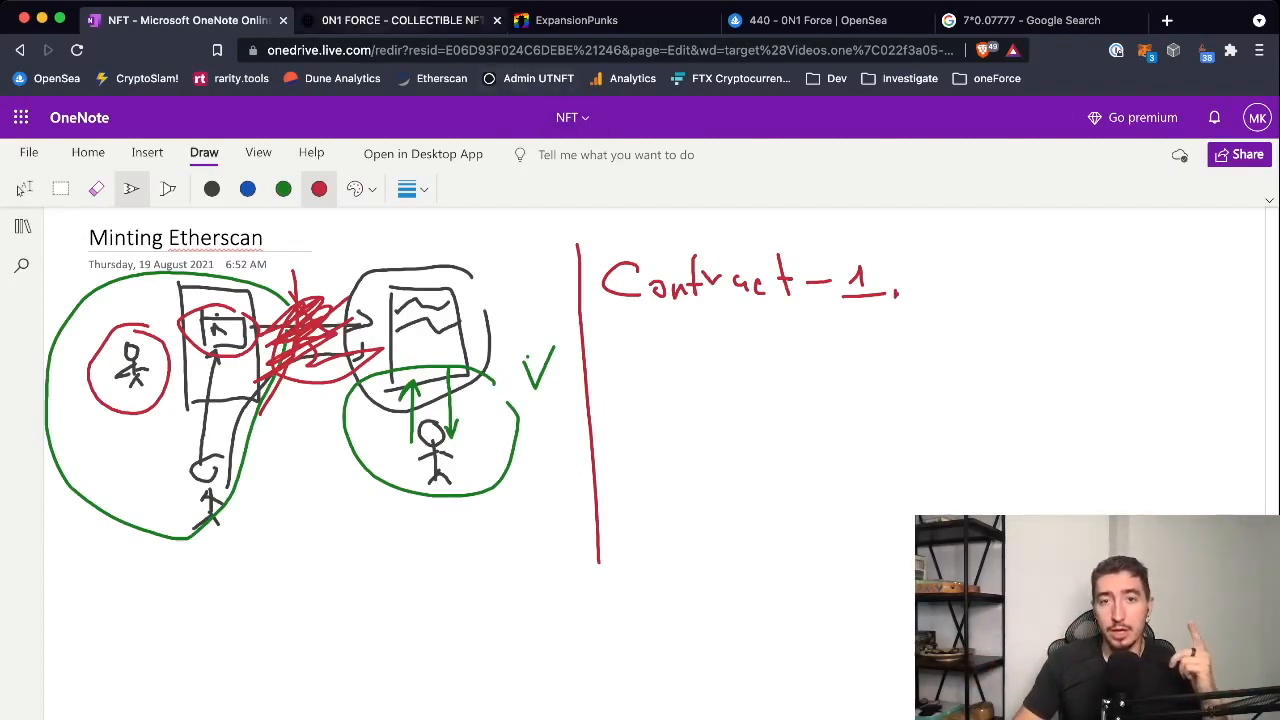
pyautogui.click(400, 20)
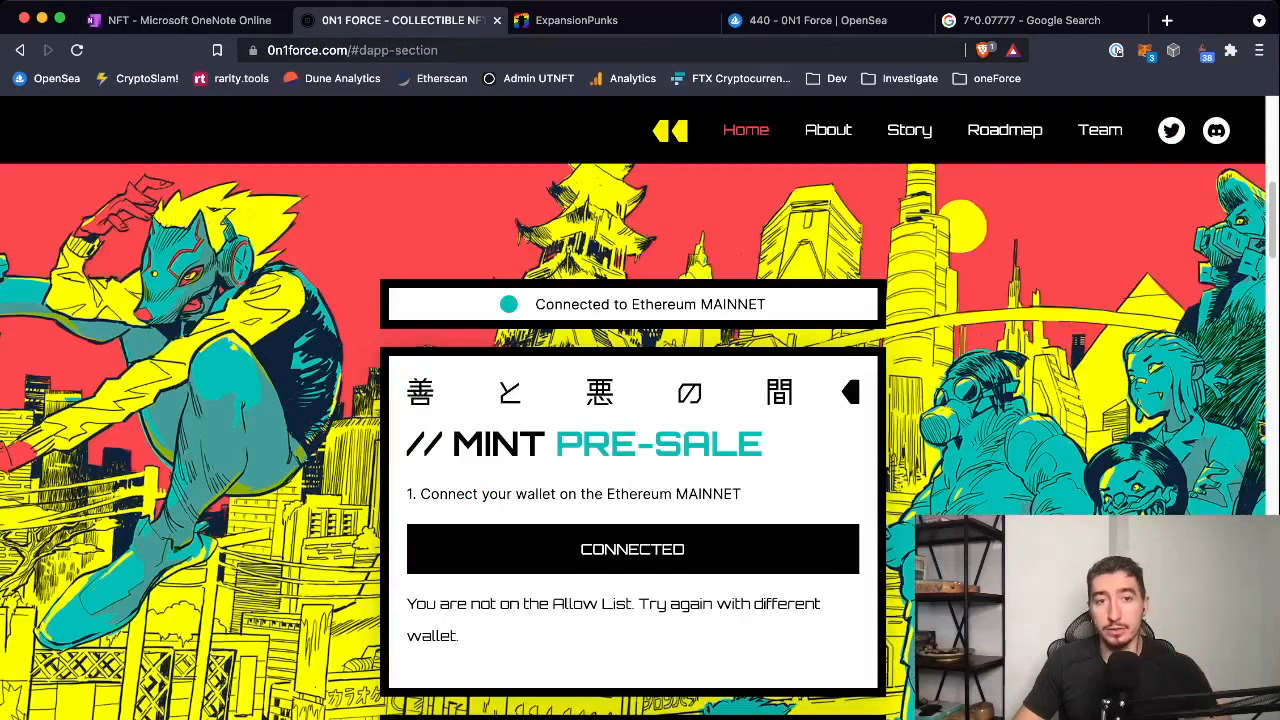
# Search OpenSea for '0n1', visit the 0N1 Force collection and item #440, then bring up Etherscan in a new tab.
pyautogui.click(810, 20)
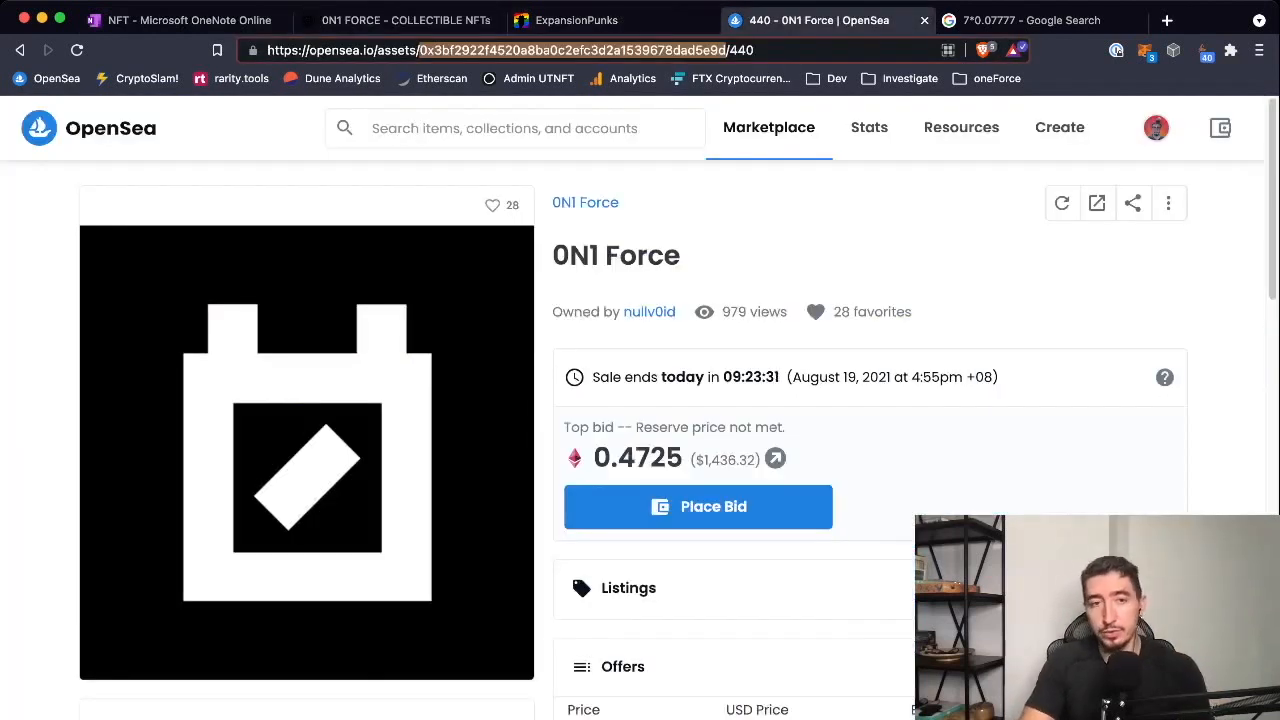
pyautogui.write('0n1')
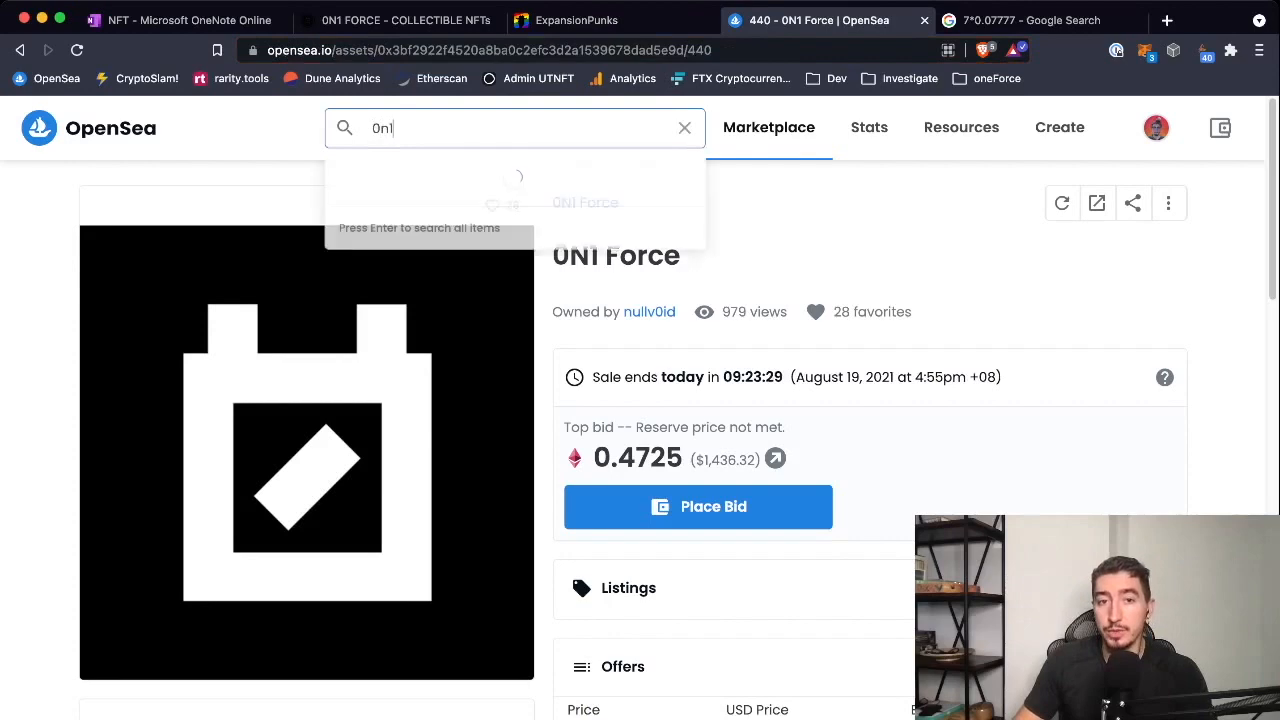
pyautogui.click(584, 202)
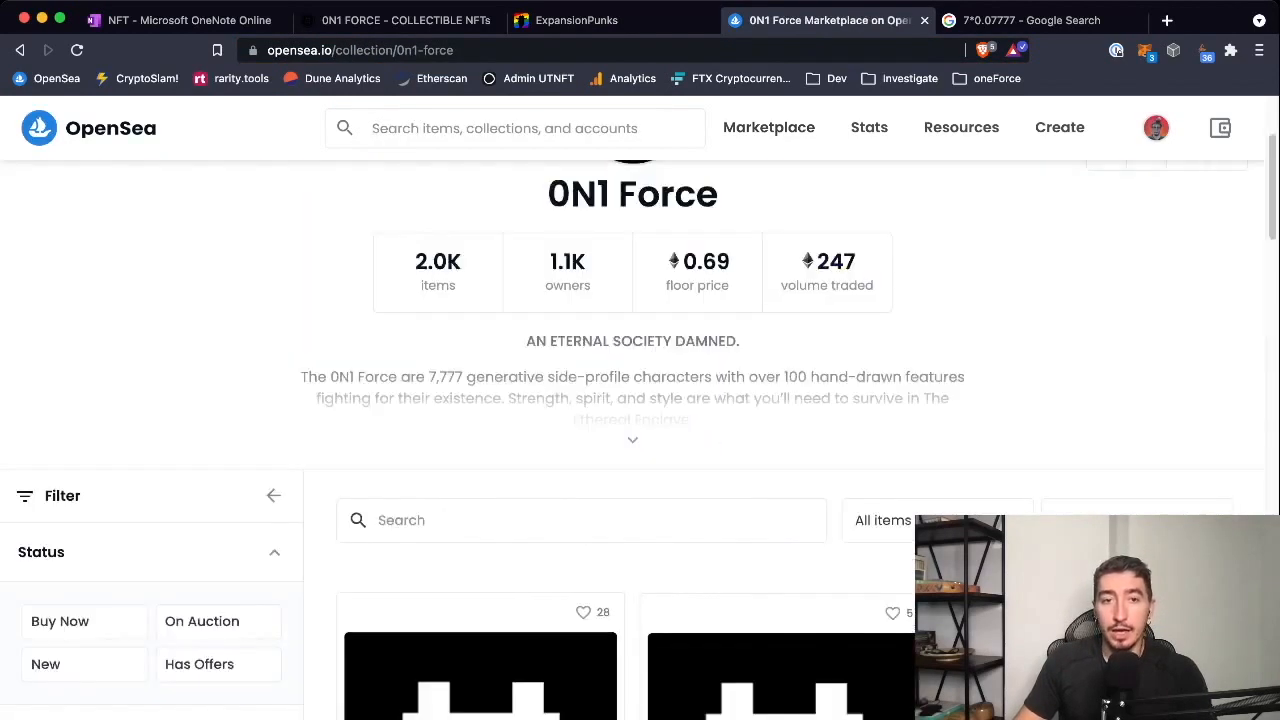
pyautogui.click(480, 670)
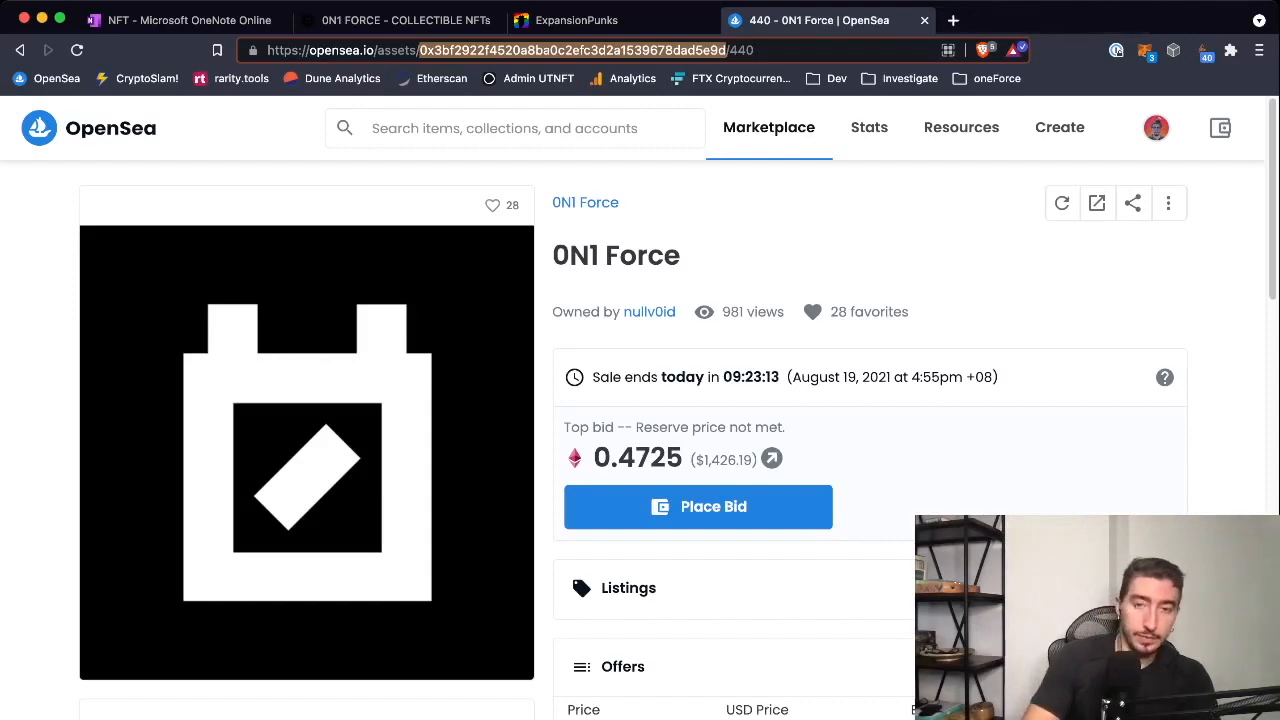
pyautogui.click(1166, 20)
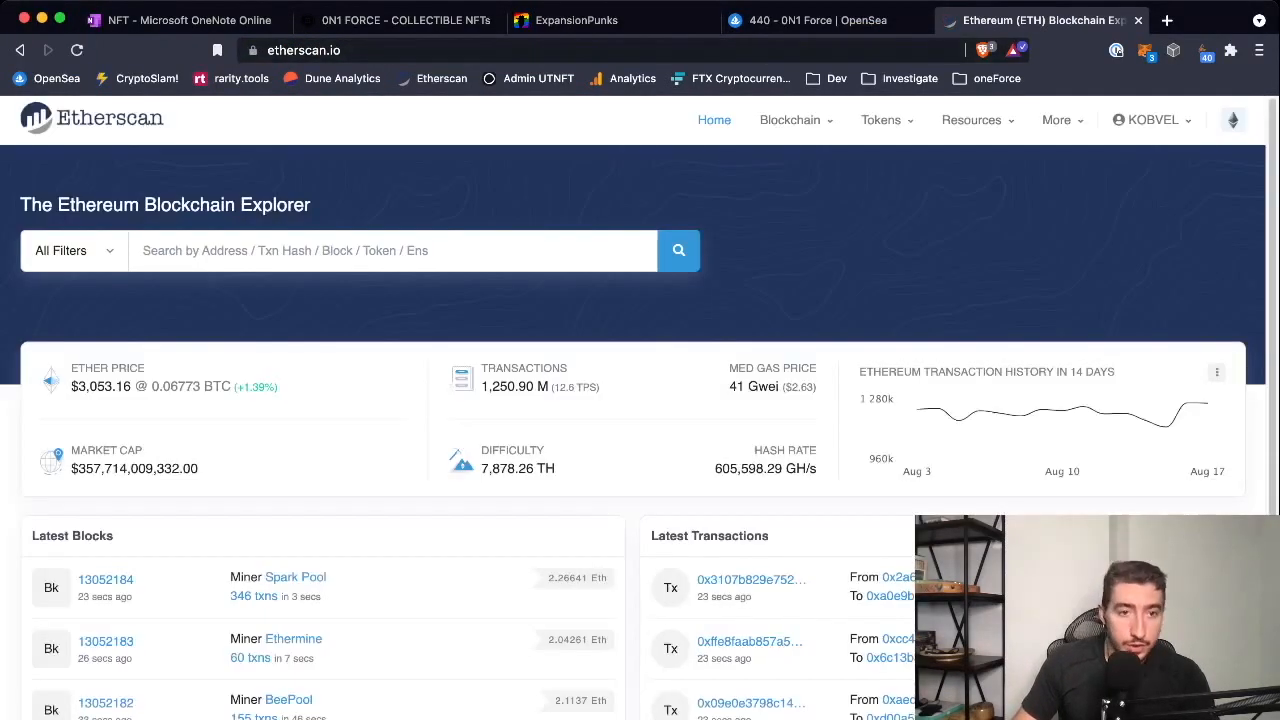
# Look up contract 0x3bf2922f…dad5e9d on Etherscan and view the 0N1 Force contract's unverified bytecode.
pyautogui.write('0x3bf2922f4520a8ba0c2efc3d2a1539678dad5e9d')
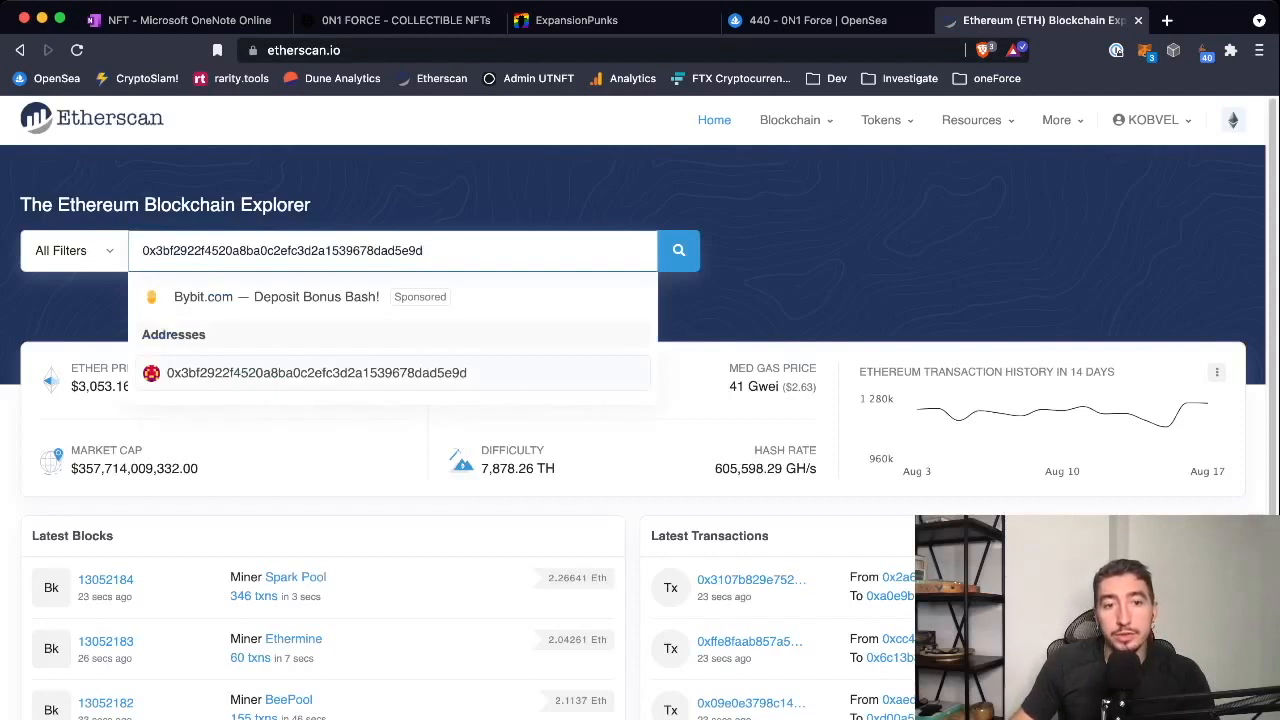
pyautogui.click(316, 372)
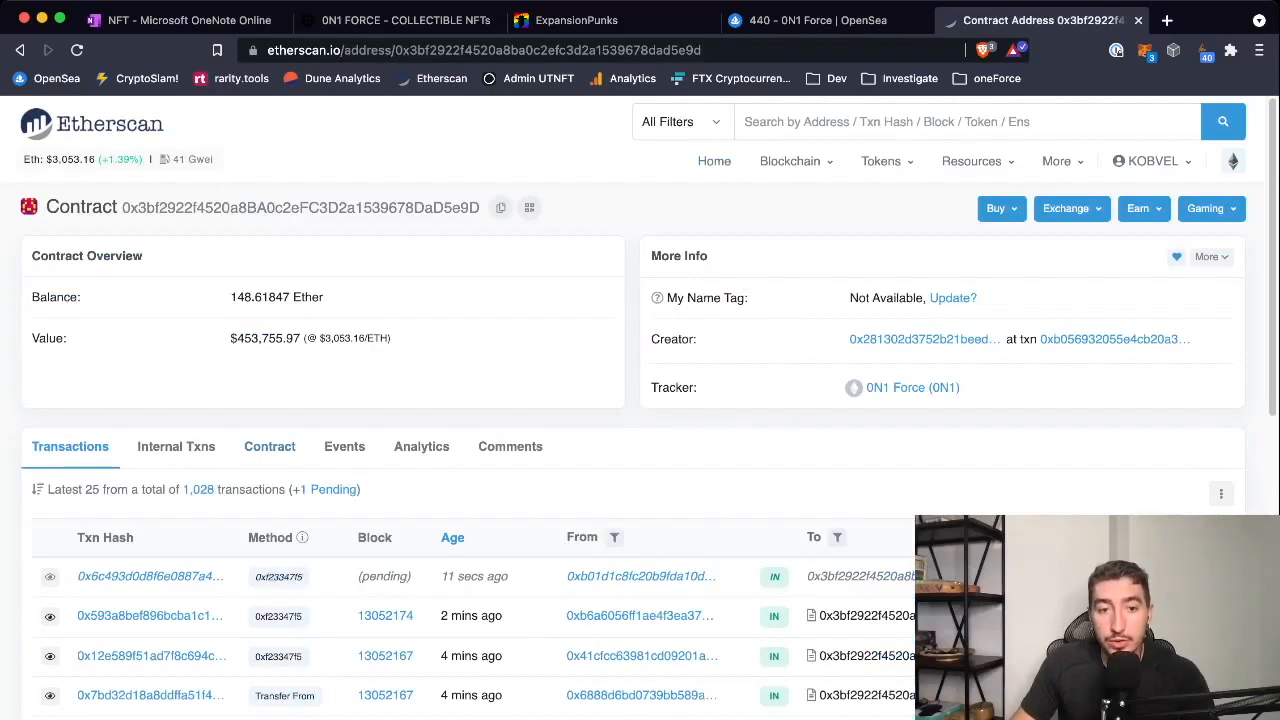
pyautogui.click(268, 446)
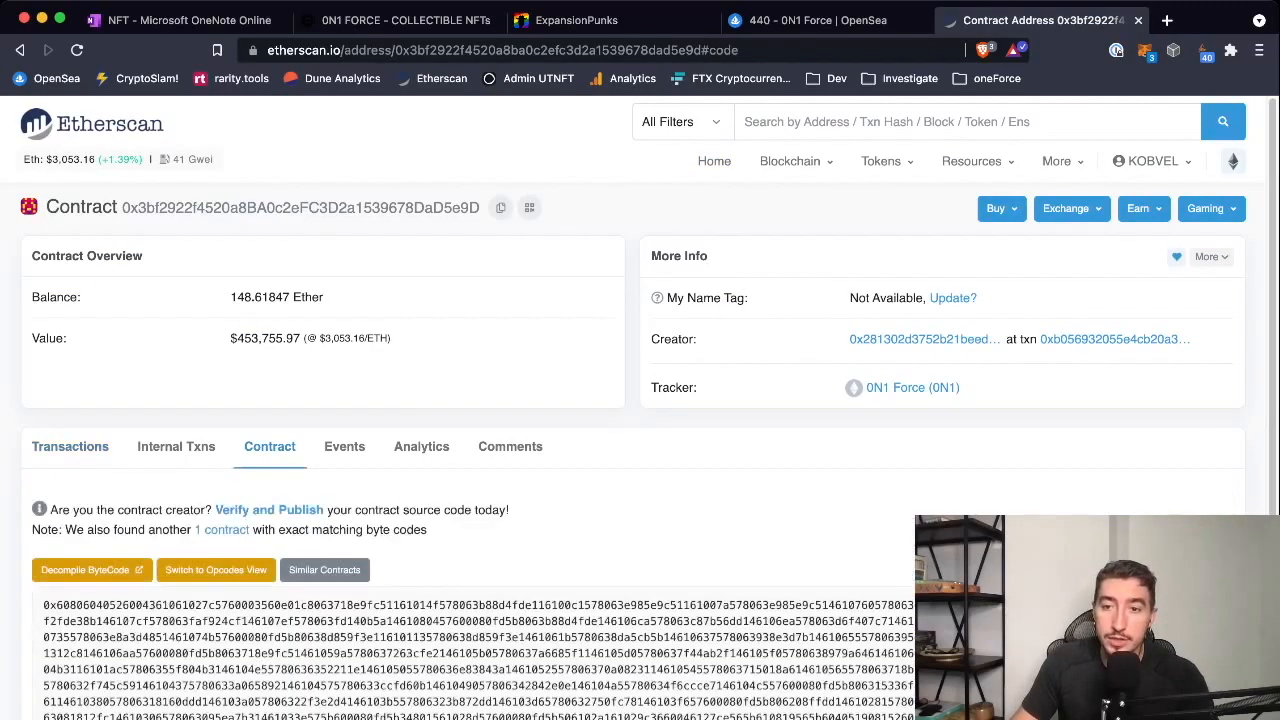
pyautogui.scroll(-3)
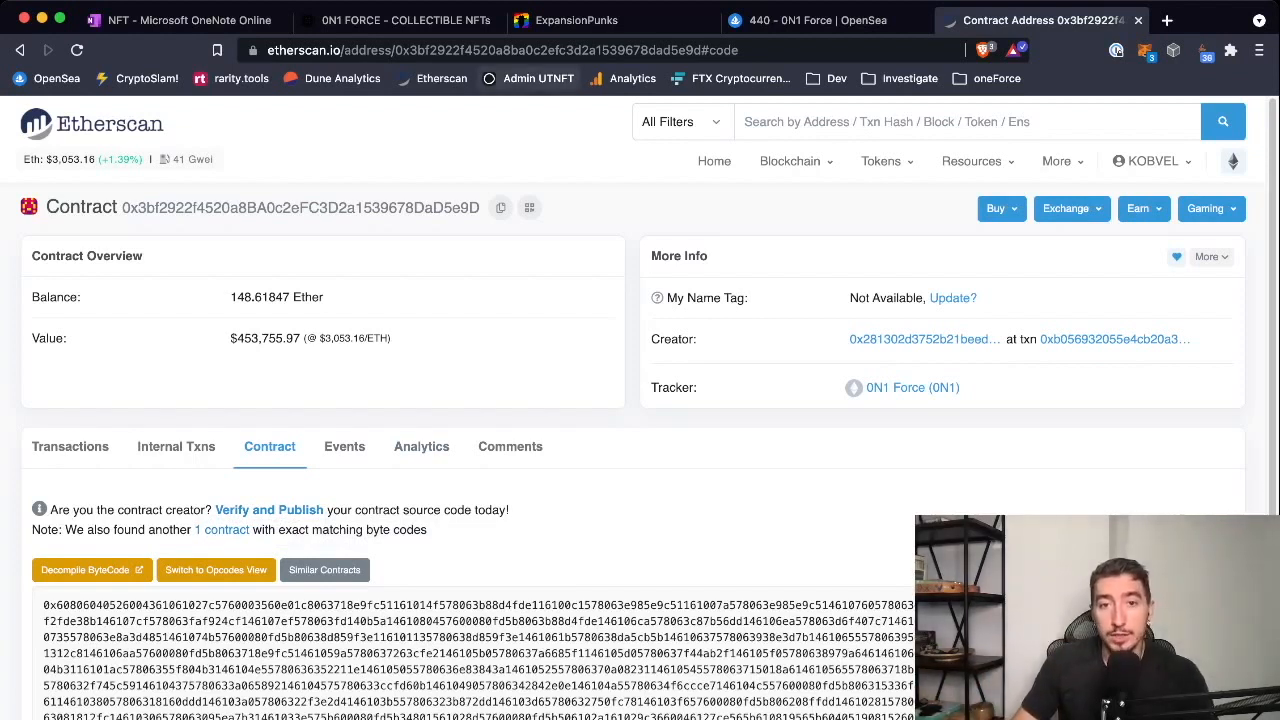
pyautogui.click(576, 20)
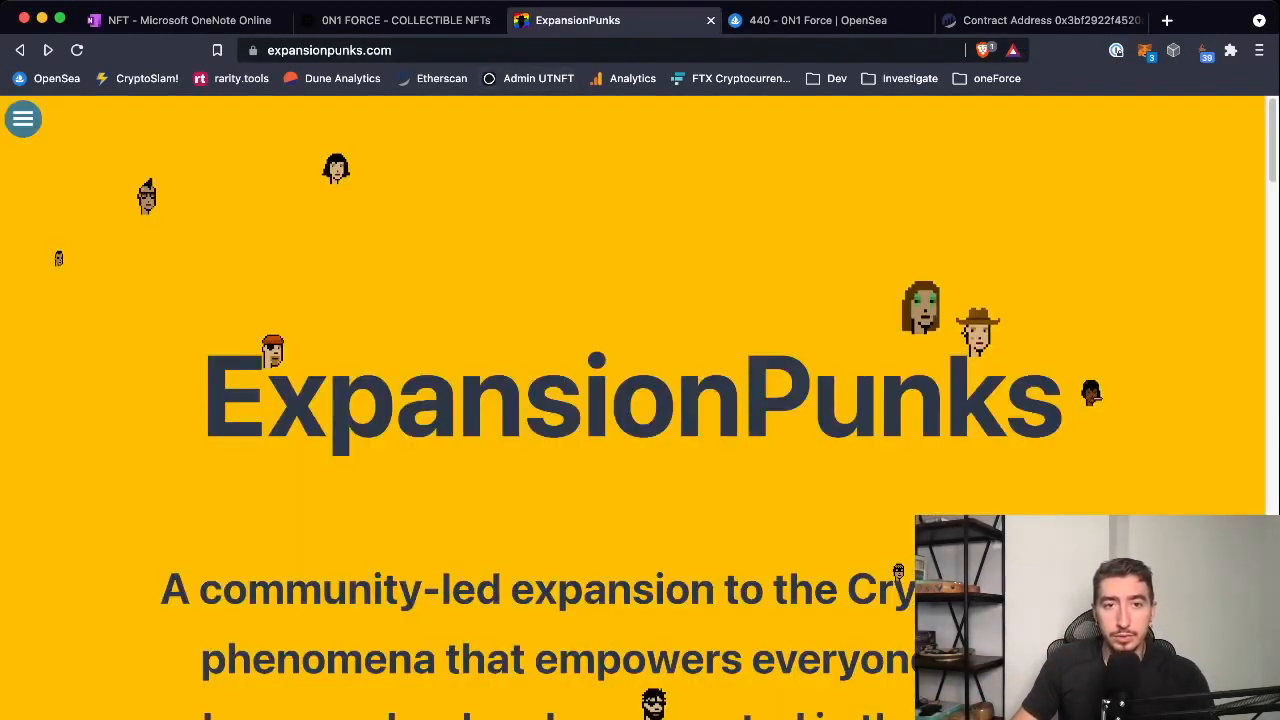
# View ExpansionPunks items #10550 and #14183 on OpenSea to get the contract address, then return to Etherscan.
pyautogui.click(820, 20)
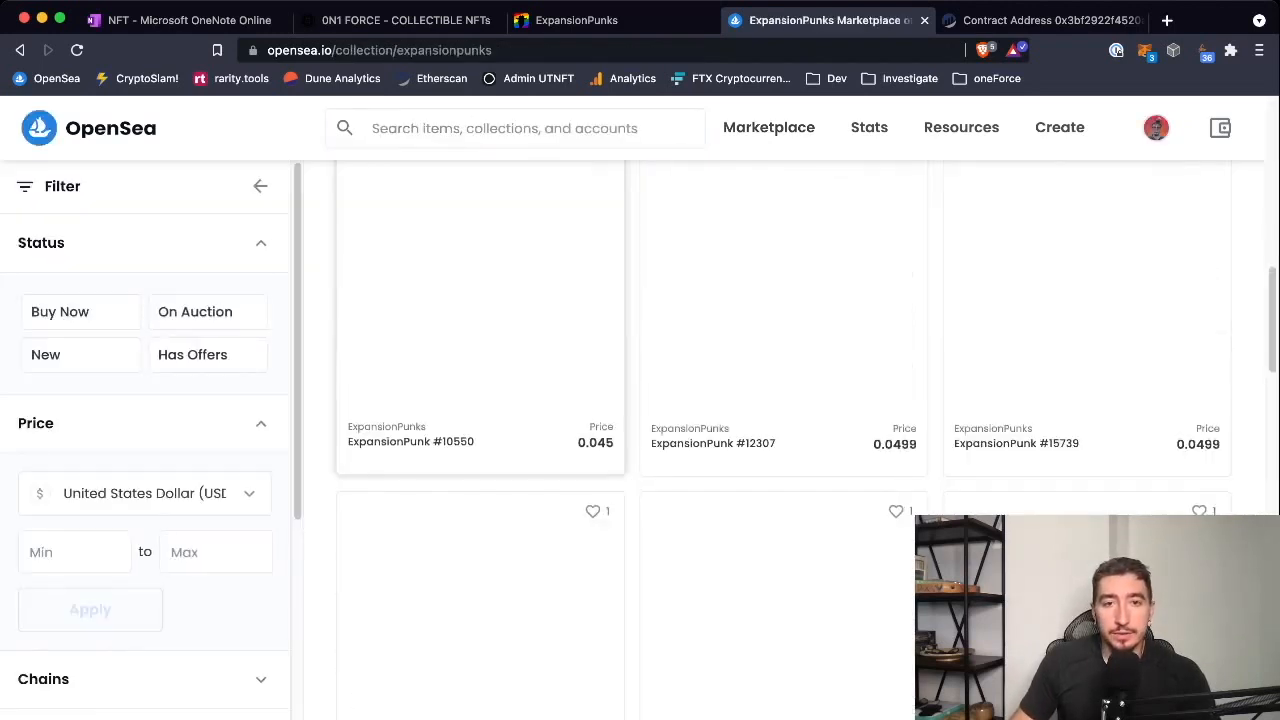
pyautogui.click(480, 316)
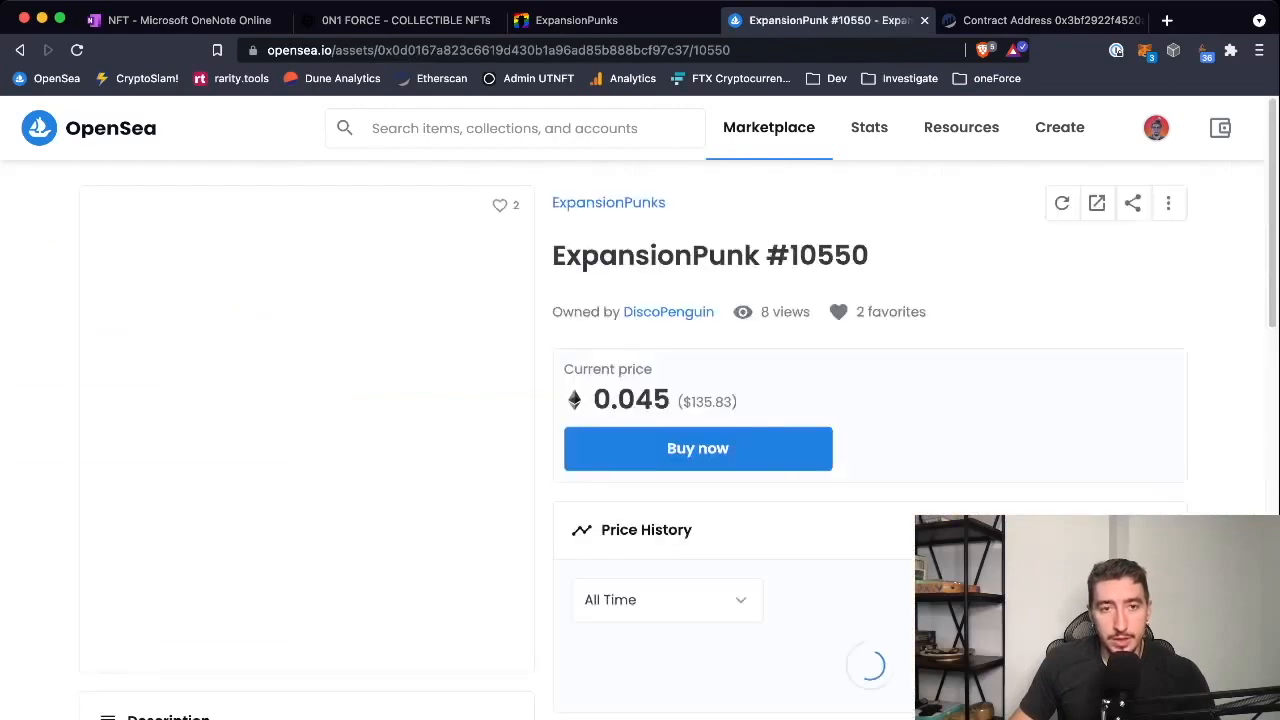
pyautogui.click(608, 202)
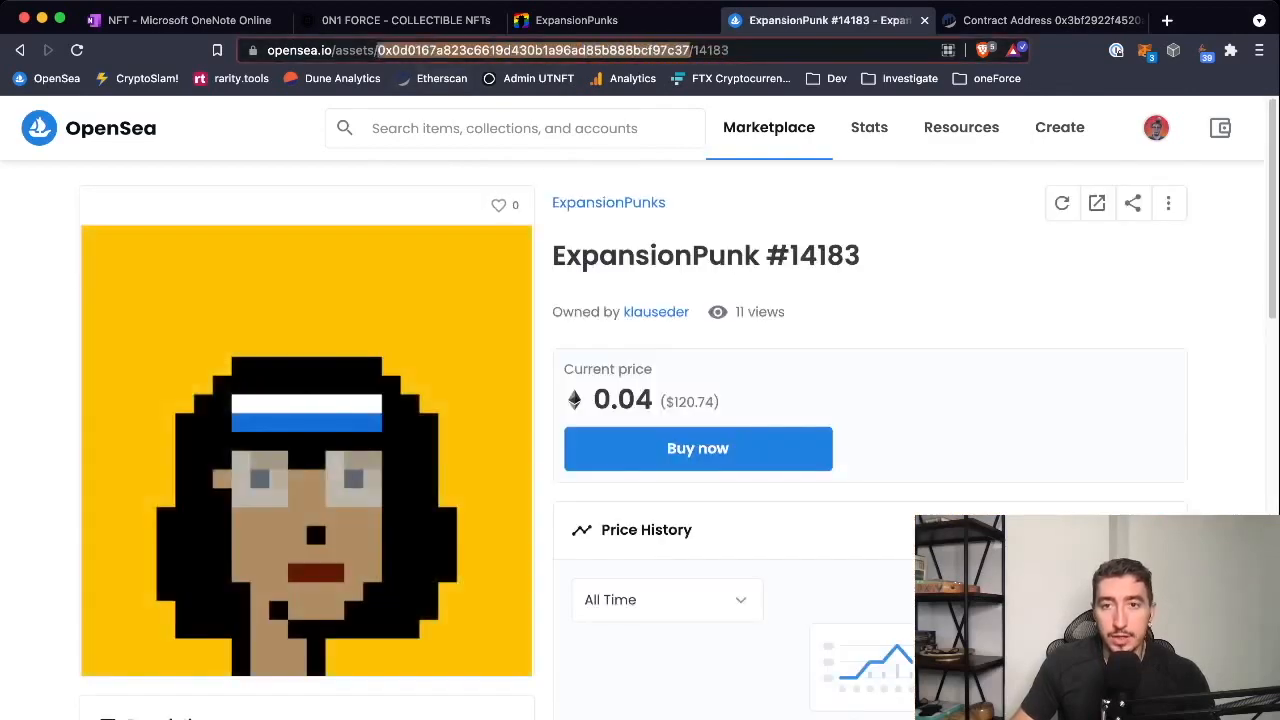
pyautogui.click(1044, 20)
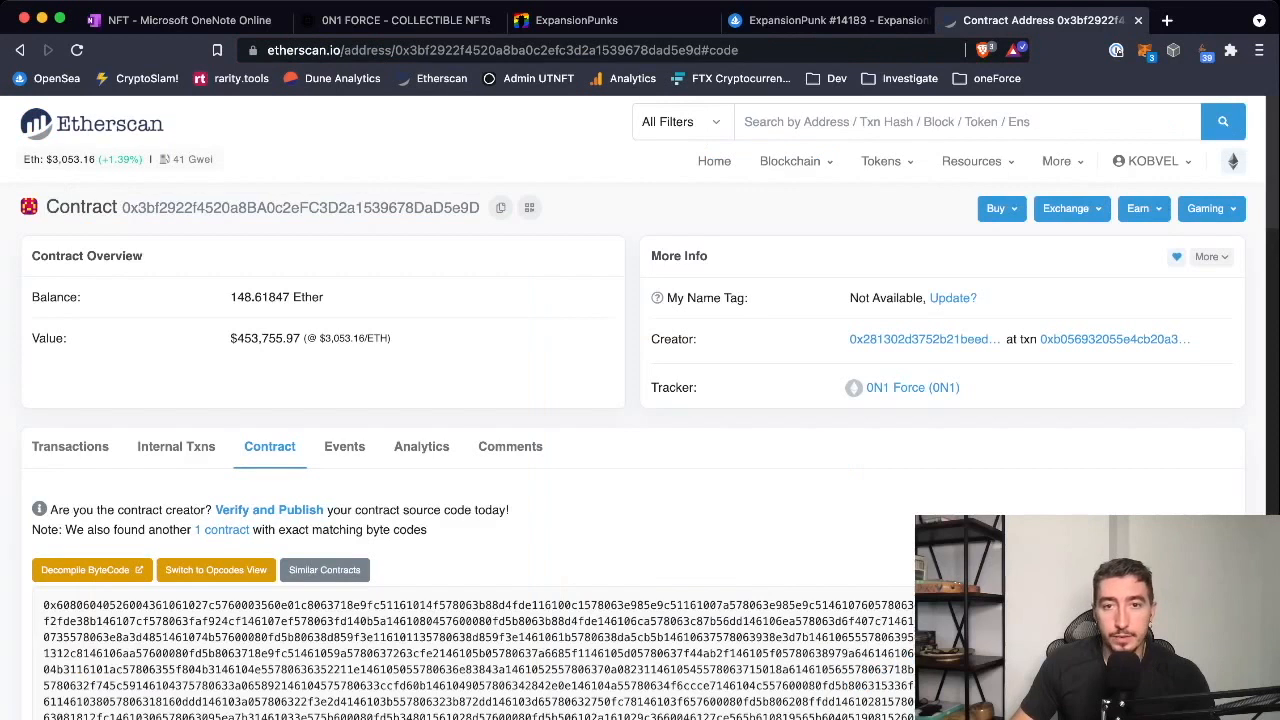
# Look up contract 0x0d0167a8…bcf97c37 on Etherscan and show the ExpansionPunks contract's verified code and write functions.
pyautogui.write('0x0d0167a823c6619d430b1a96ad85b888bcf97c37')
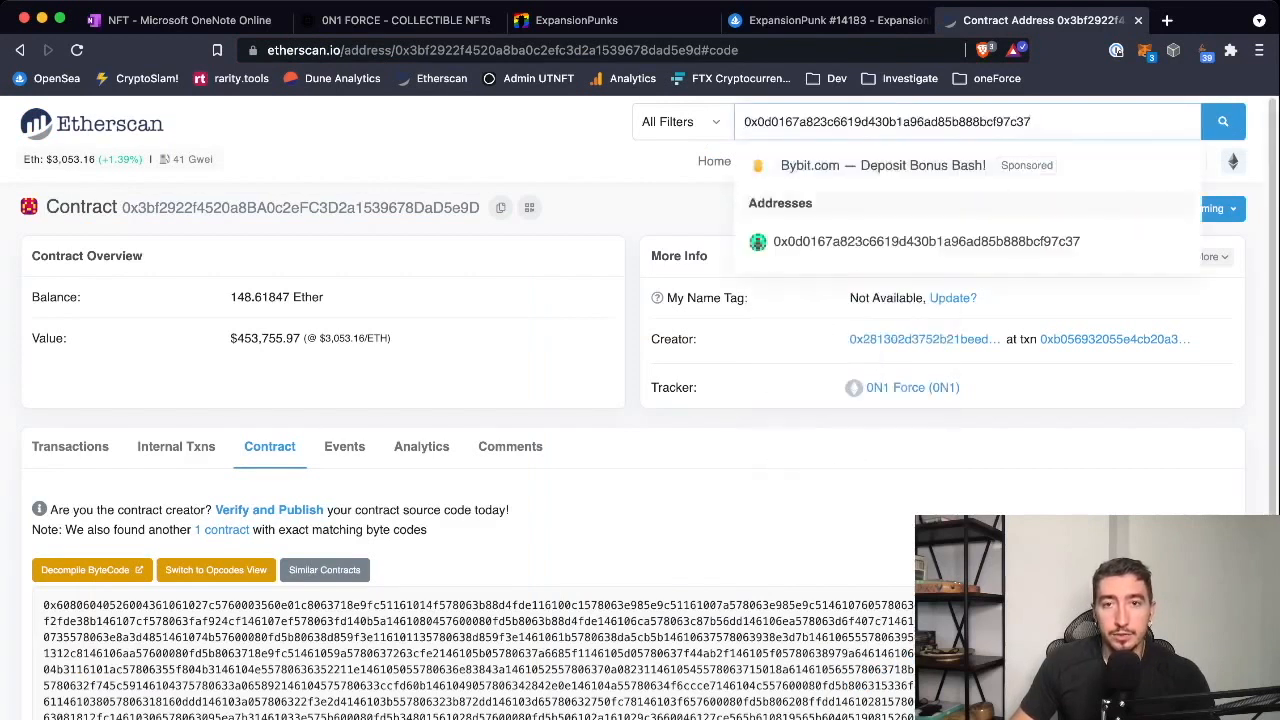
pyautogui.click(924, 240)
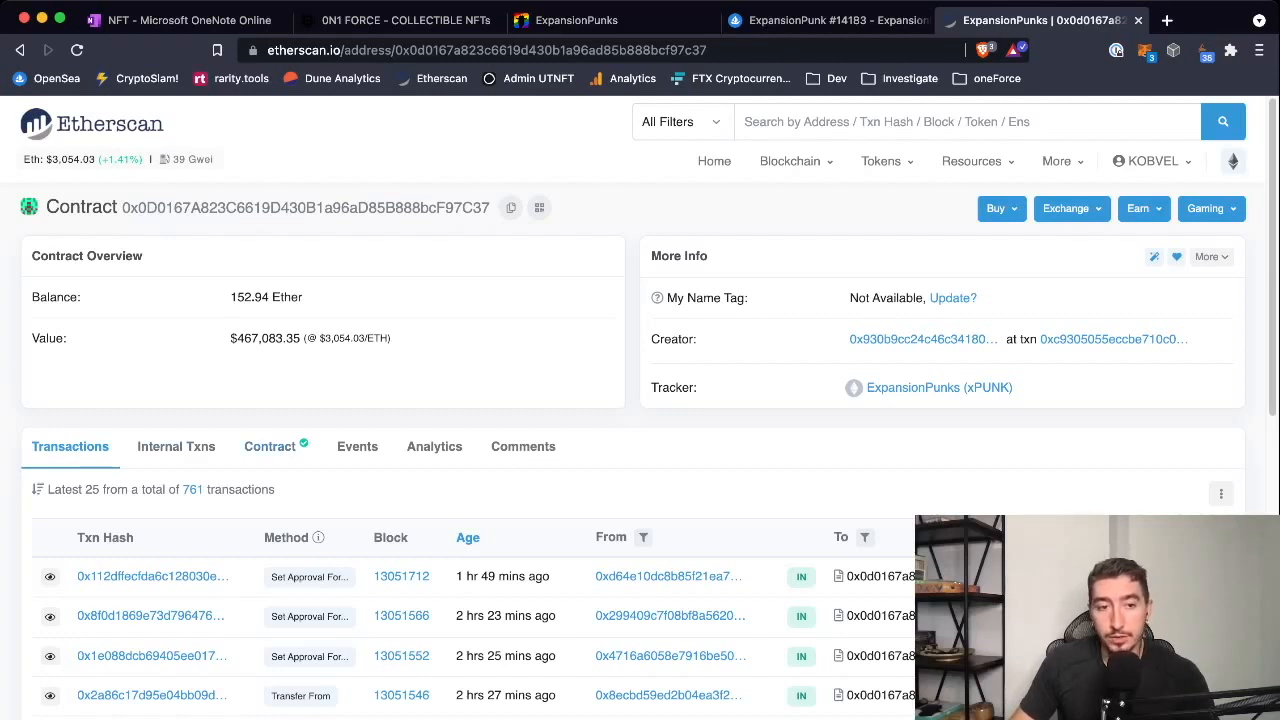
pyautogui.click(268, 446)
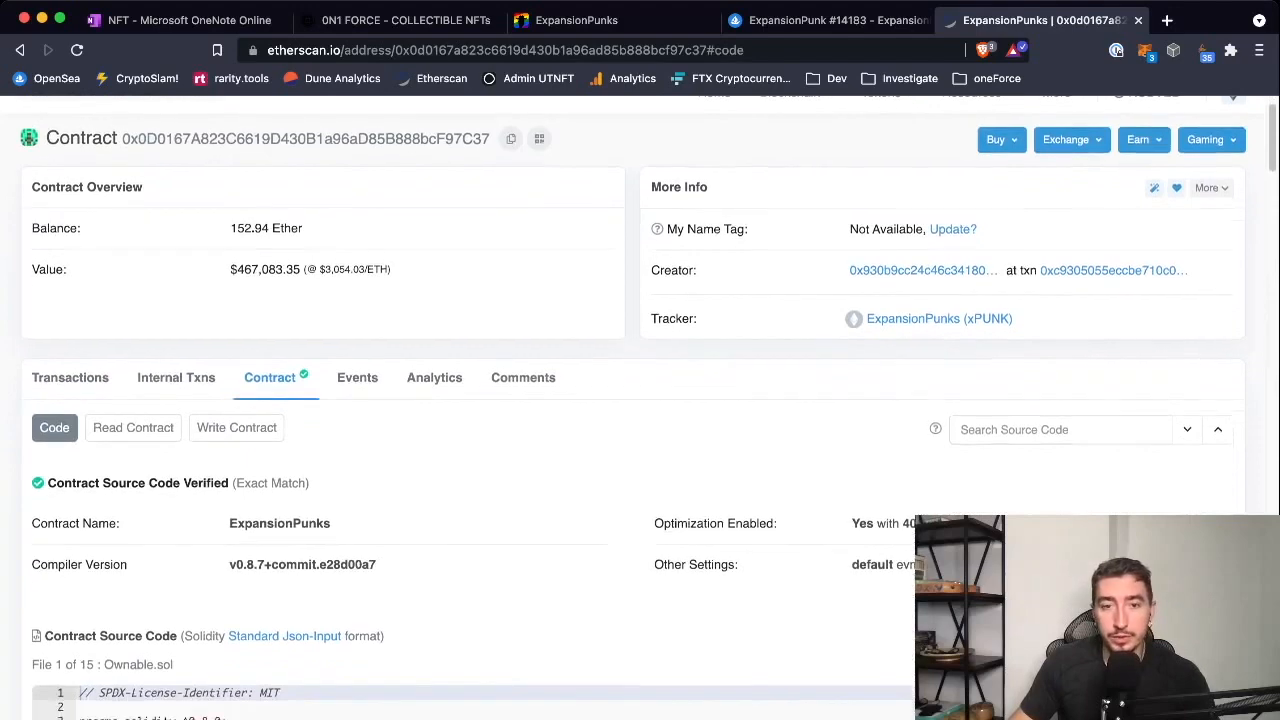
pyautogui.scroll(-3)
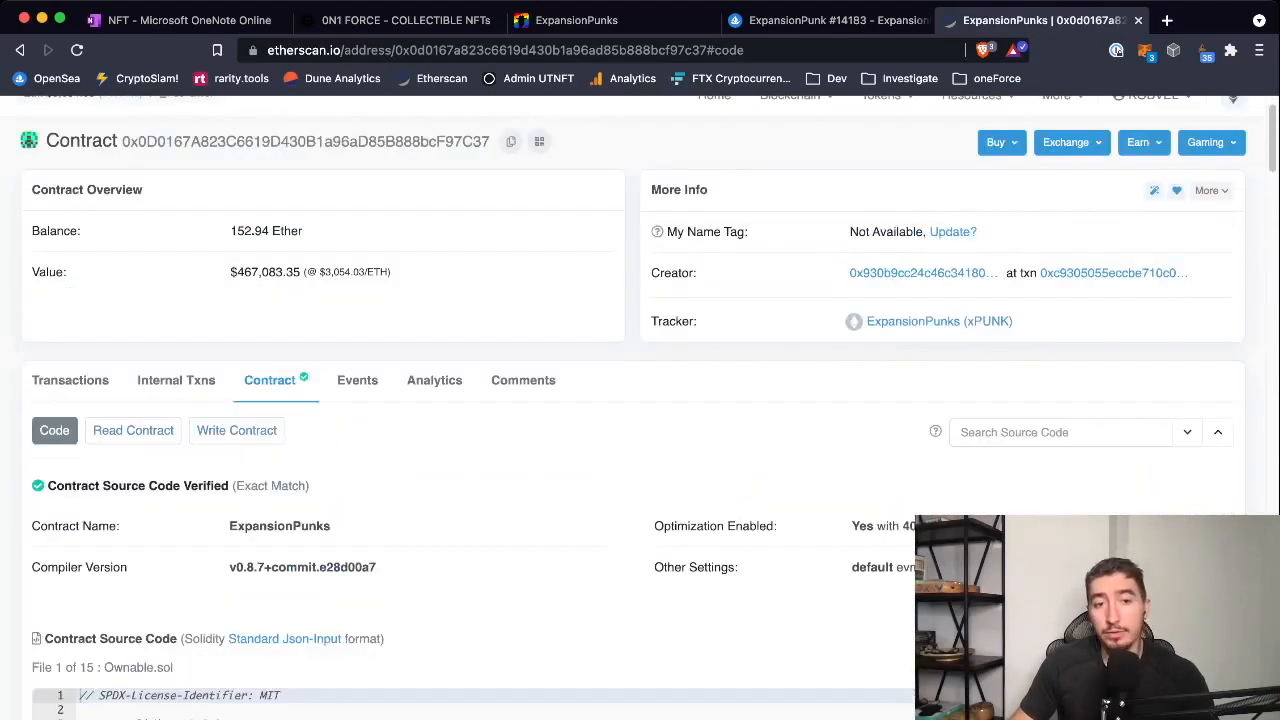
pyautogui.click(236, 430)
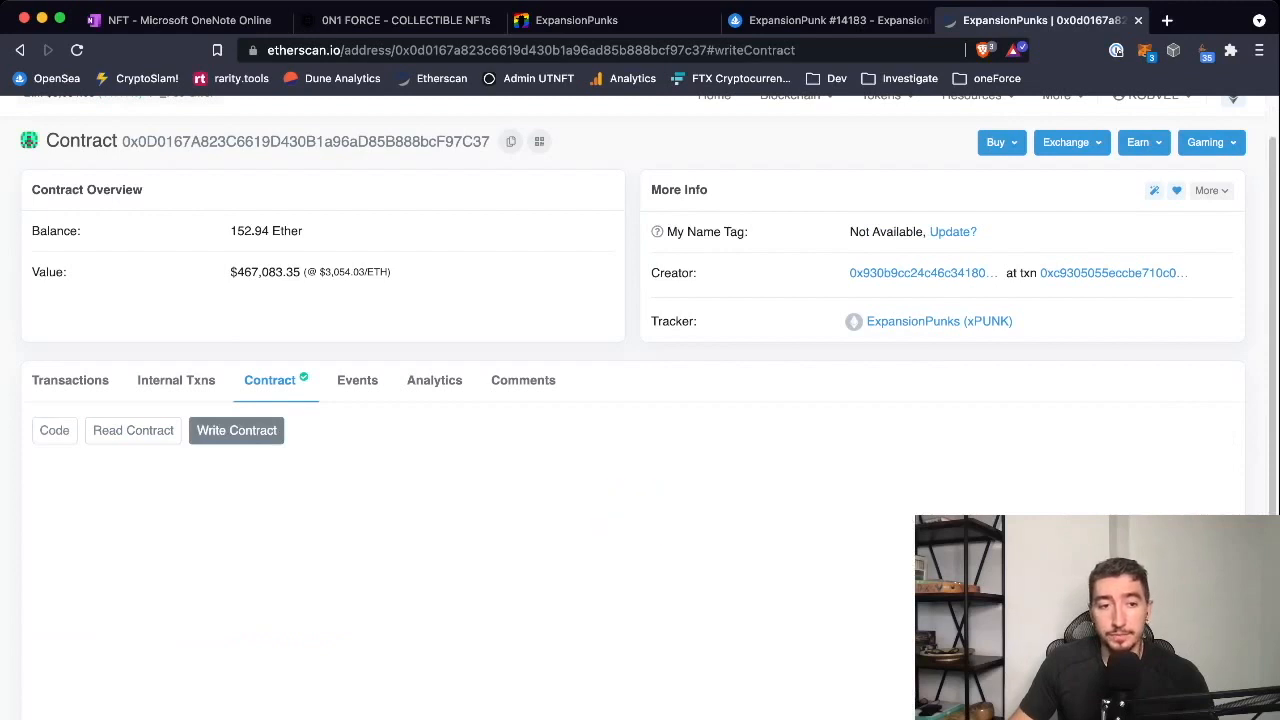
pyautogui.click(236, 430)
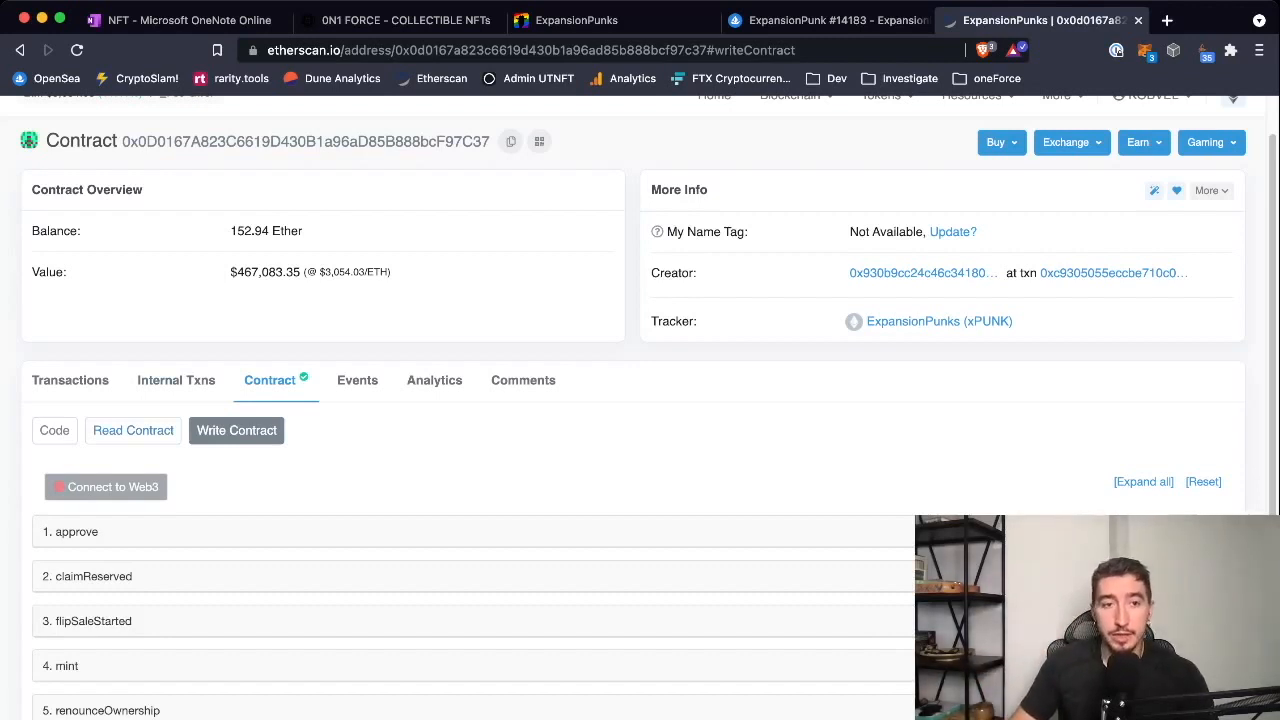
pyautogui.click(184, 20)
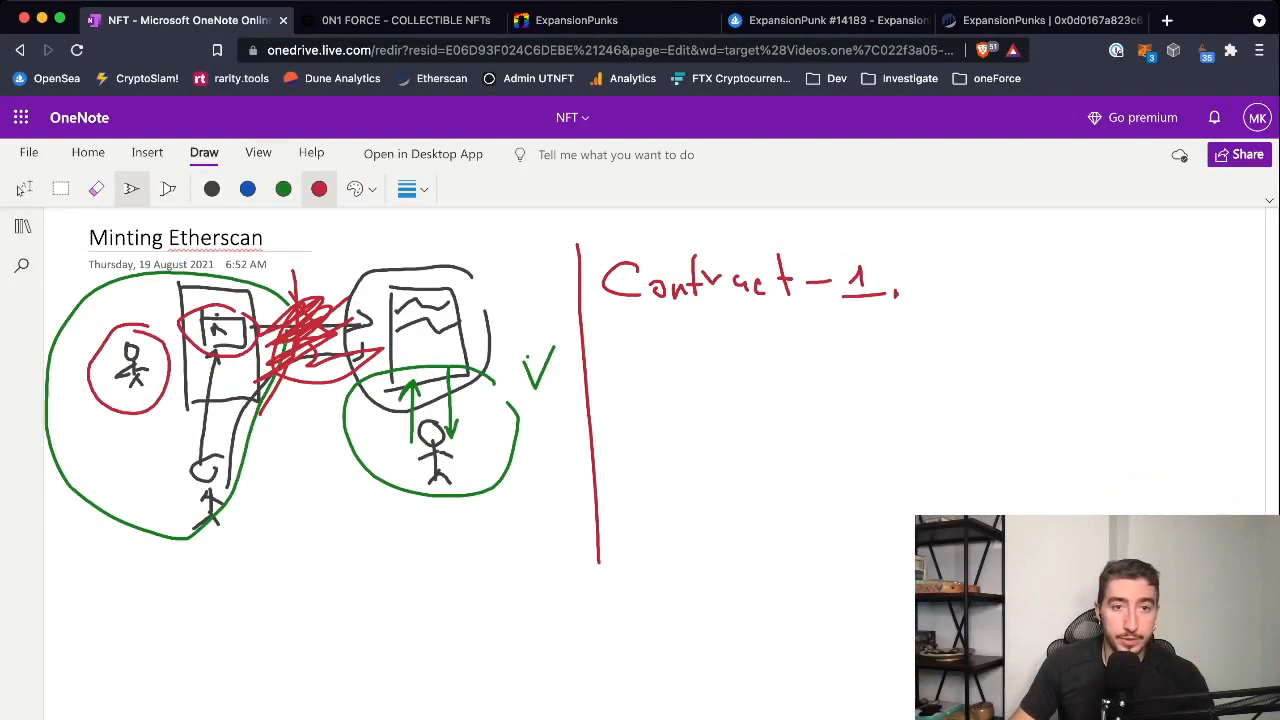
# Pick the black pen to tick the red-circled figure in OneNote, then return to Etherscan's write-contract page.
pyautogui.click(212, 188)
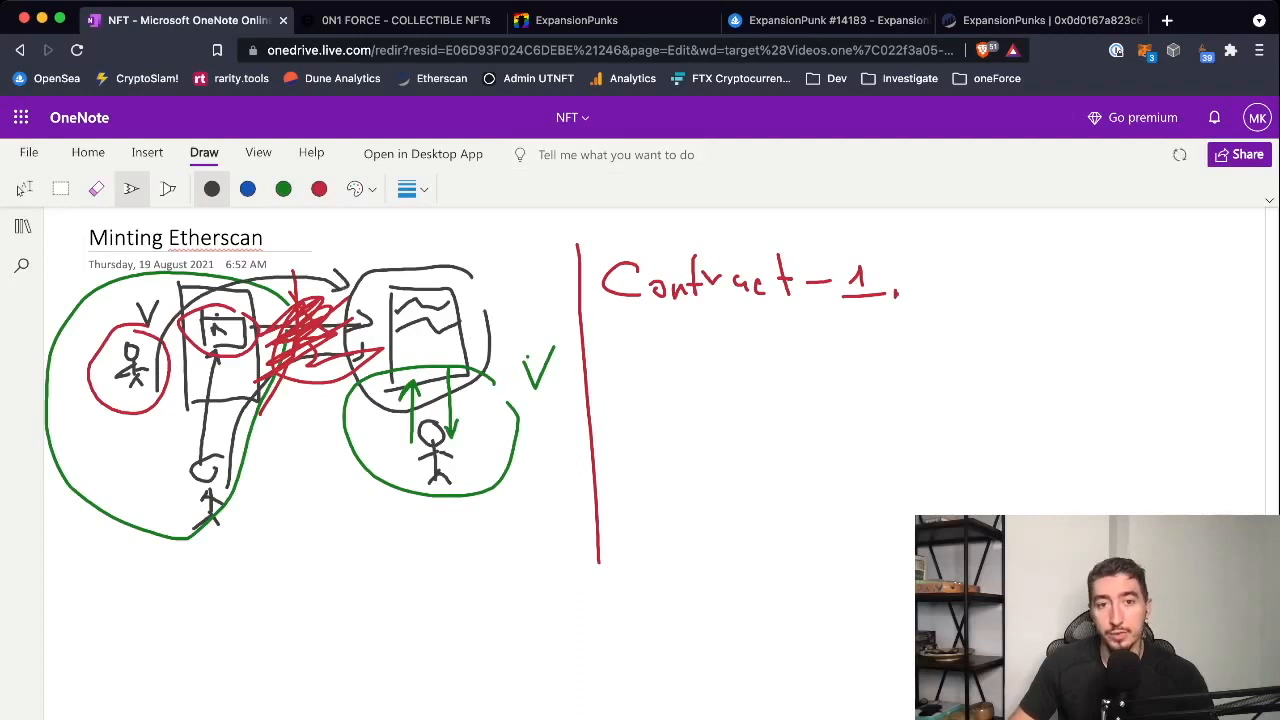
pyautogui.click(1040, 20)
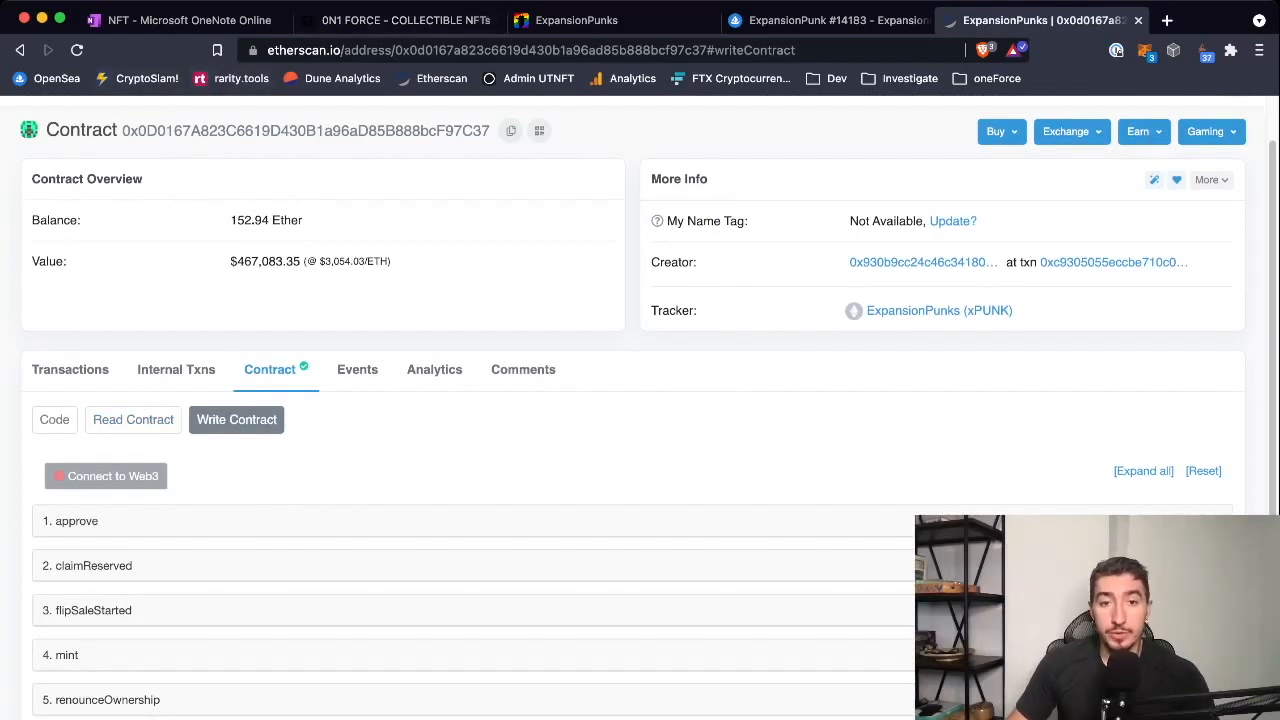
# Connect MetaMask via Connect to Web3 and expand the mint function's input fields.
pyautogui.click(104, 476)
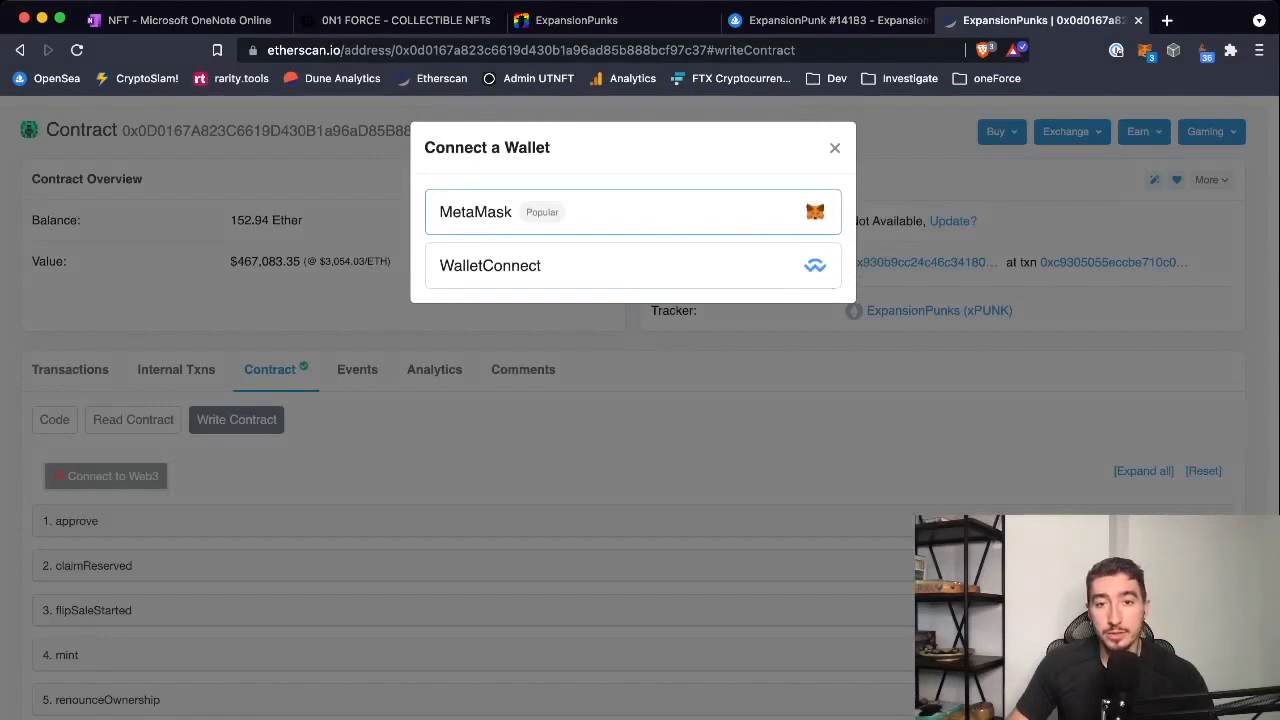
pyautogui.click(476, 212)
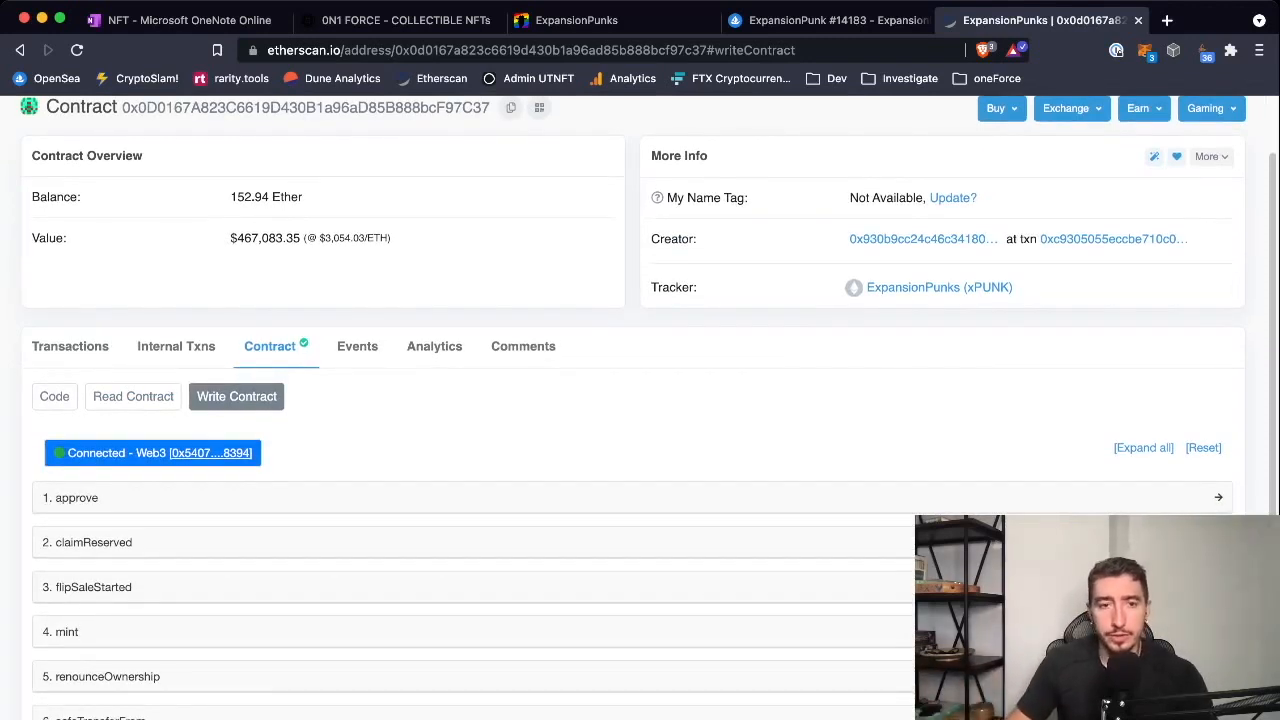
pyautogui.scroll(-3)
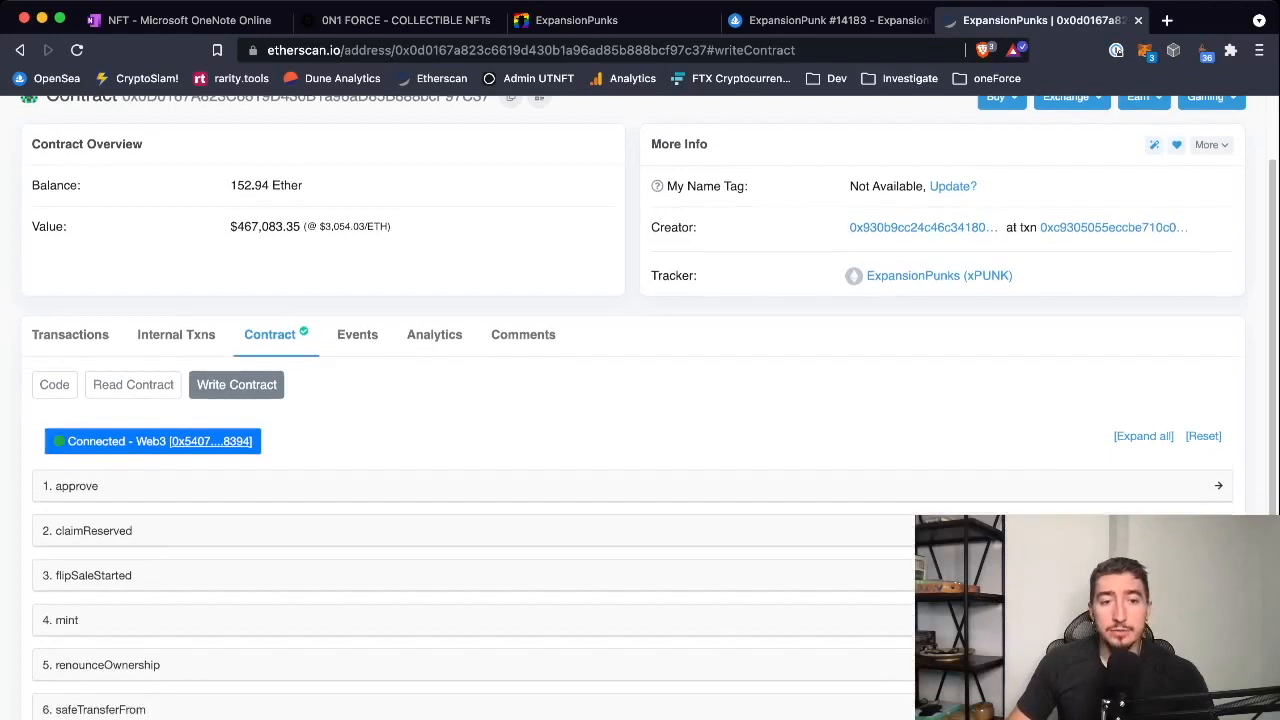
pyautogui.scroll(-3)
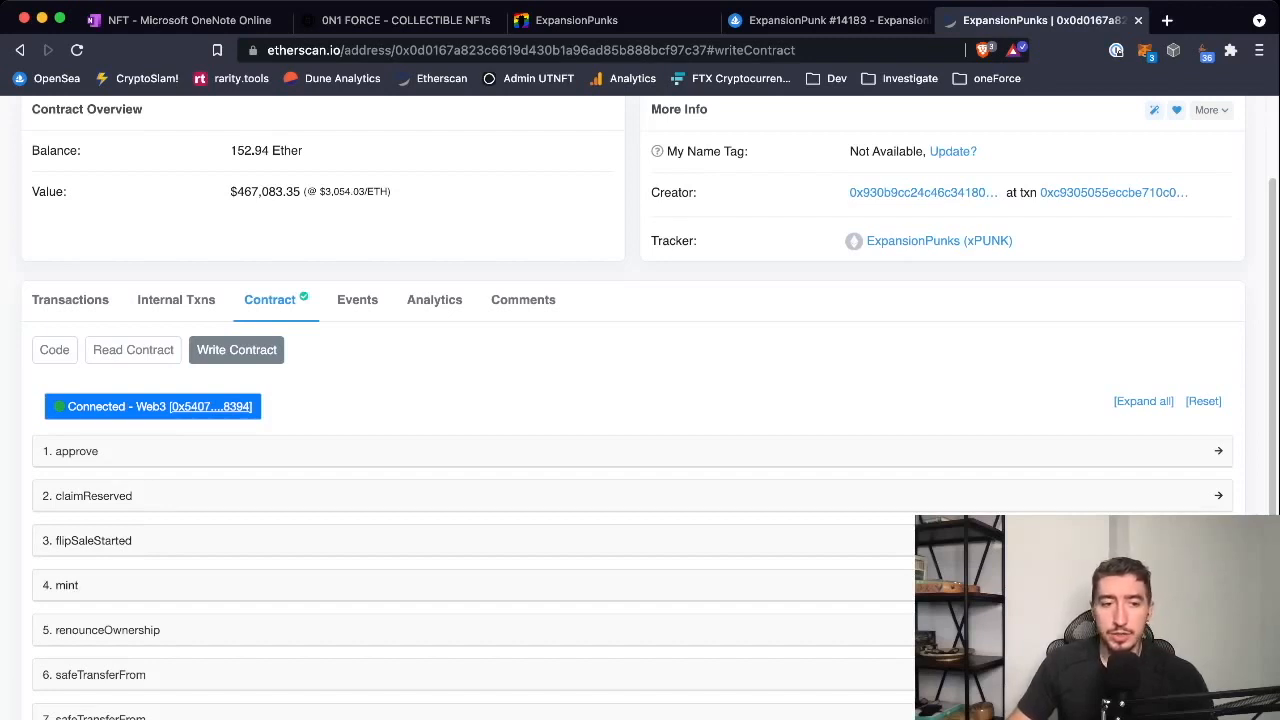
pyautogui.click(96, 584)
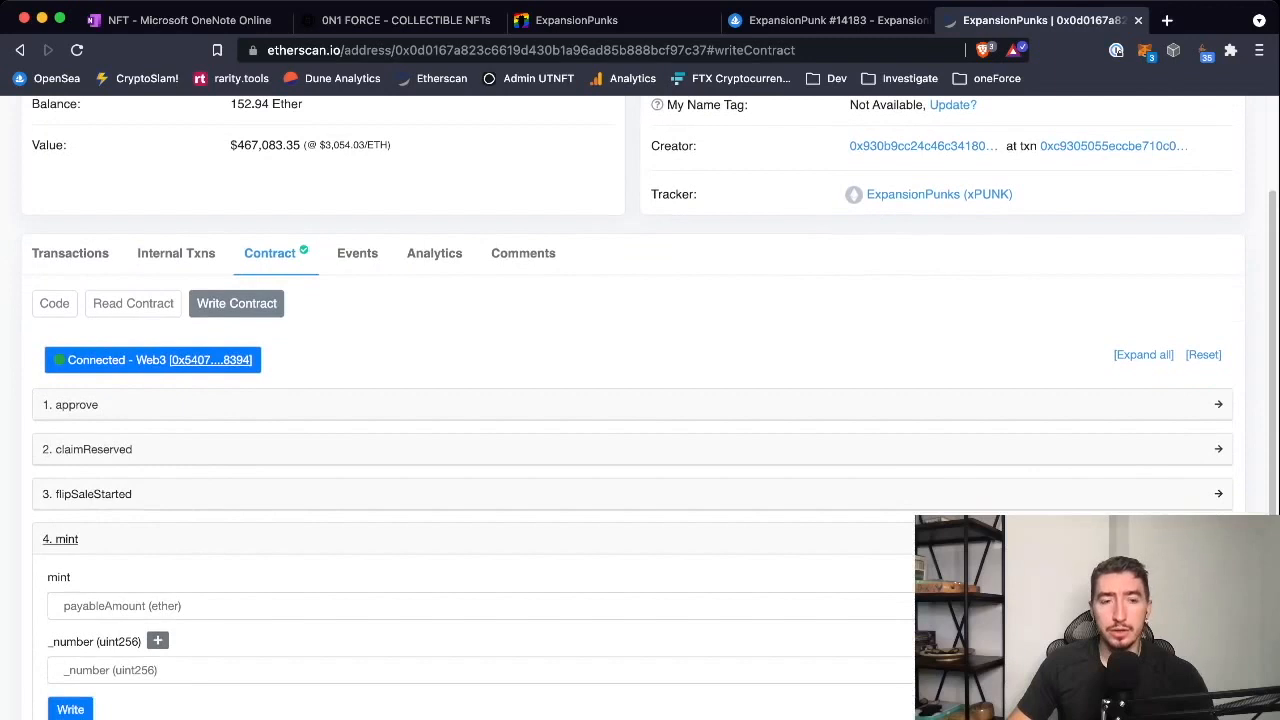
# Review the payableAmount field, then view the ExpansionPunks mint page showing 1 Punk for 0.06 ETH.
pyautogui.scroll(-3)
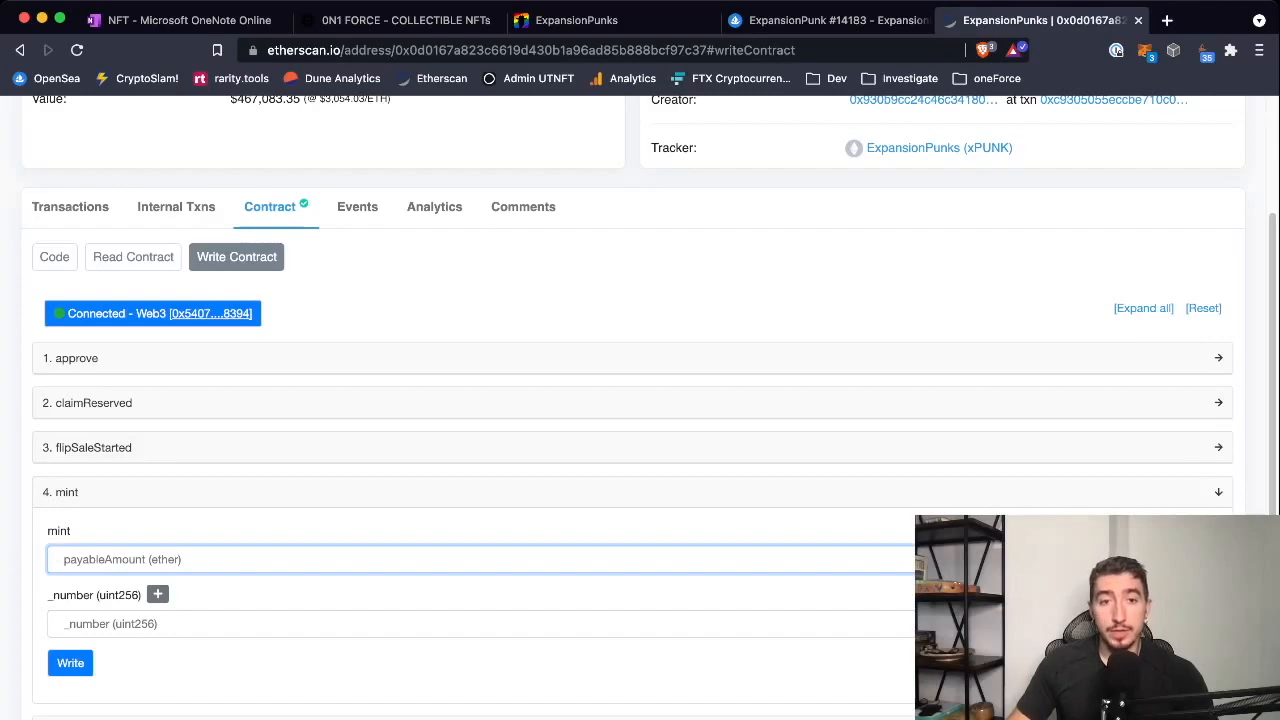
pyautogui.click(576, 20)
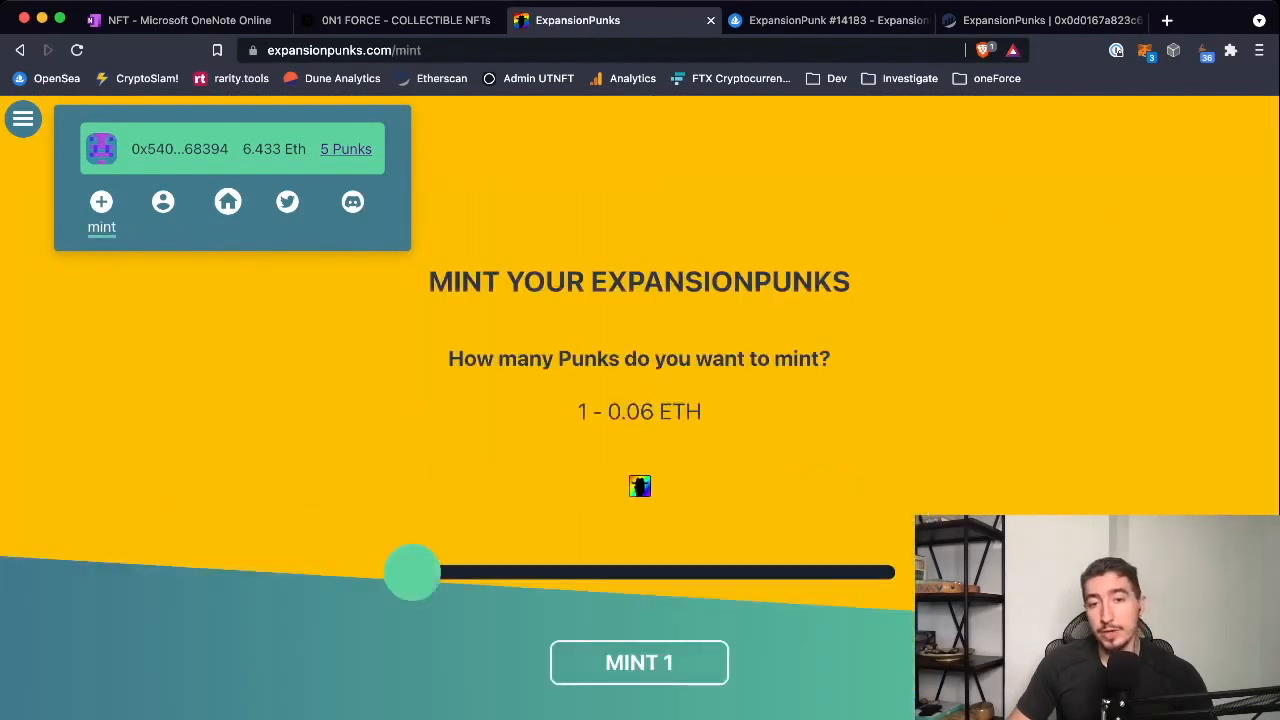
# Try the mint slider between 1 and 20 Punks and settle on 5 Punks for 0.3 ETH, returning to Etherscan.
pyautogui.moveTo(412, 572); pyautogui.dragTo(868, 572)
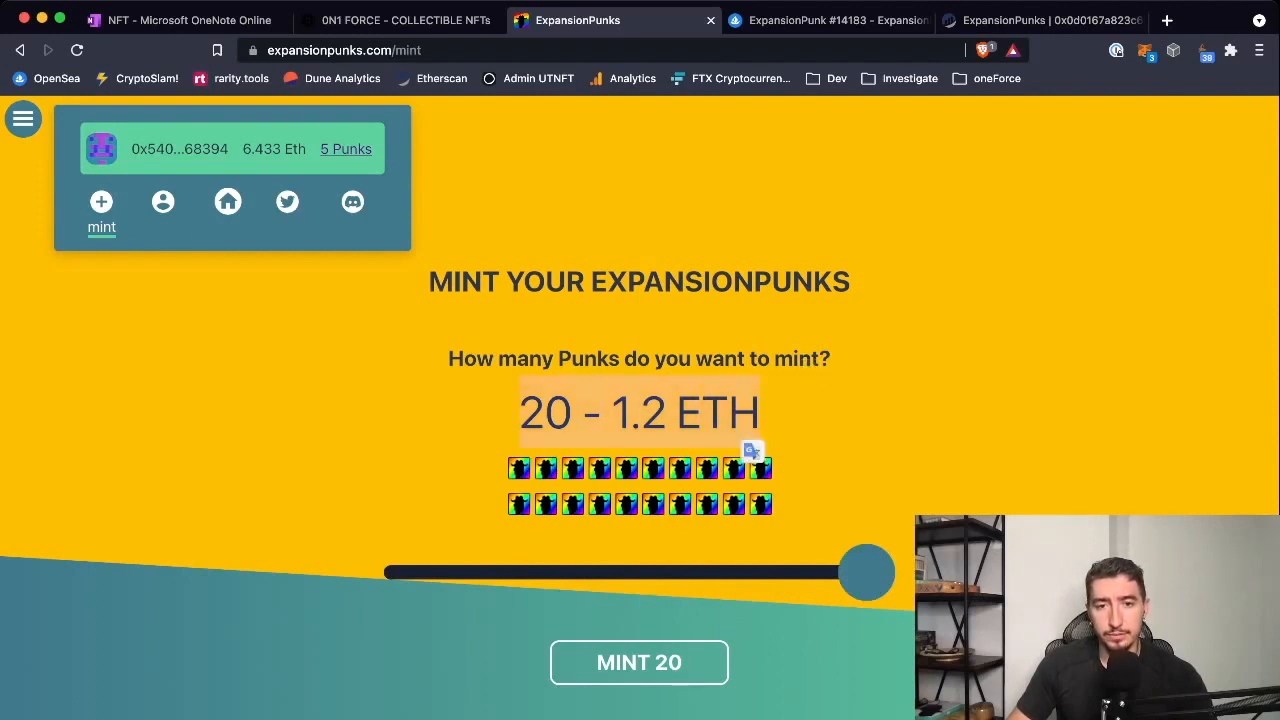
pyautogui.moveTo(868, 572); pyautogui.dragTo(532, 572)
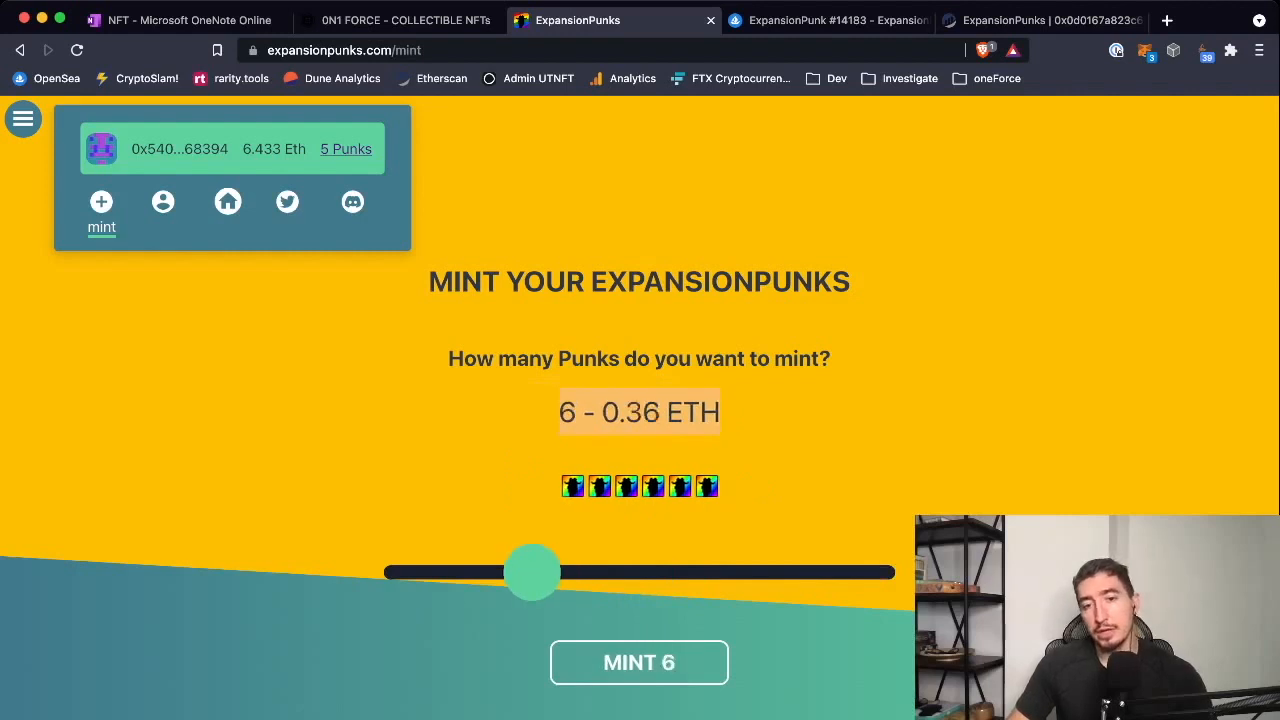
pyautogui.moveTo(532, 572); pyautogui.dragTo(508, 572)
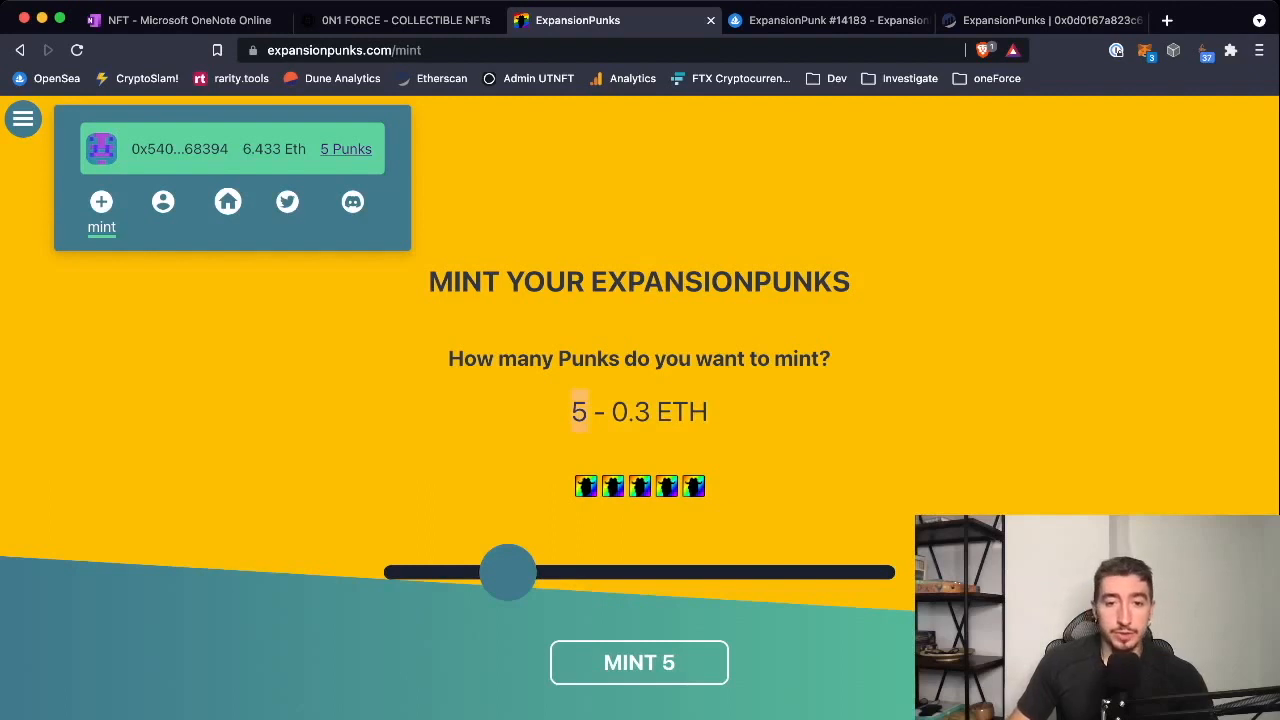
pyautogui.moveTo(508, 572); pyautogui.dragTo(700, 572)
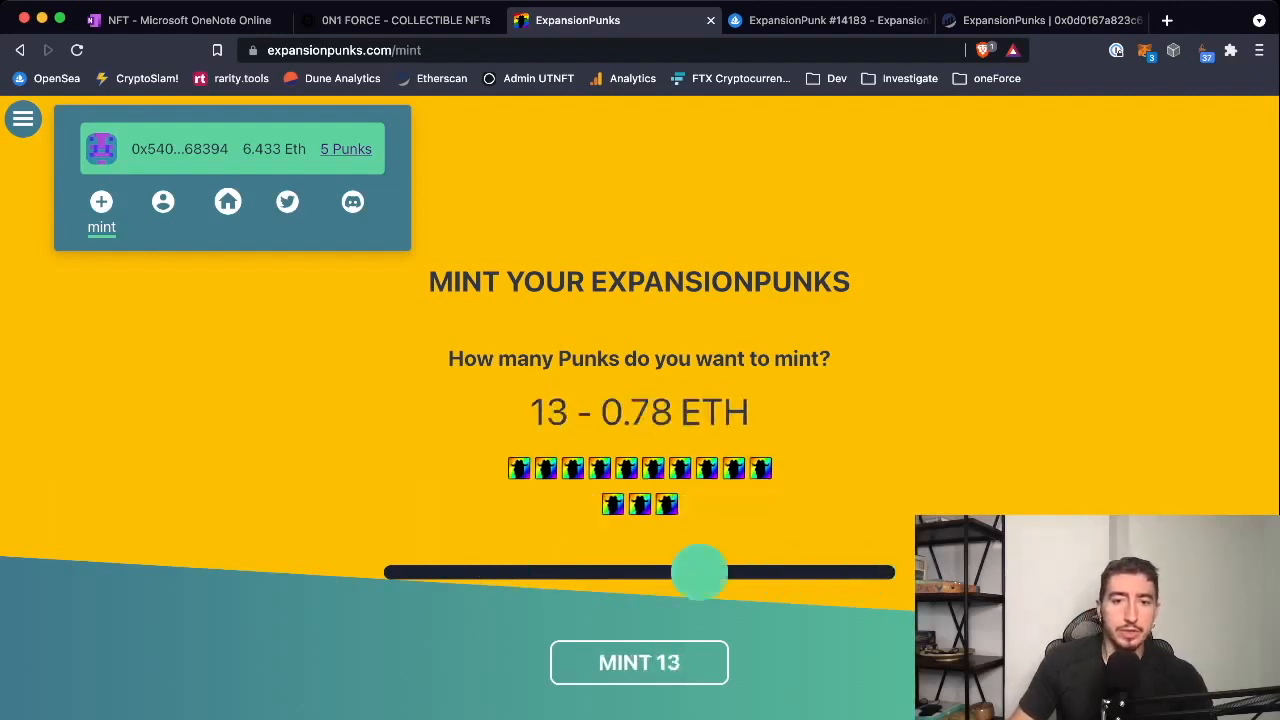
pyautogui.moveTo(700, 572); pyautogui.dragTo(410, 572)
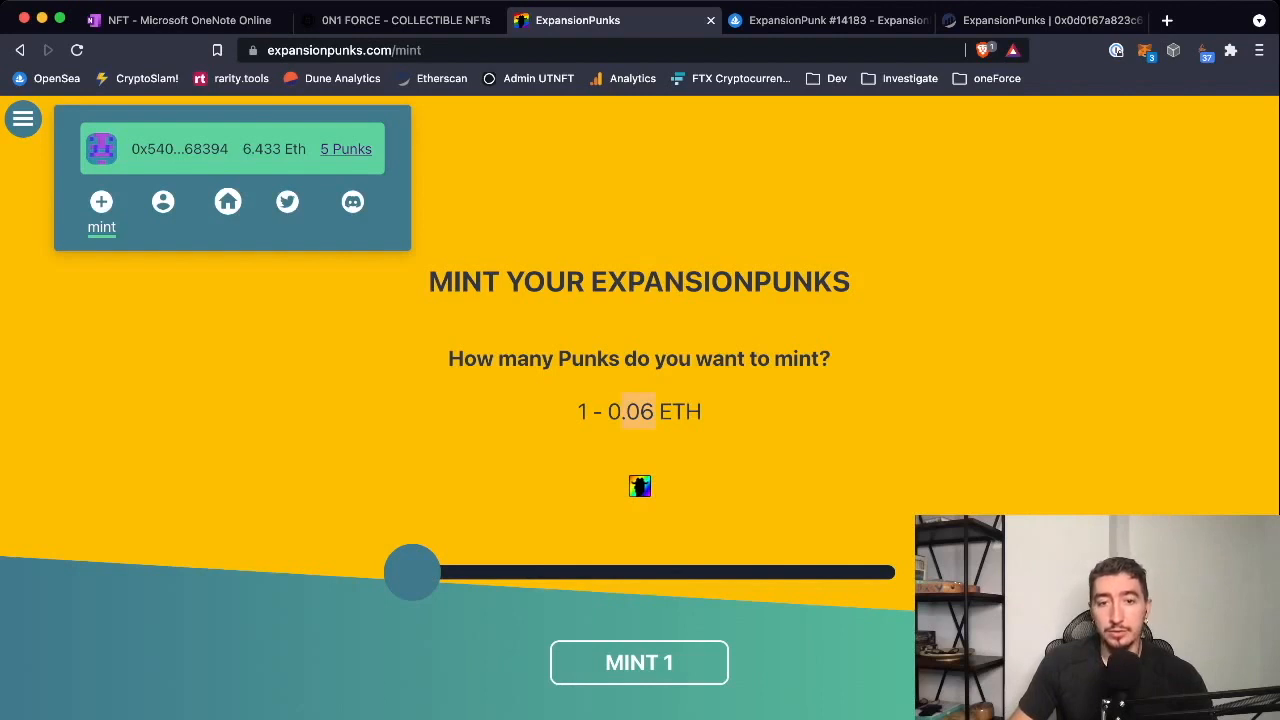
pyautogui.moveTo(412, 572); pyautogui.dragTo(508, 572)
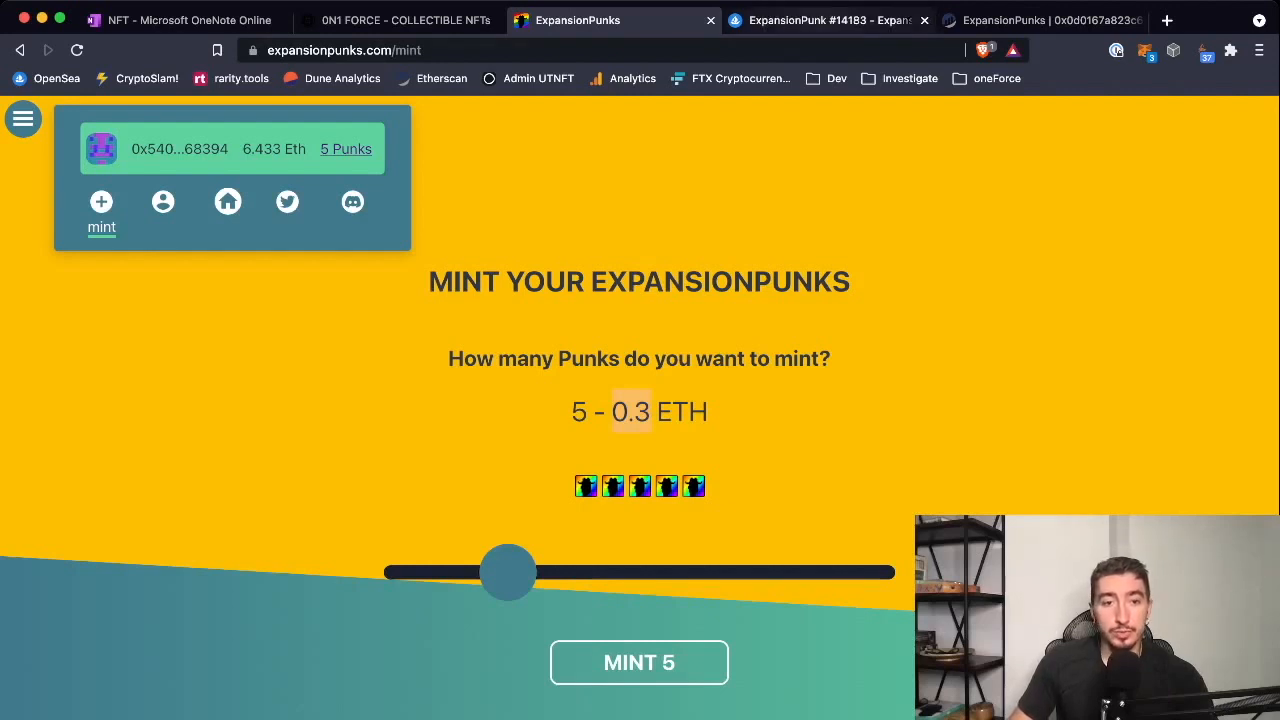
pyautogui.click(1044, 20)
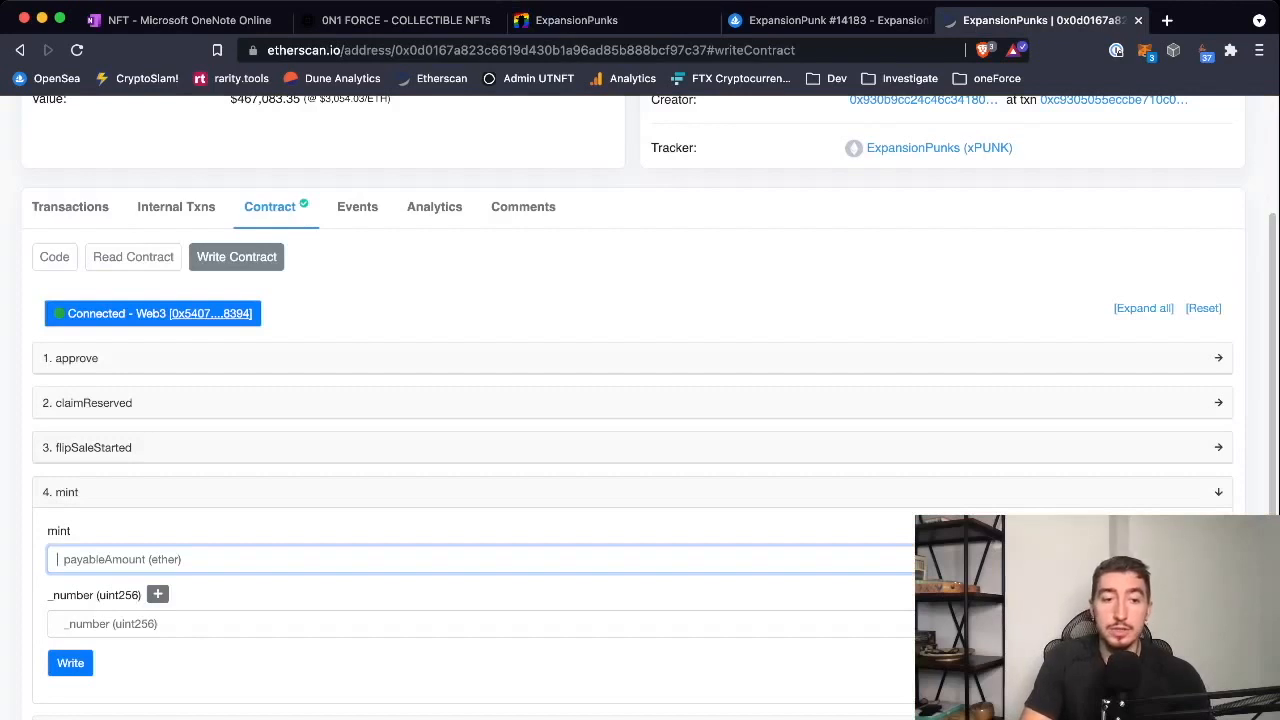
# Fill payableAmount with 0.3 ether and _number with 5, re-editing the amount via 0.06 and 1 to settle on 0.3.
pyautogui.write('0.3')
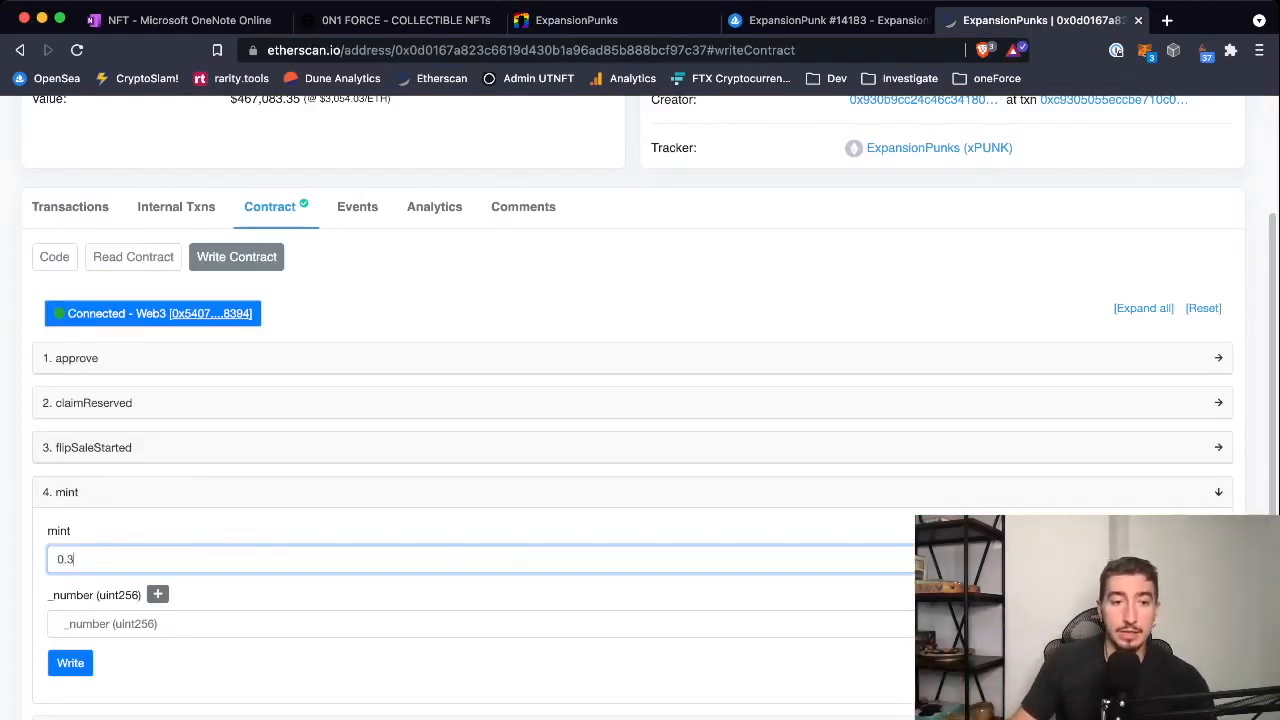
pyautogui.click(480, 624)
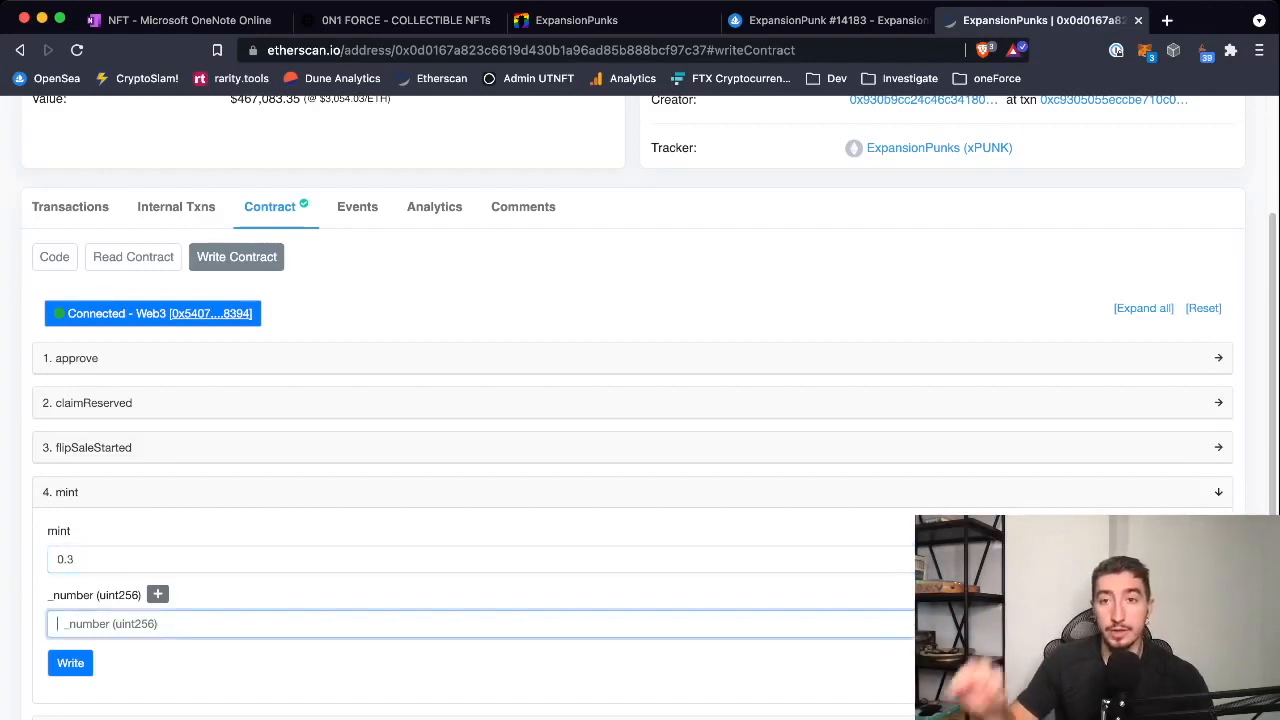
pyautogui.write('5')
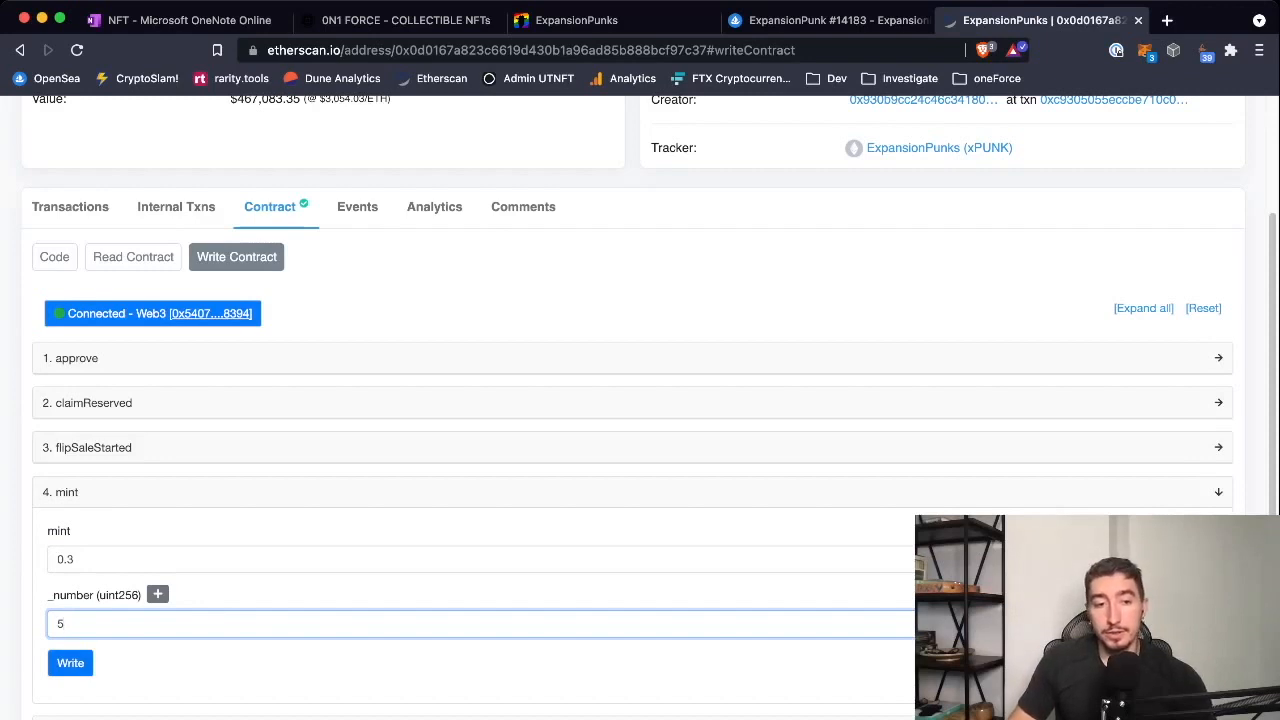
pyautogui.click(480, 558)
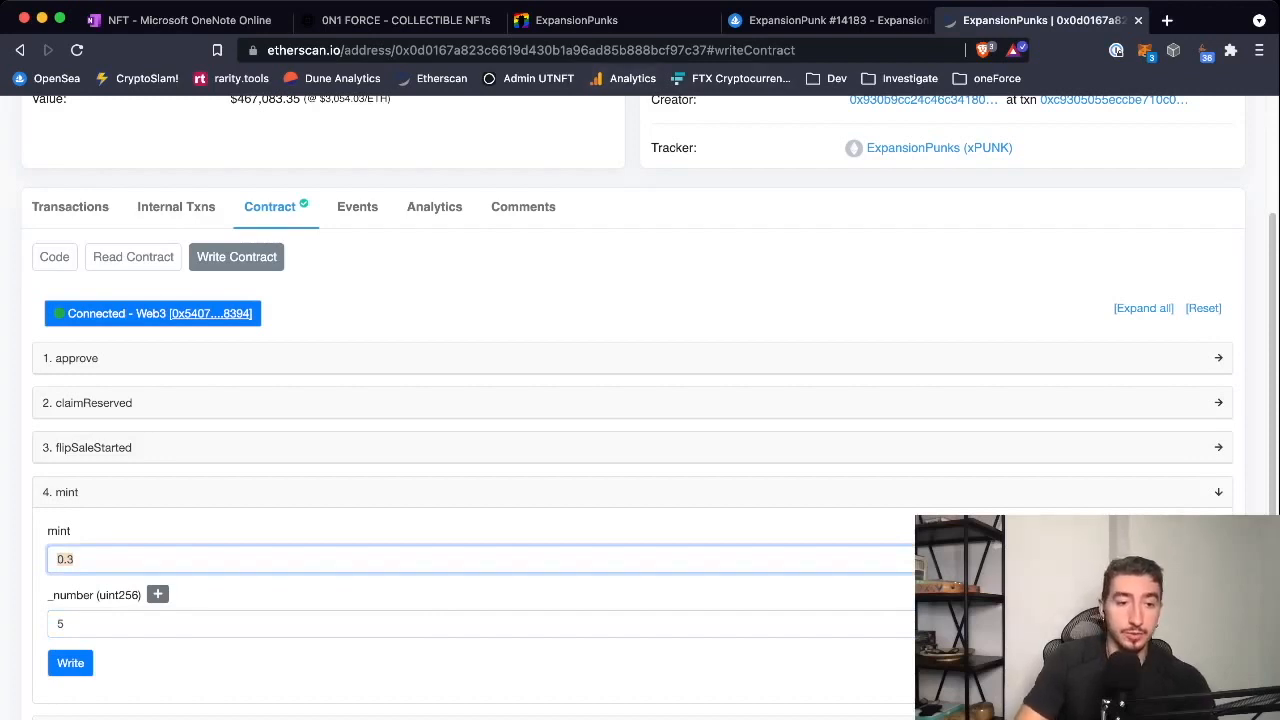
pyautogui.write('0.06')
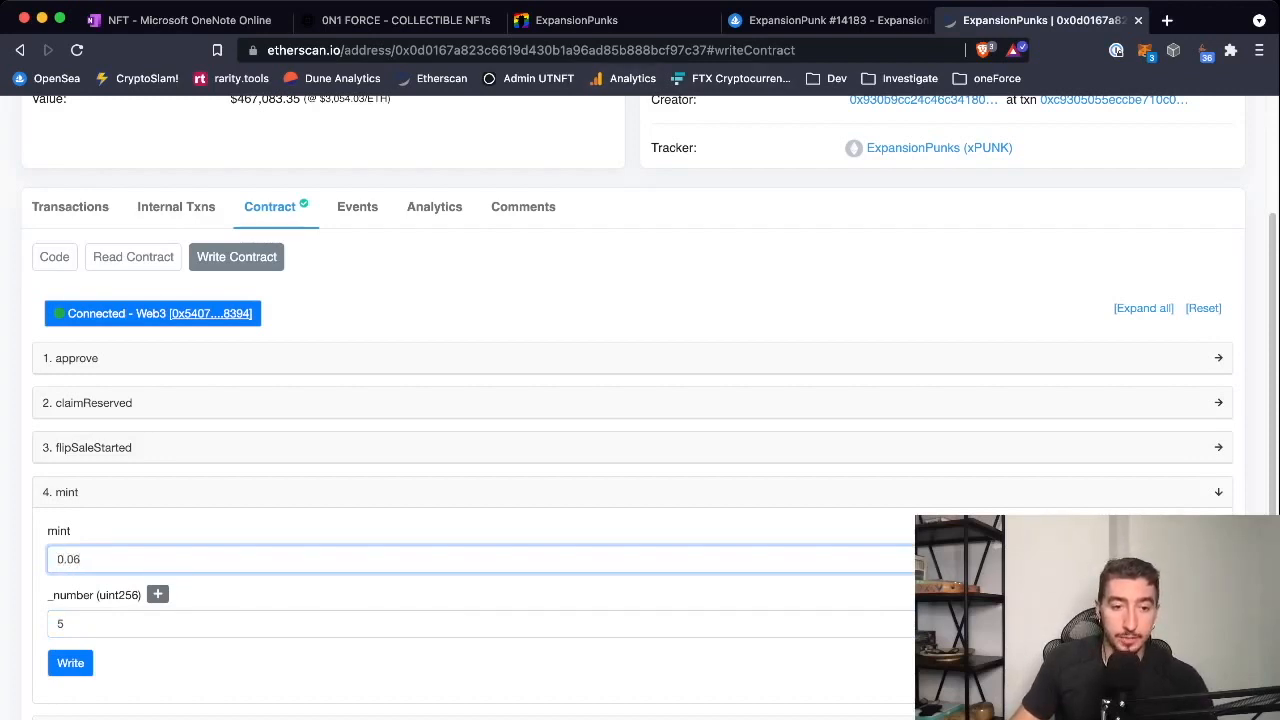
pyautogui.write('1')
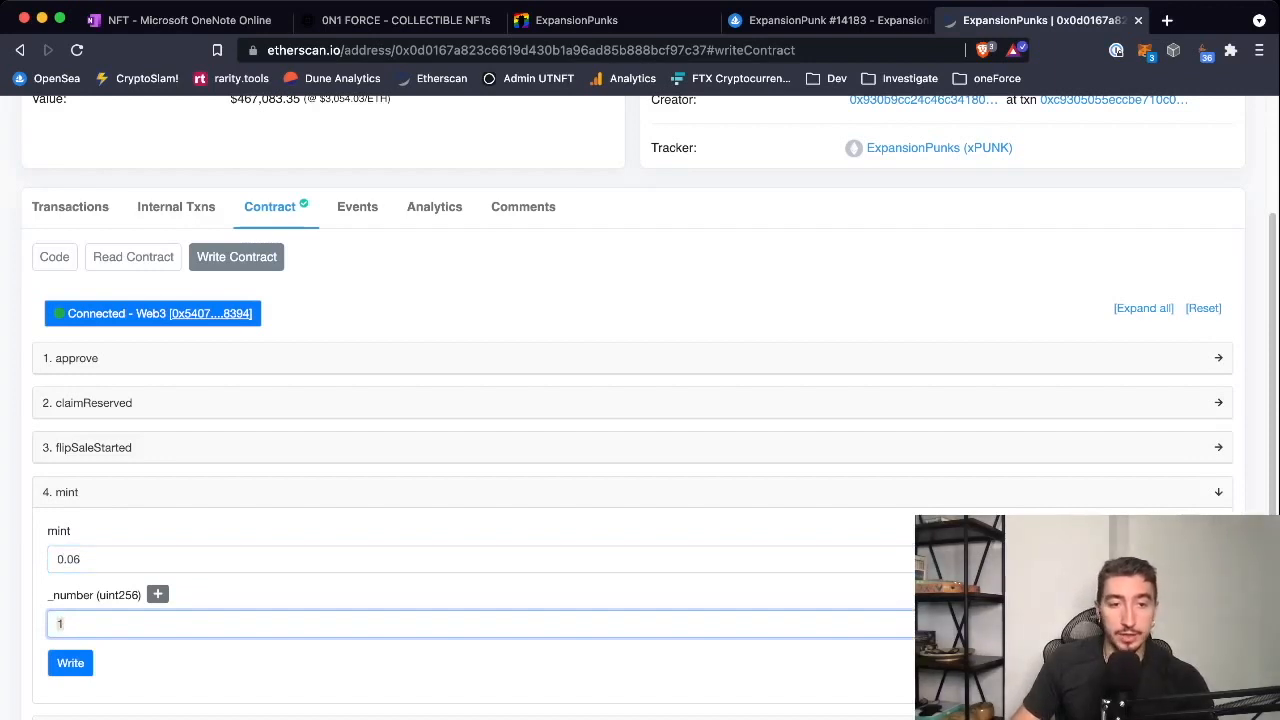
pyautogui.write('5')
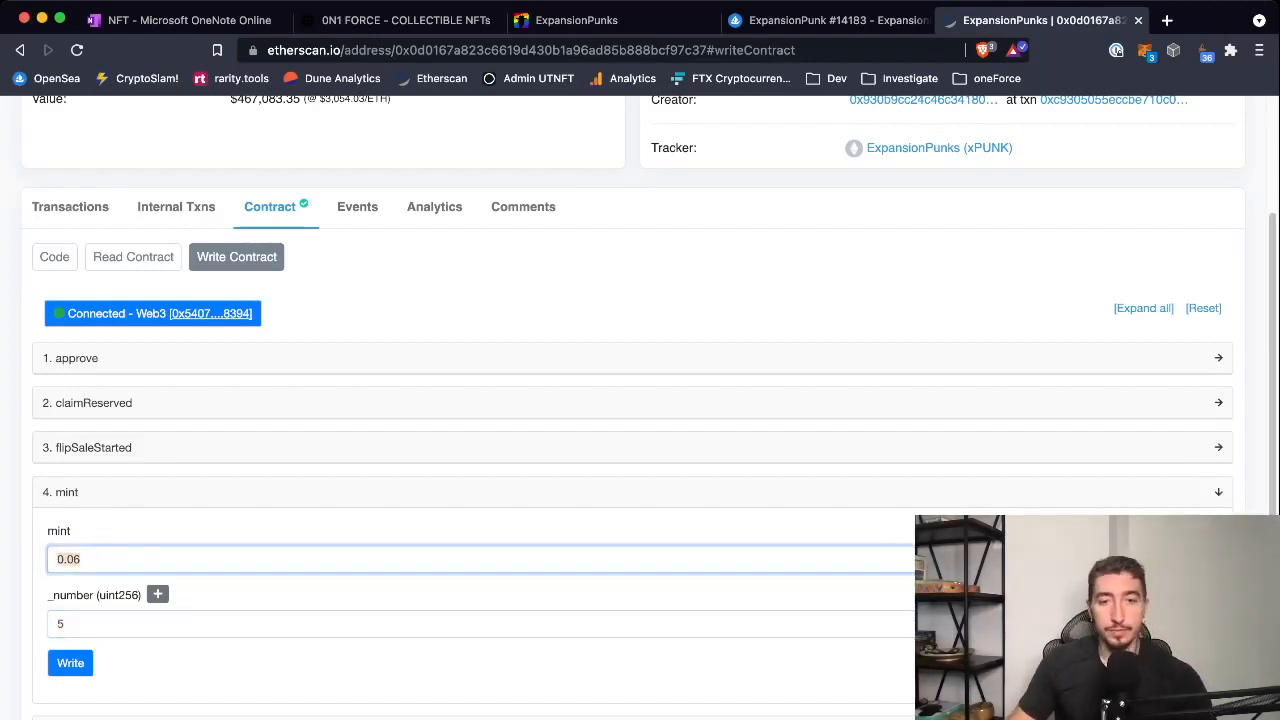
pyautogui.write('0.3')
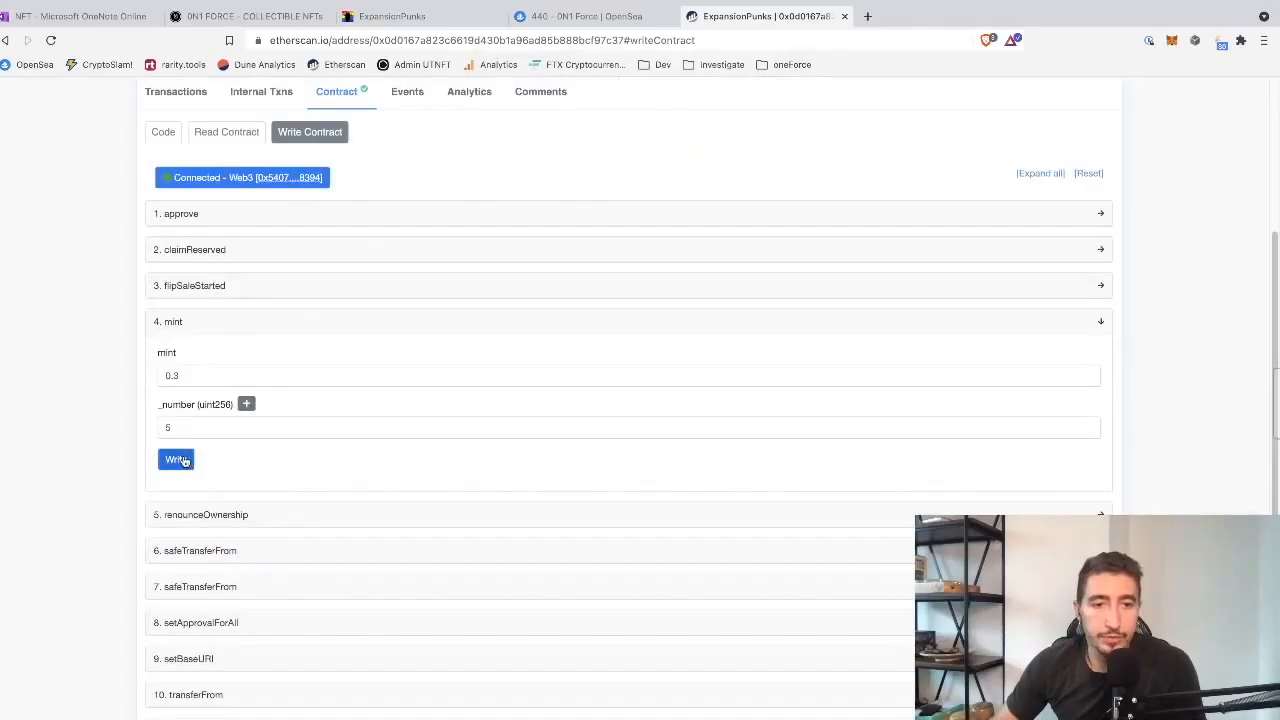
# Submit the mint call, review MetaMask's 0.3 ETH plus gas request, and reject it.
pyautogui.click(176, 458)
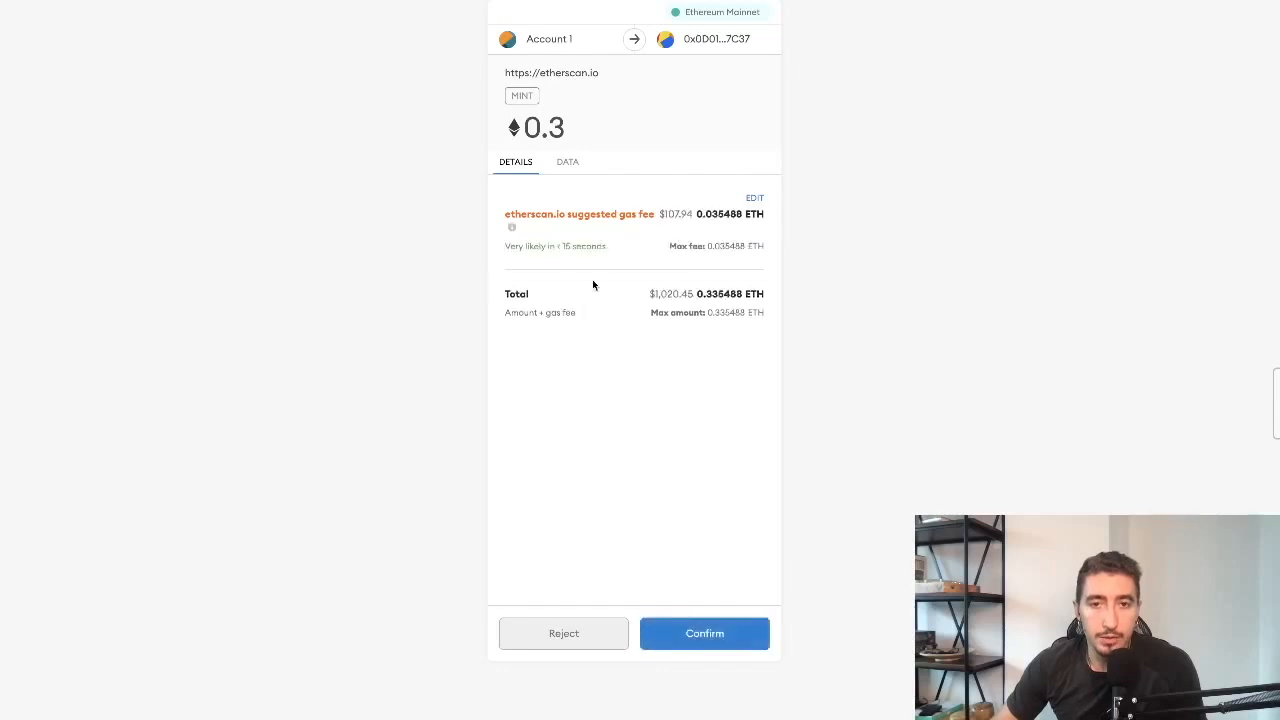
pyautogui.moveTo(622, 188)
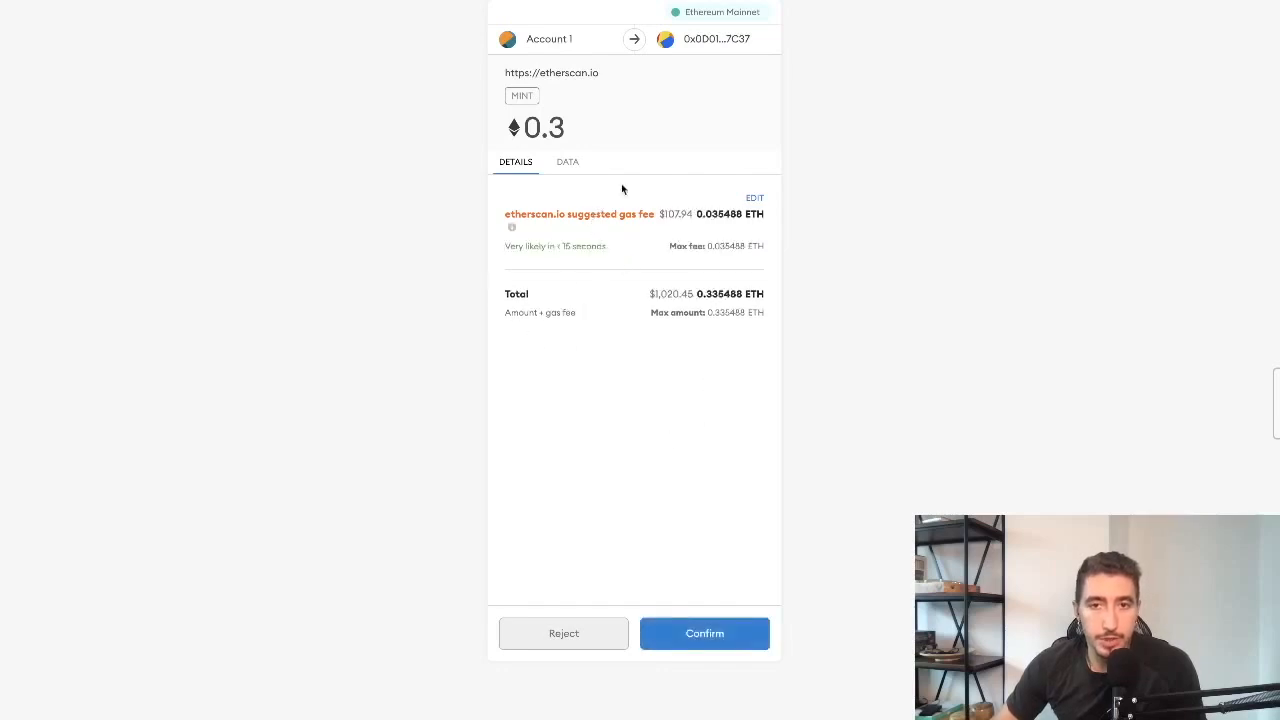
pyautogui.moveTo(584, 138)
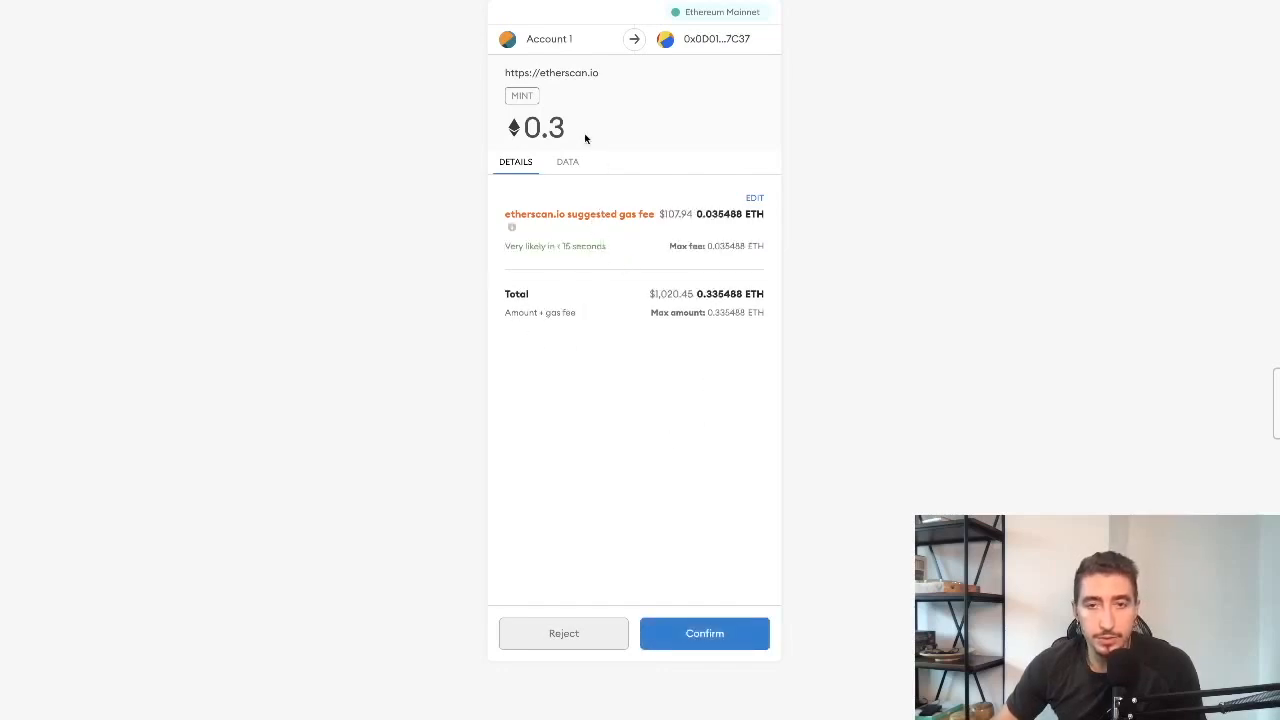
pyautogui.moveTo(140, 436)
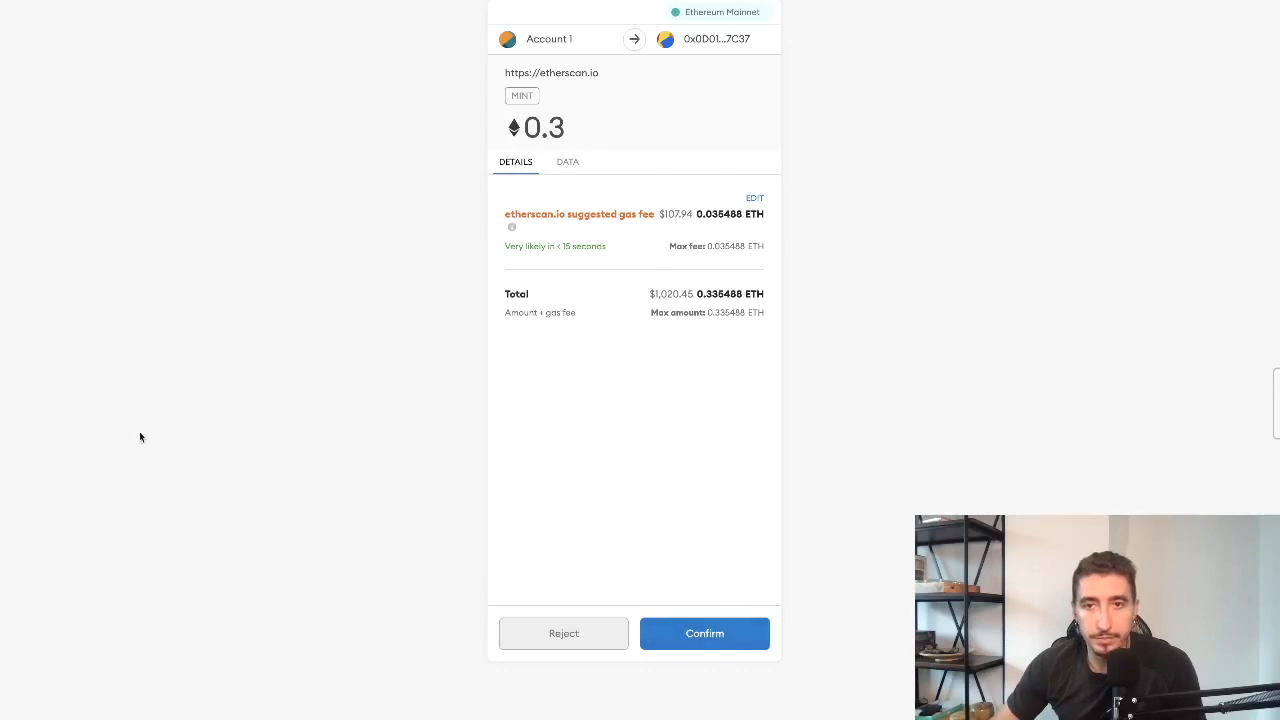
pyautogui.moveTo(560, 420)
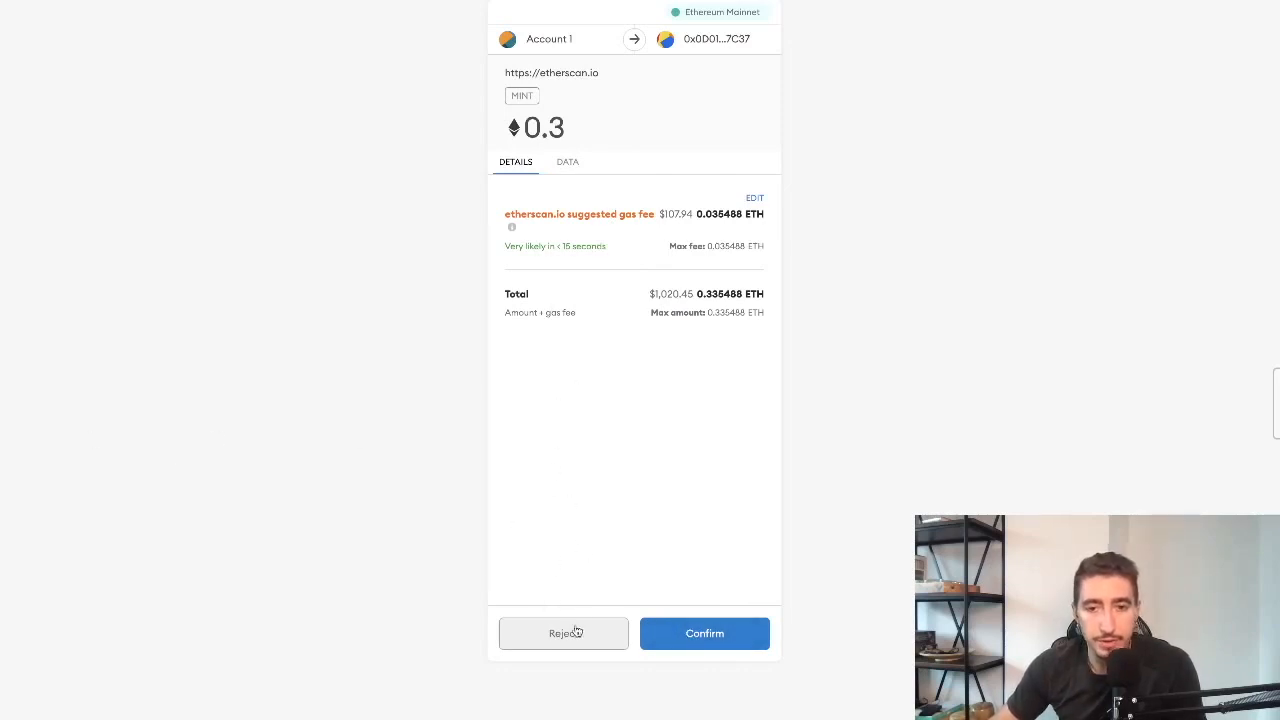
pyautogui.click(564, 632)
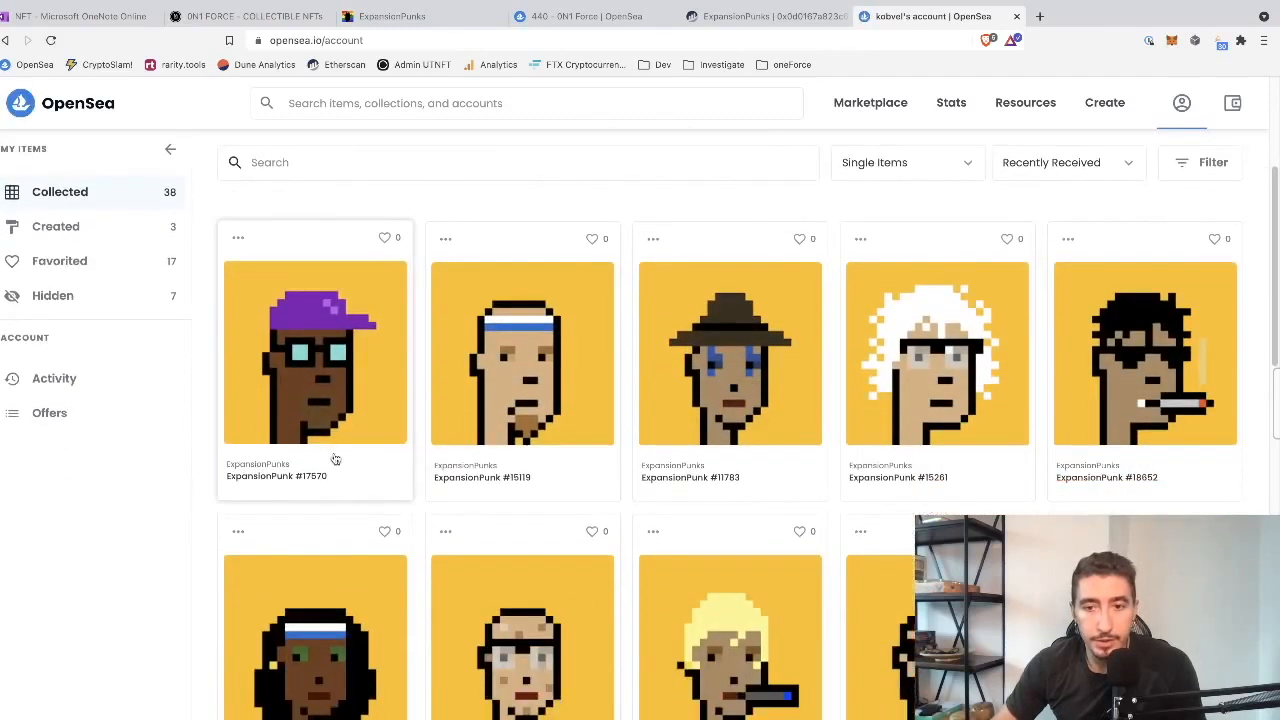
# From ExpansionPunk #14183, search OpenSea for "0n1" to reach 0N1 Force #440, then view the 0N1 Force website.
pyautogui.scroll(-3)
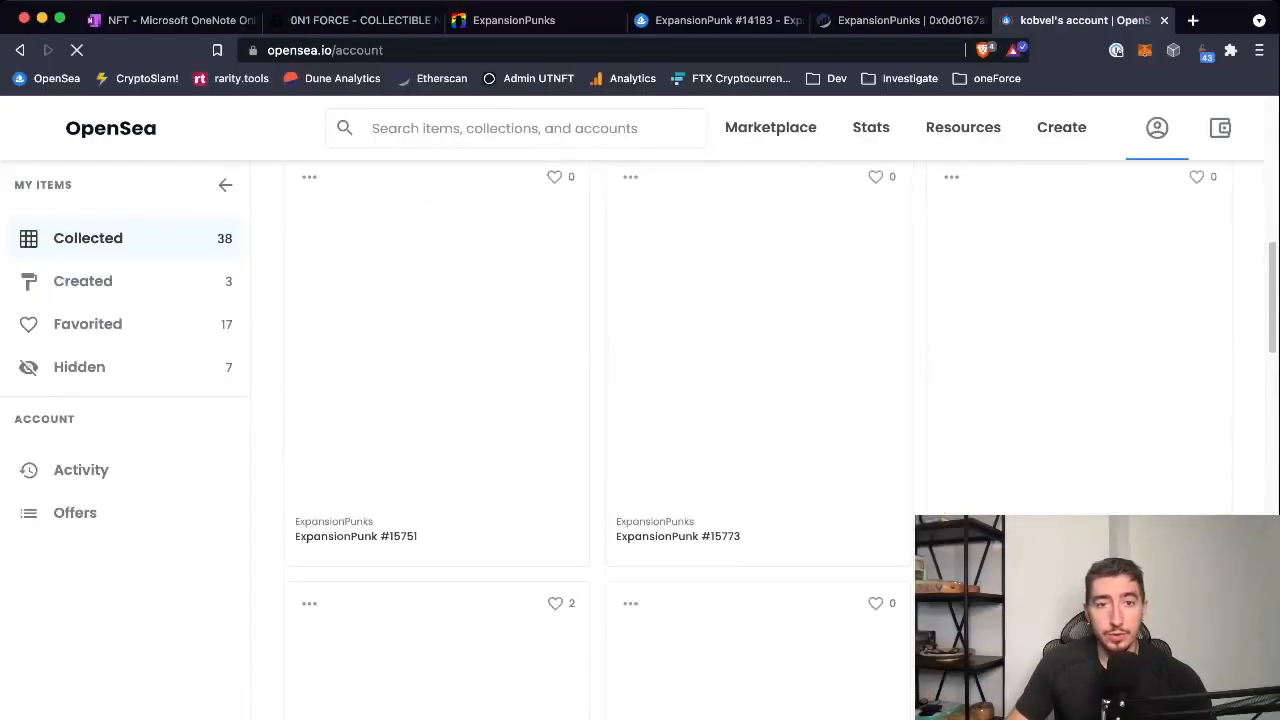
pyautogui.click(718, 20)
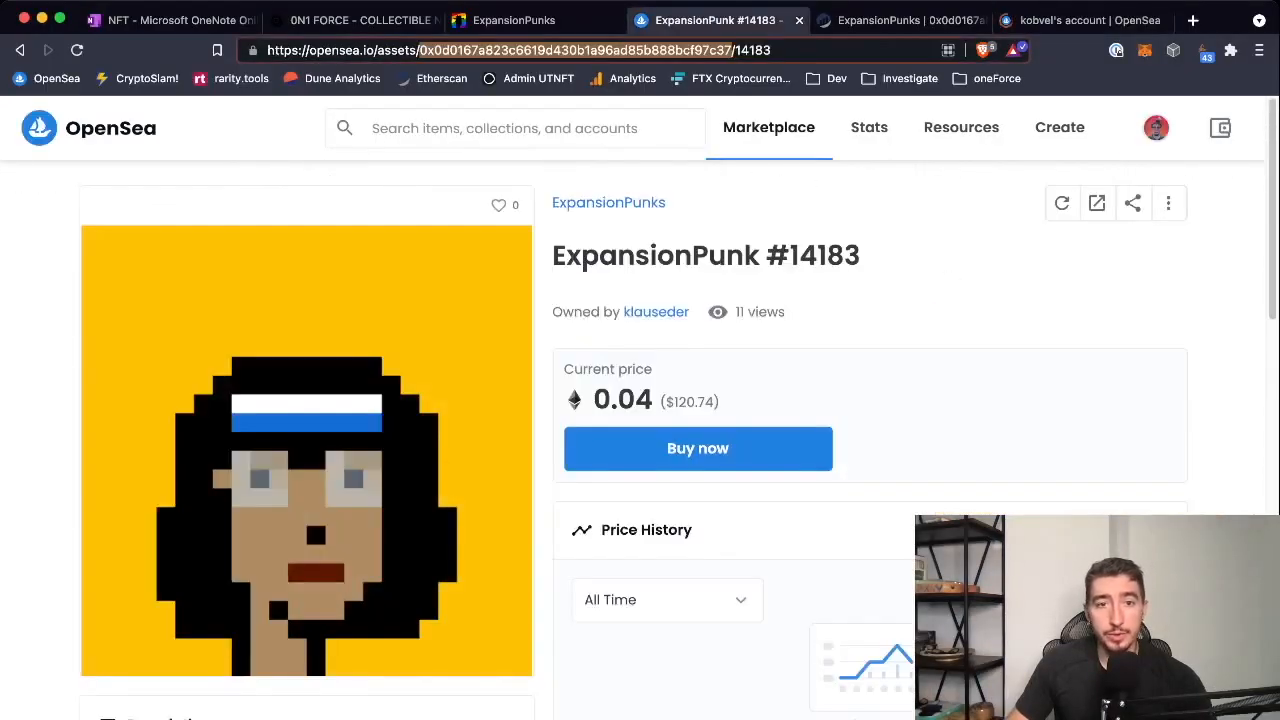
pyautogui.click(516, 128)
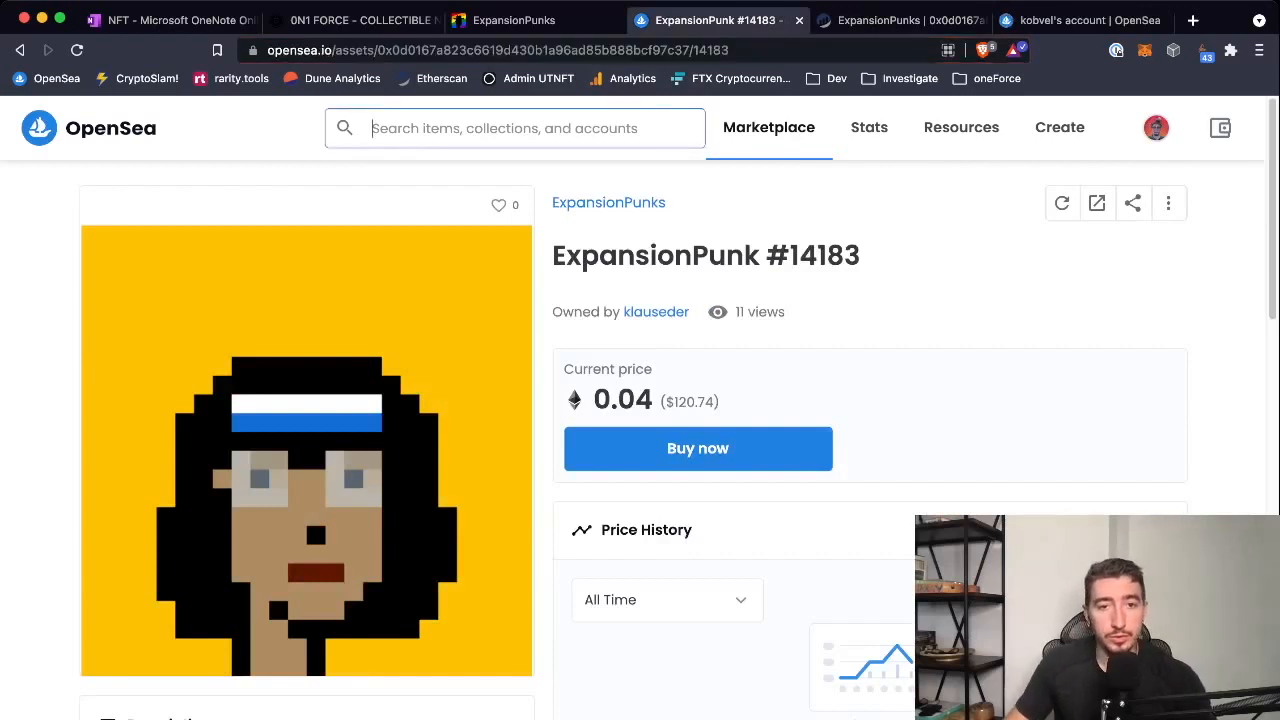
pyautogui.write('0n1')
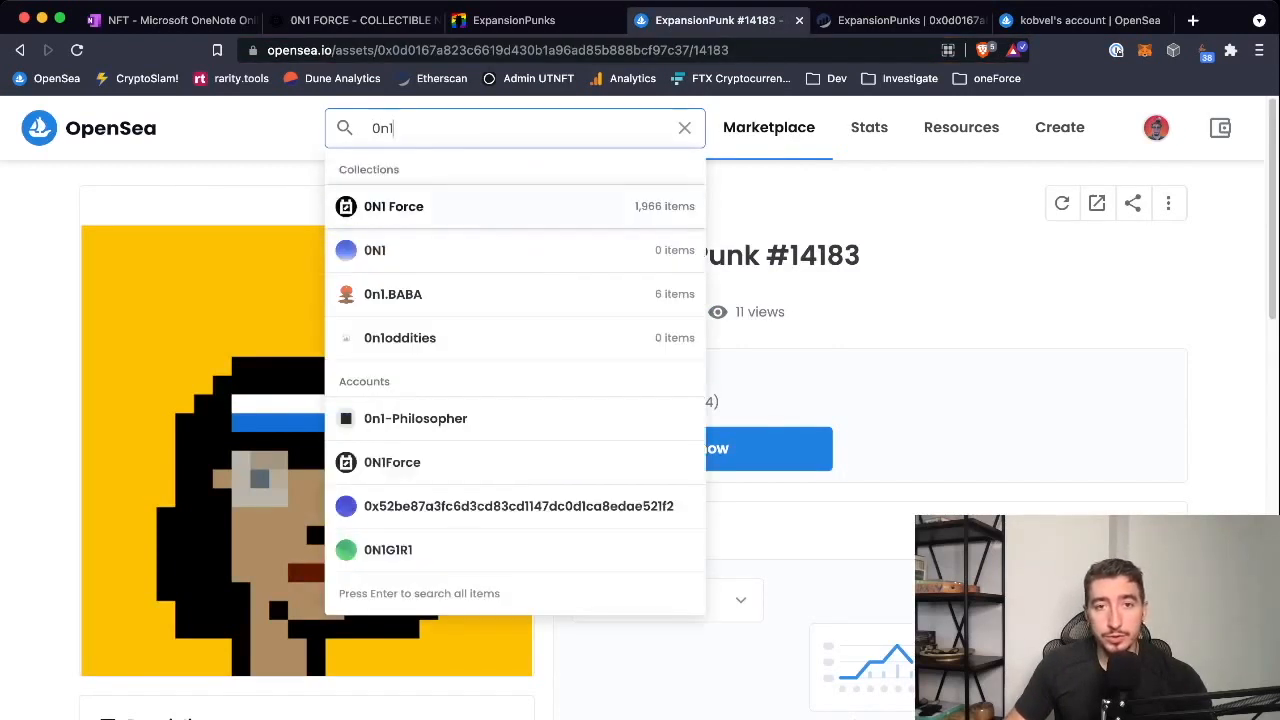
pyautogui.click(392, 206)
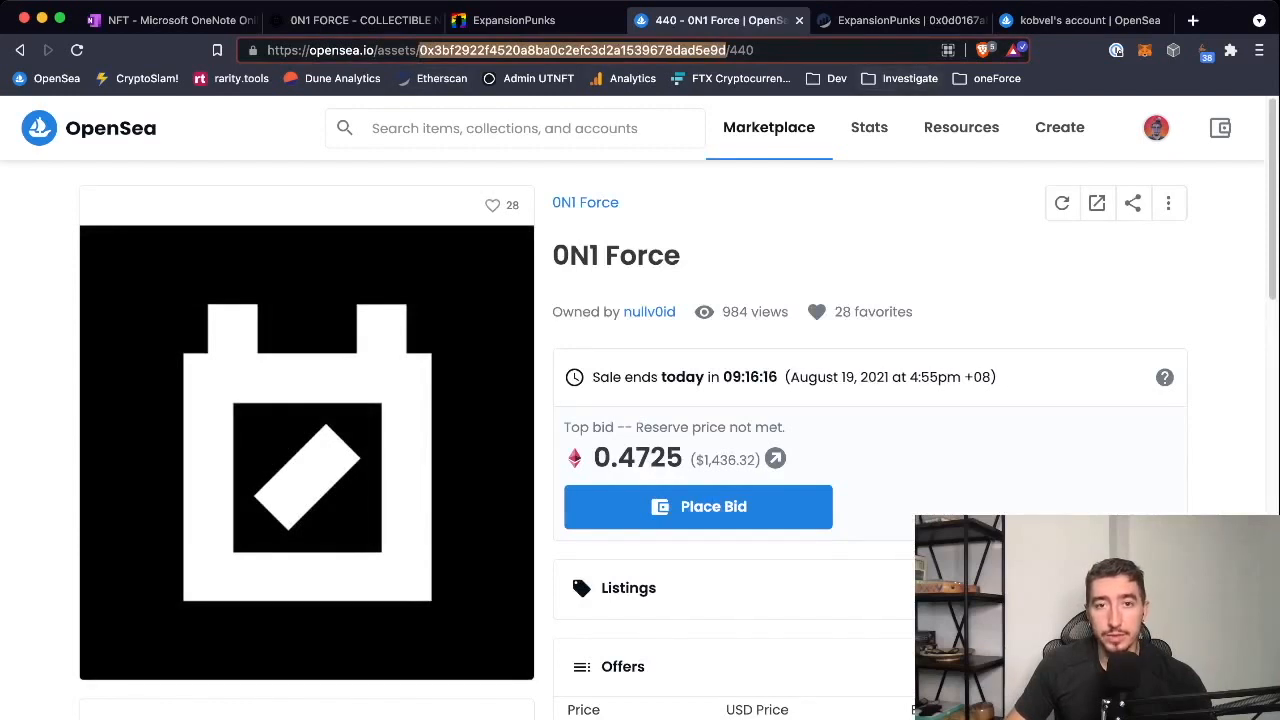
pyautogui.click(890, 20)
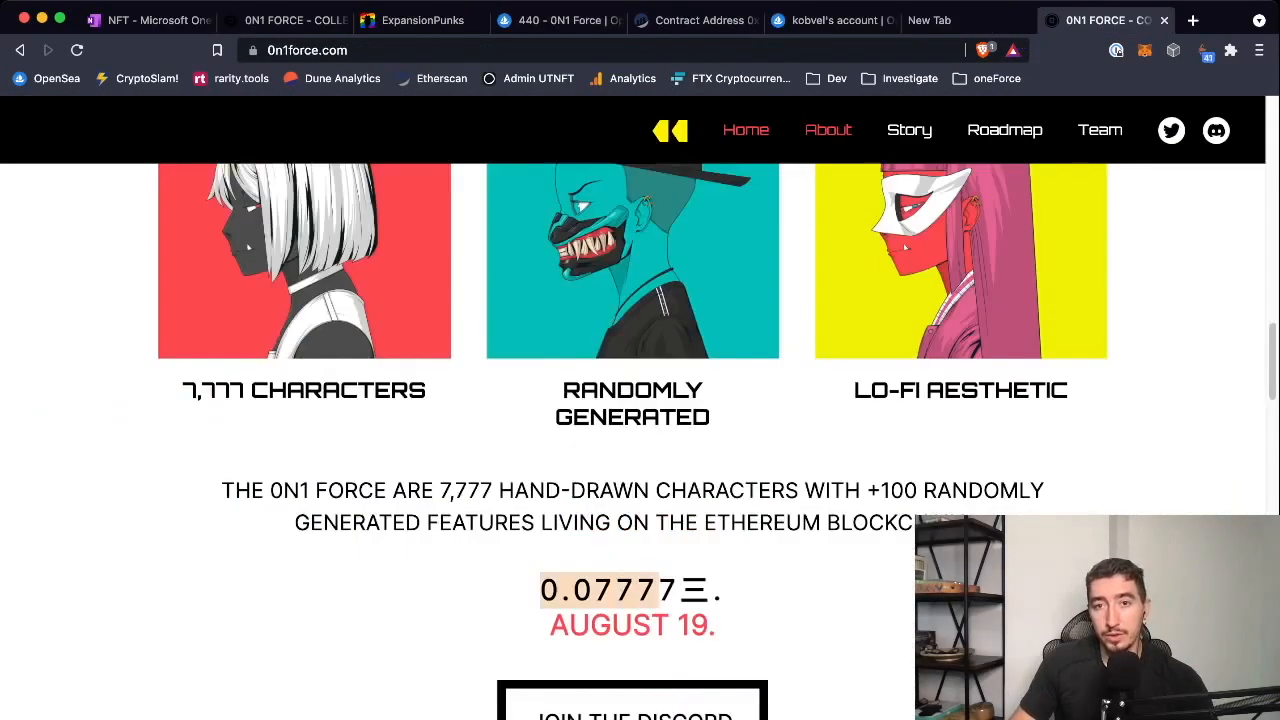
# Note 'mint maximym = 7' and compute 0.07777*7 = 0.54439 on Google, returning to Etherscan.
pyautogui.write('mint maximym = 7')
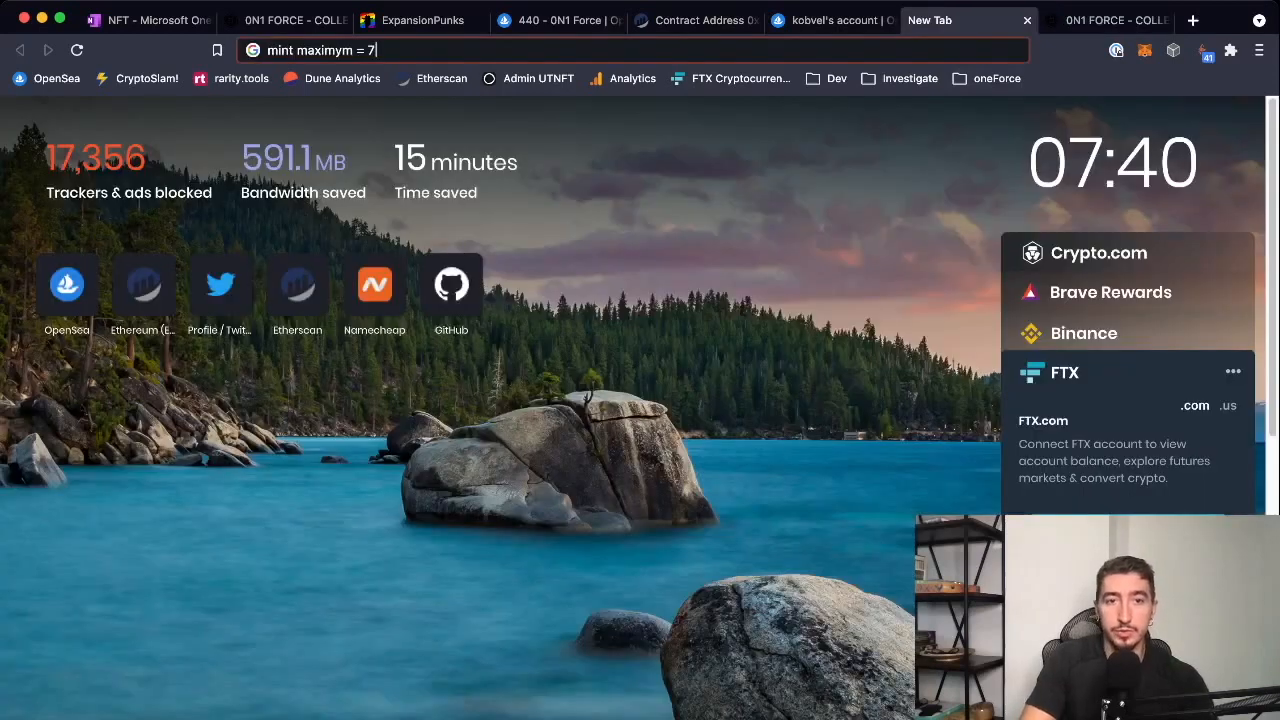
pyautogui.write('0.07777*7&oq=0.07777*7&aqs=chrome.0.69i59.3590j0j1&sourceid=chrome&ie=UTF-8')
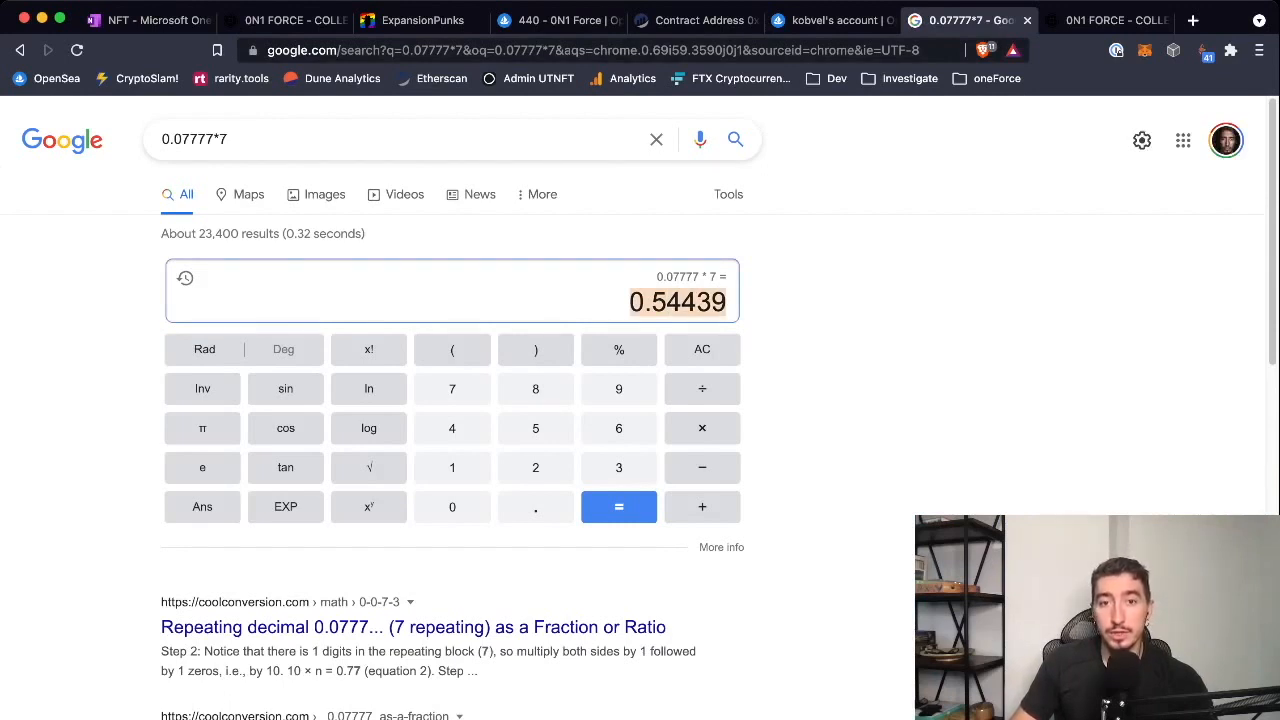
pyautogui.click(696, 20)
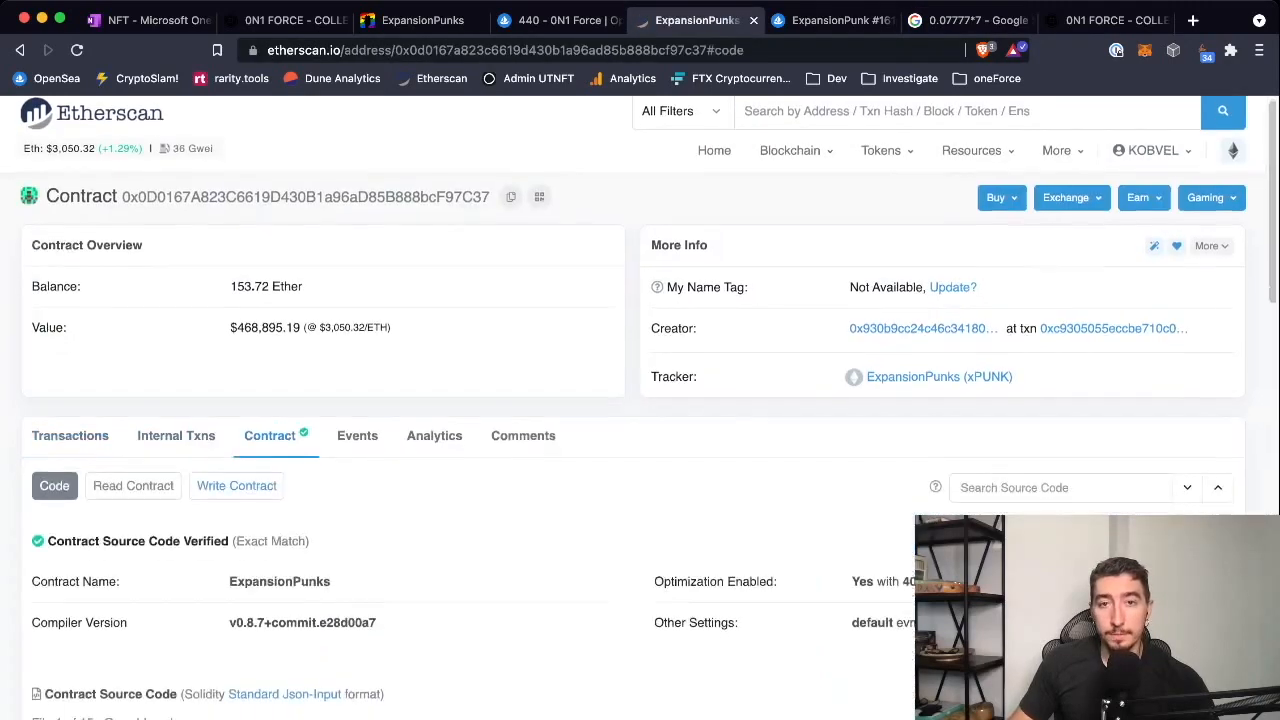
# Reopen Write Contract's mint form, check the 0.54439 total, and enter 7 as the number of units.
pyautogui.click(236, 486)
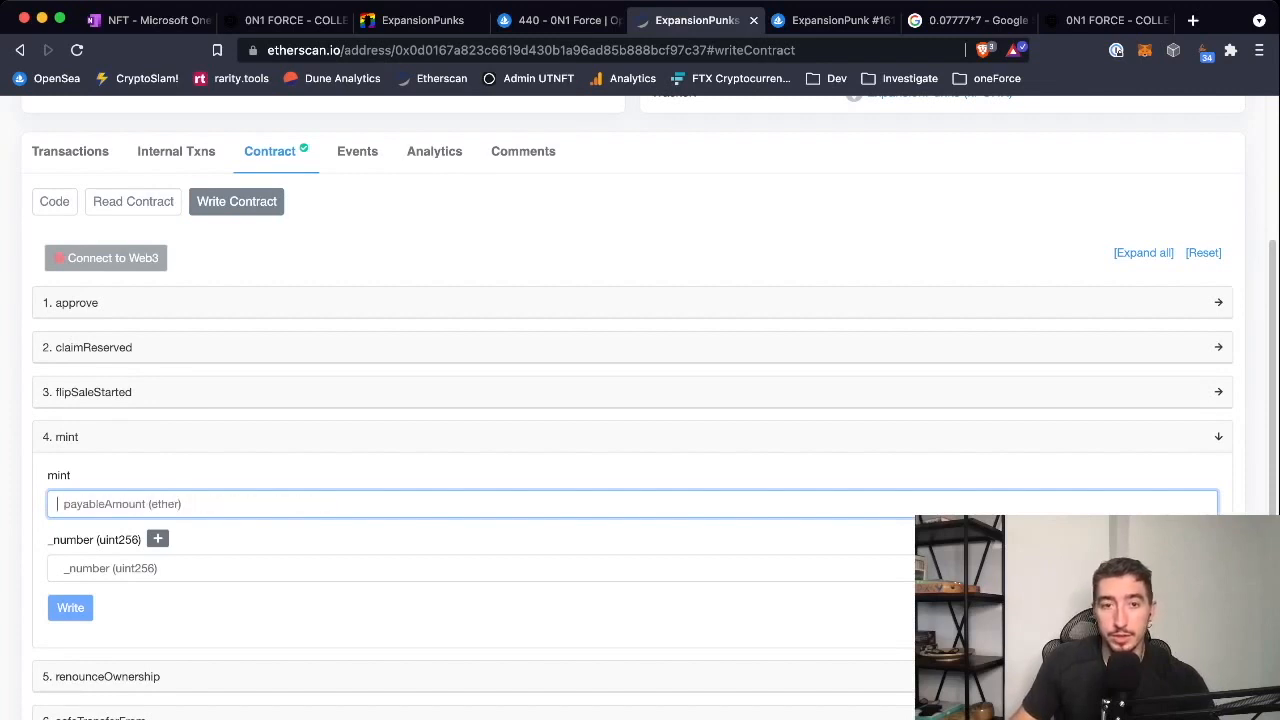
pyautogui.click(964, 20)
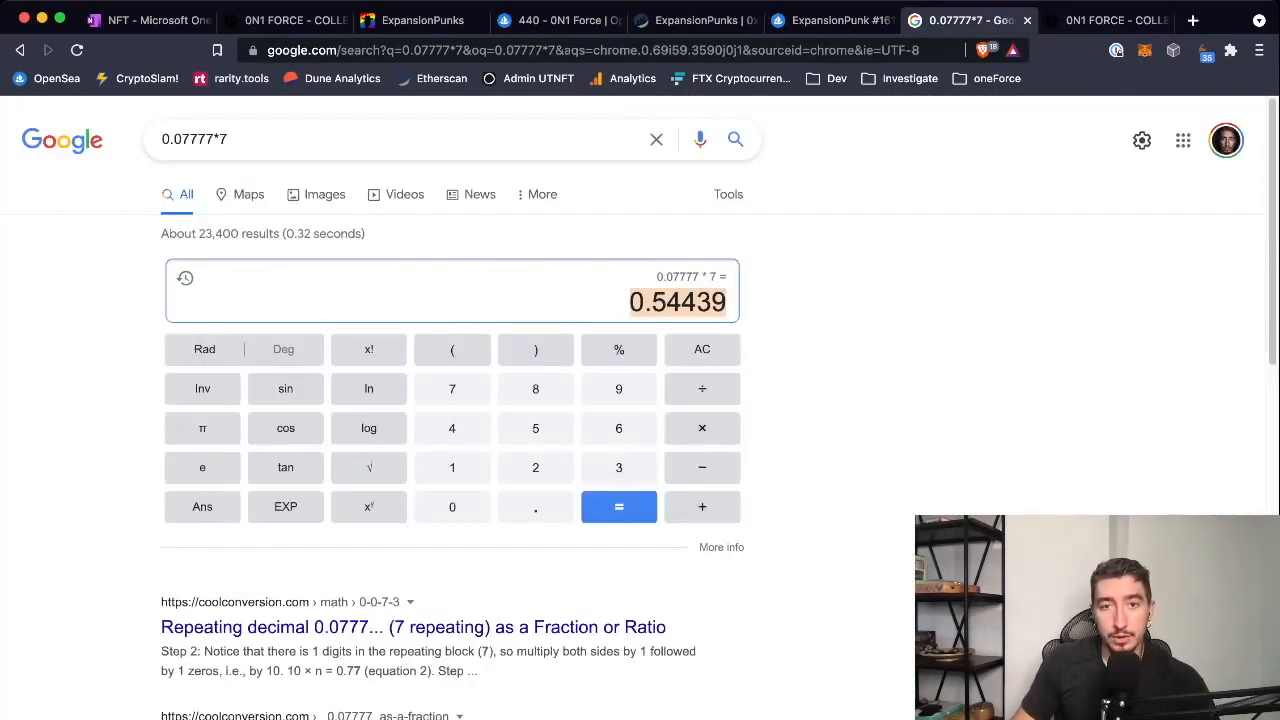
pyautogui.click(696, 20)
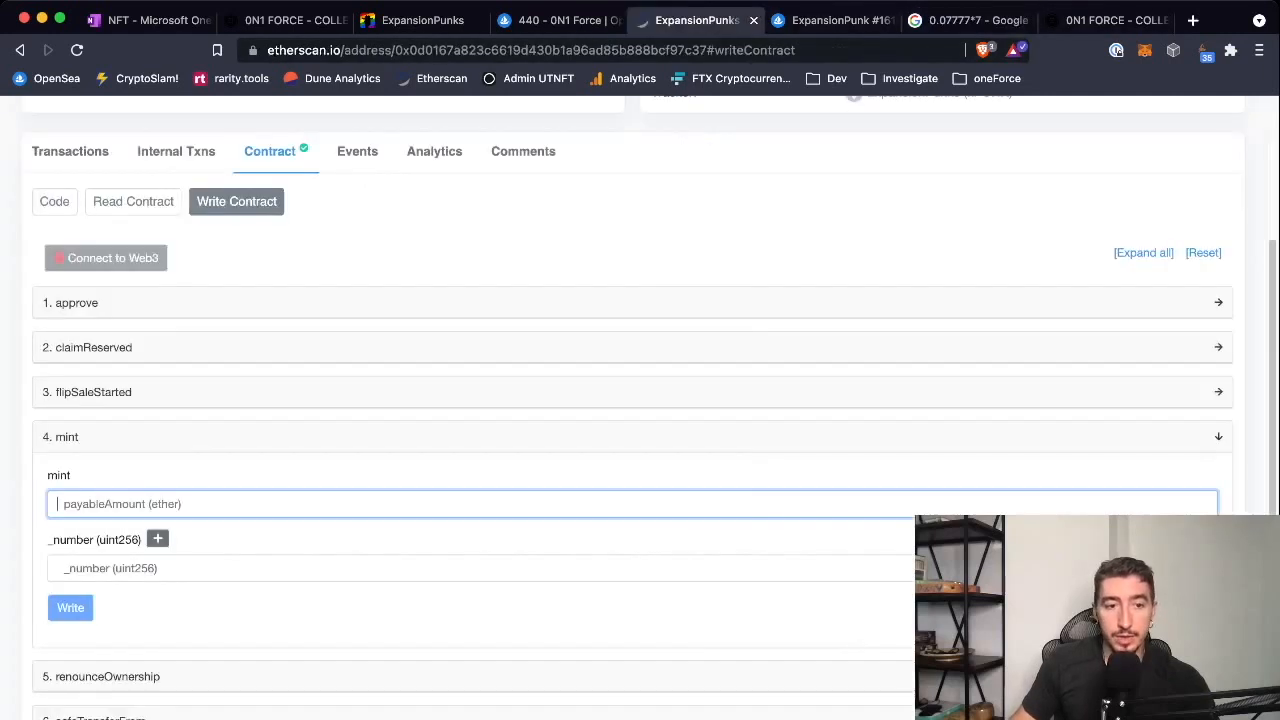
pyautogui.write('7')
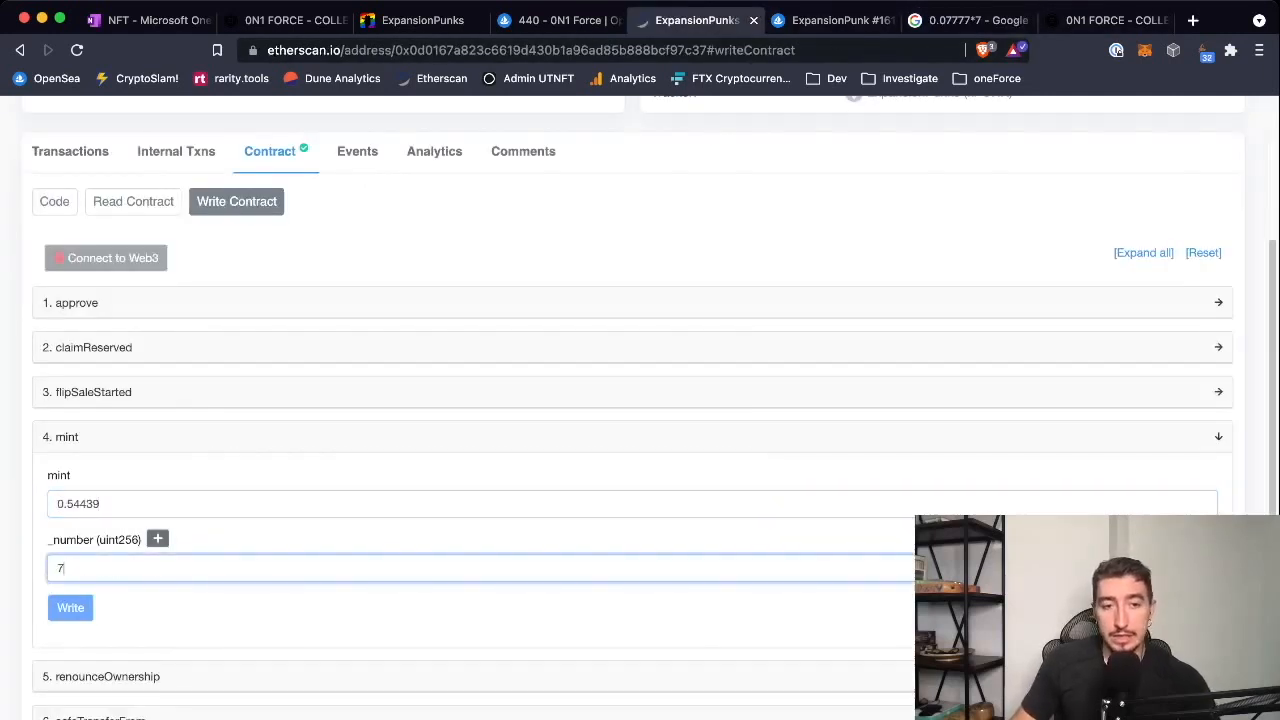